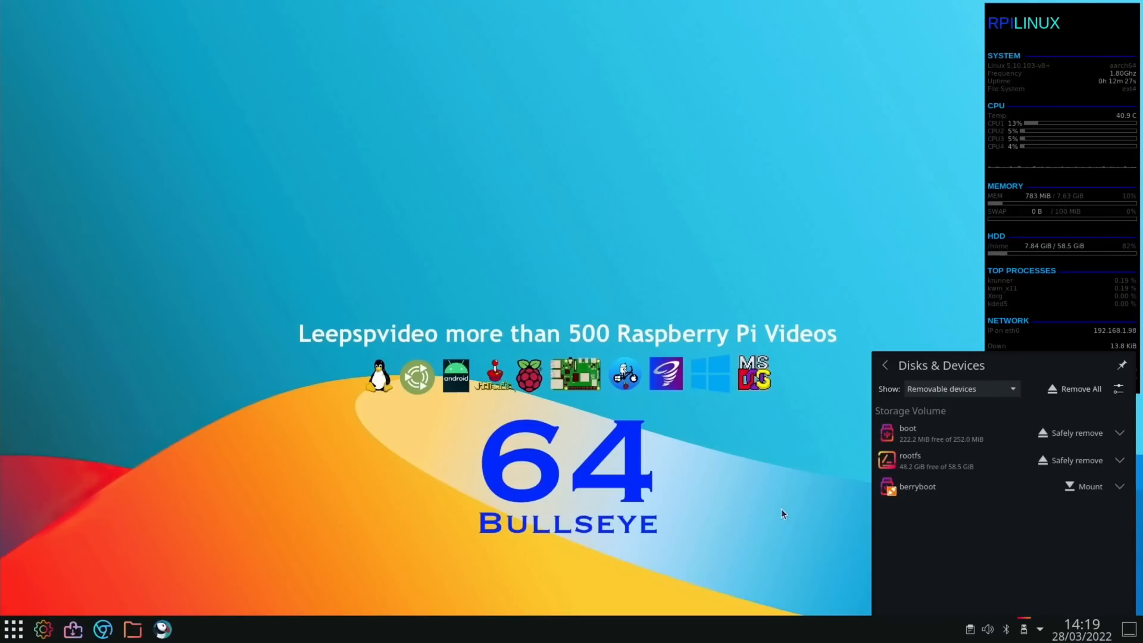
Step: Launch Raspberry Pi Imager by searching 'imager' in the application launcher
left_click(12, 629)
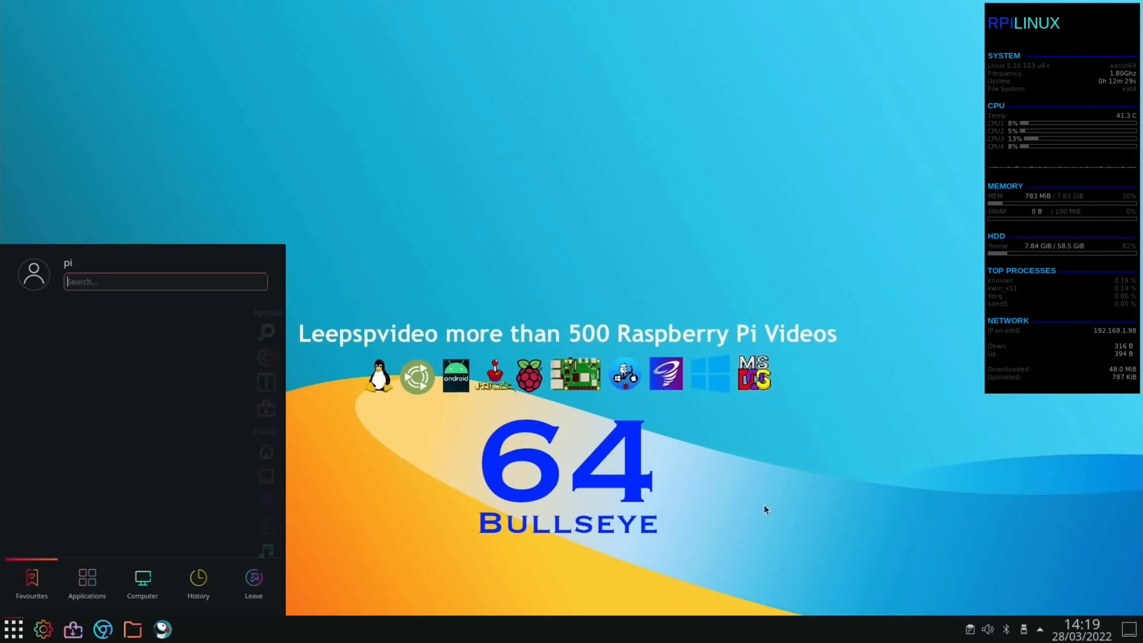
type("imager")
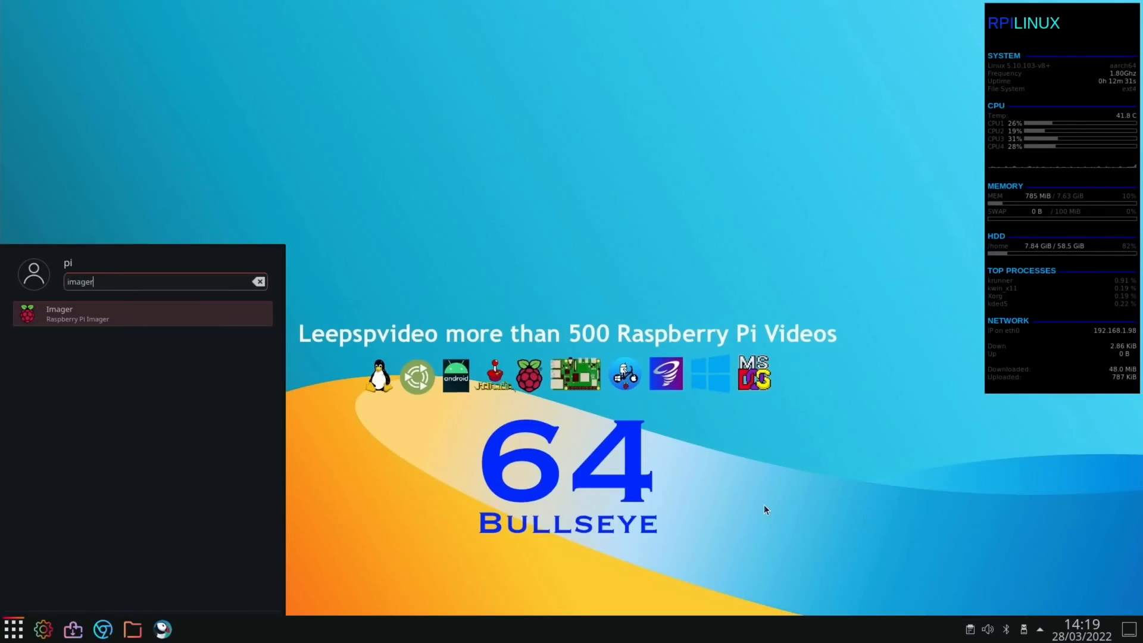
left_click(72, 313)
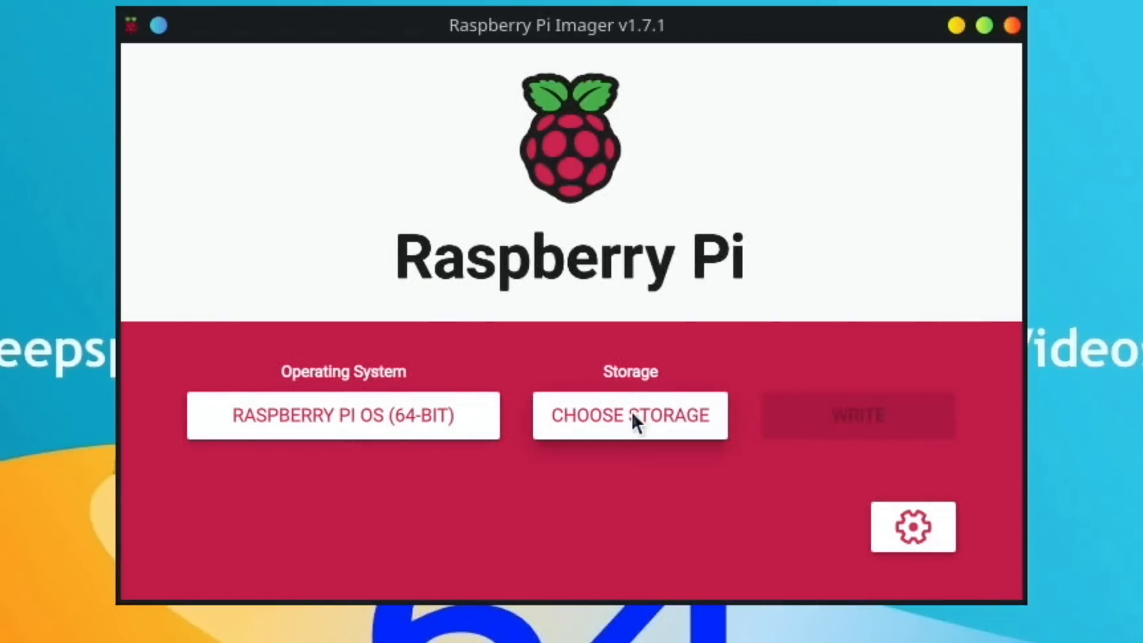
Step: Write Raspberry Pi OS (64-bit) to the Crucial CT240BX500SSD1 drive, confirming the erase
left_click(629, 416)
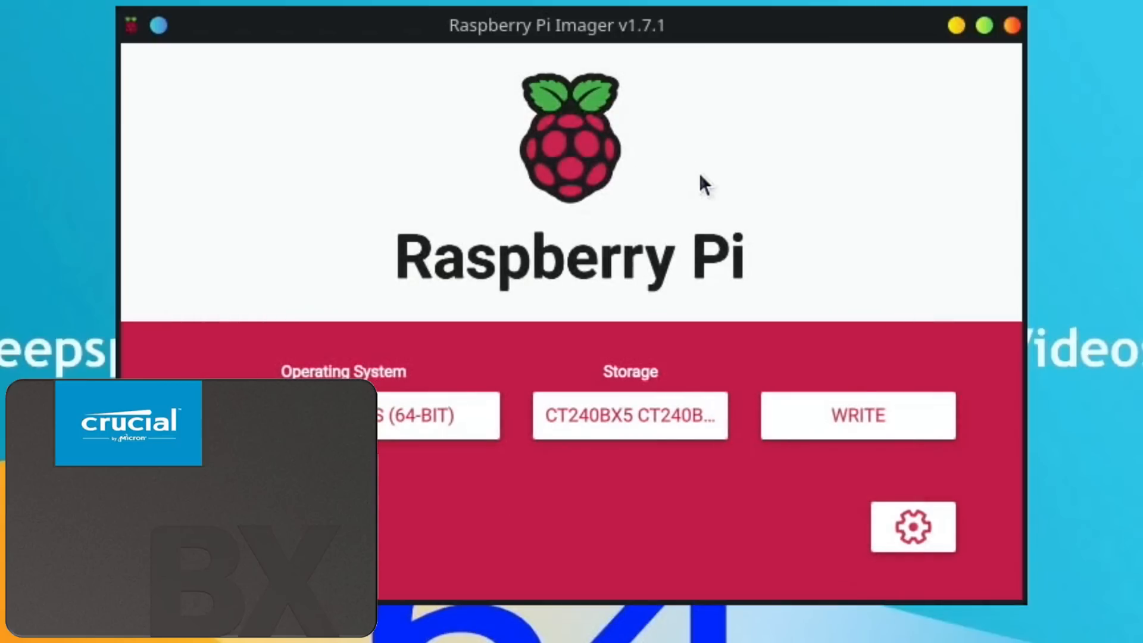
left_click(858, 415)
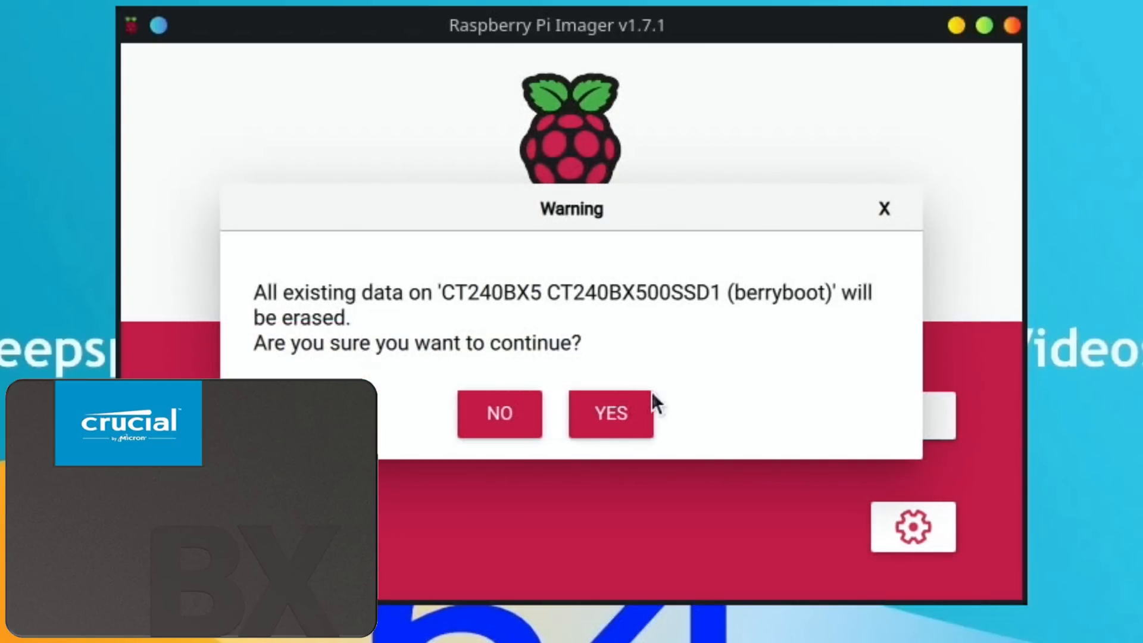
left_click(611, 413)
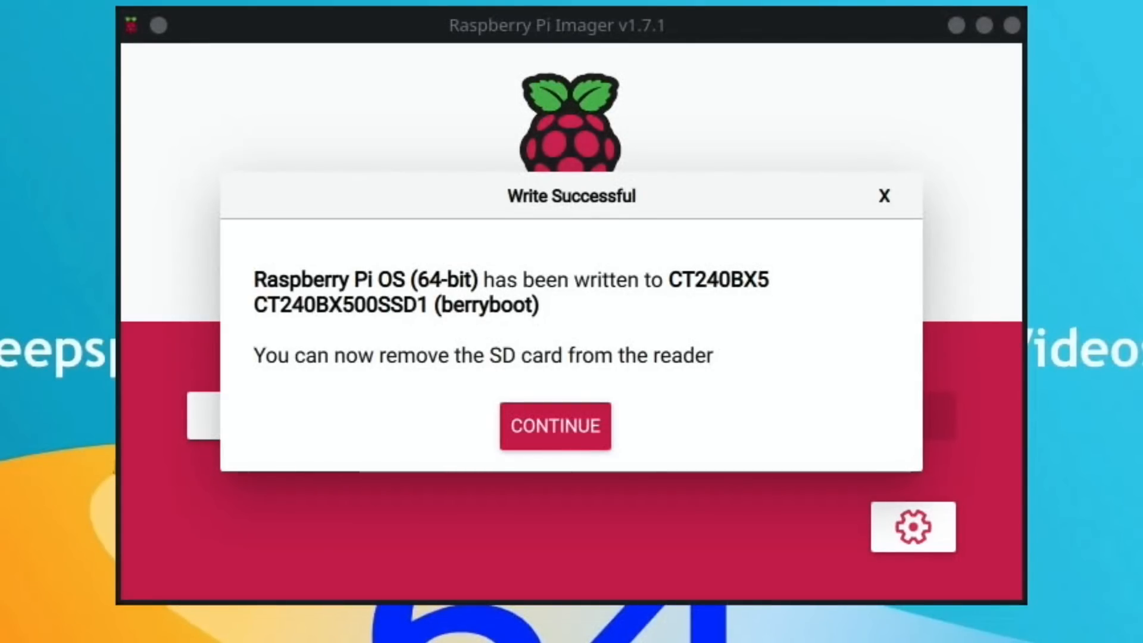
left_click(554, 426)
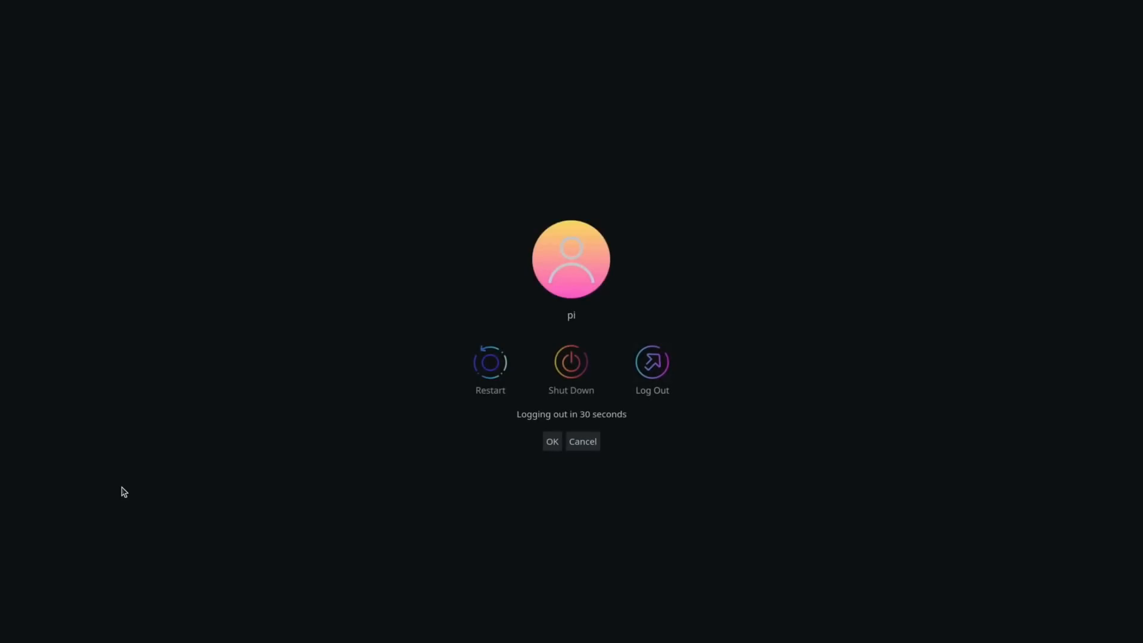
Step: Restart the Pi to boot into the newly written Raspberry Pi OS
left_click(581, 441)
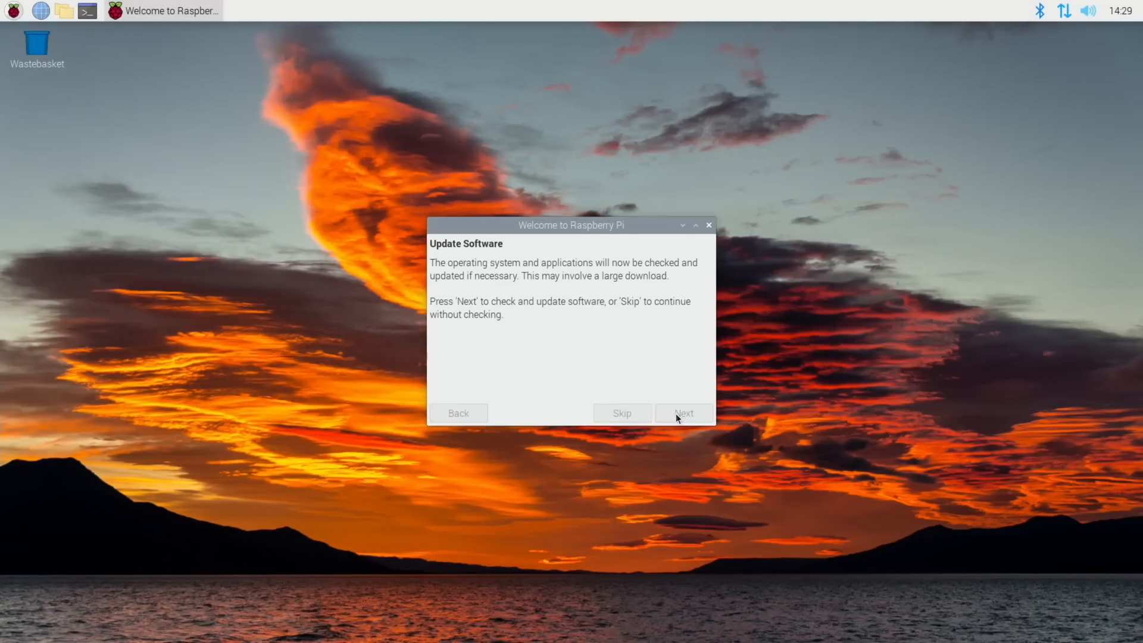
Step: Proceed past the Update Software page of the first-run welcome wizard
left_click(682, 413)
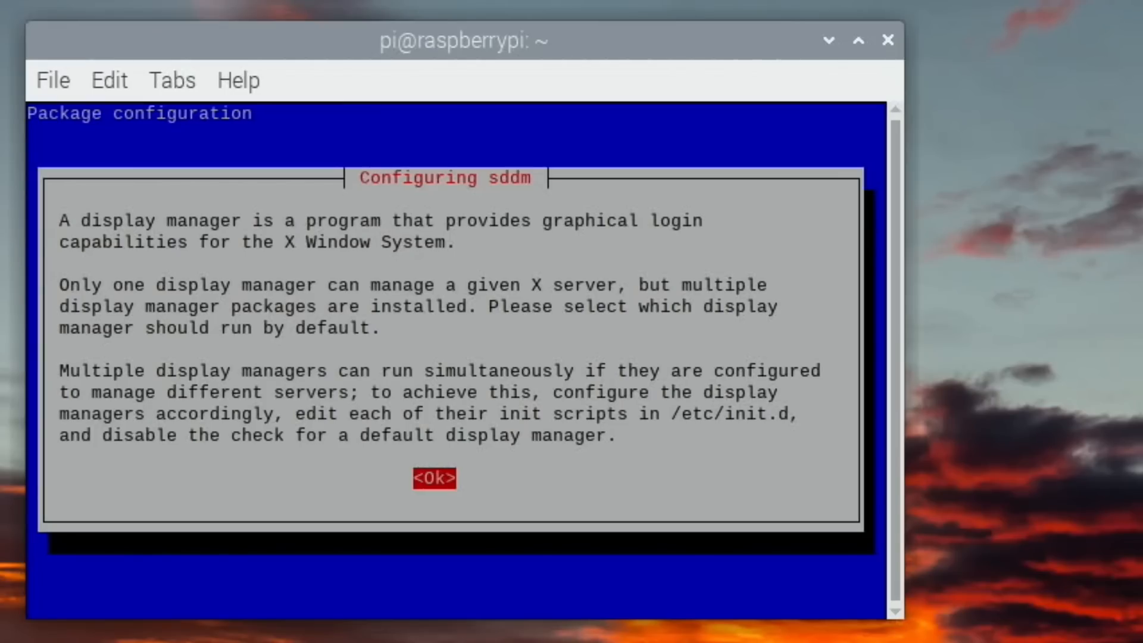
Step: Select sddm as the default display manager and reboot the Pi
left_click(434, 478)
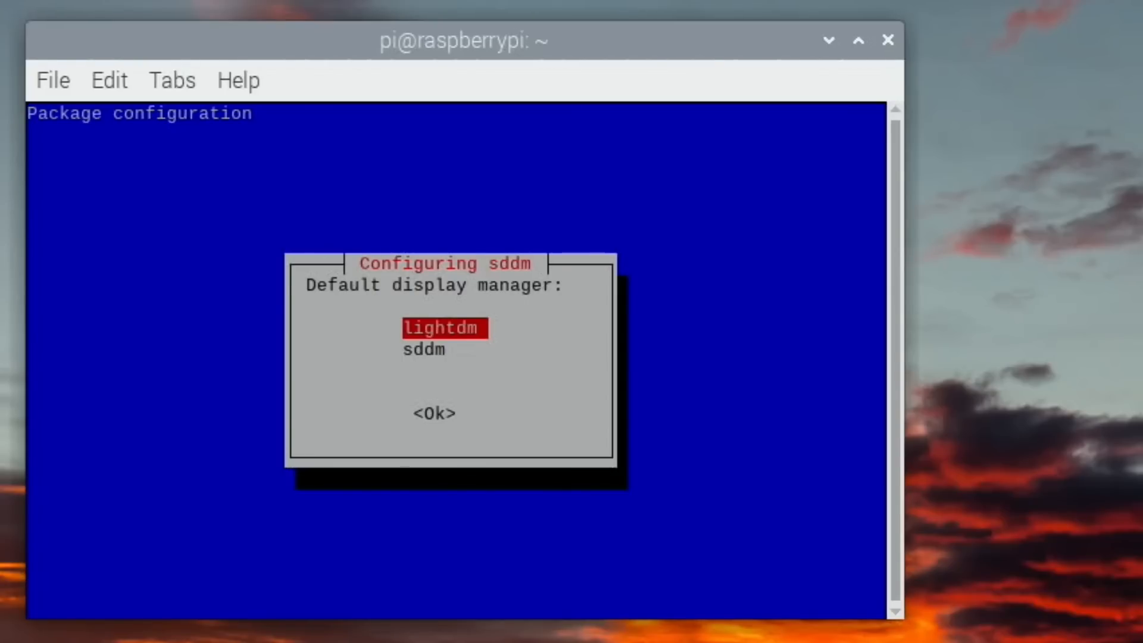
key("Down")
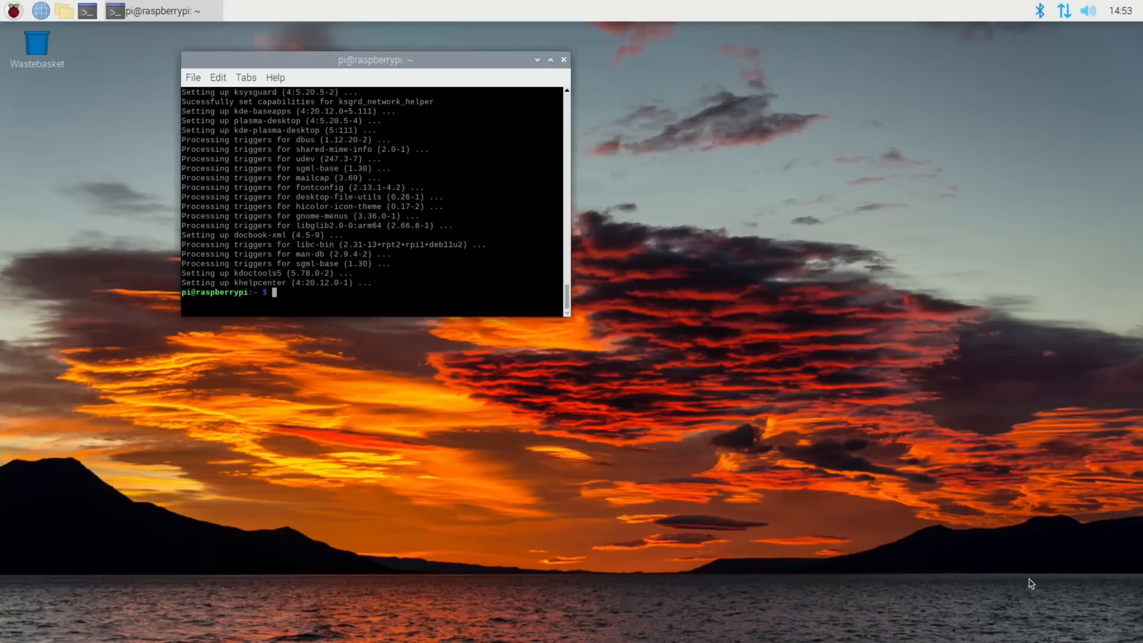
type("reboot")
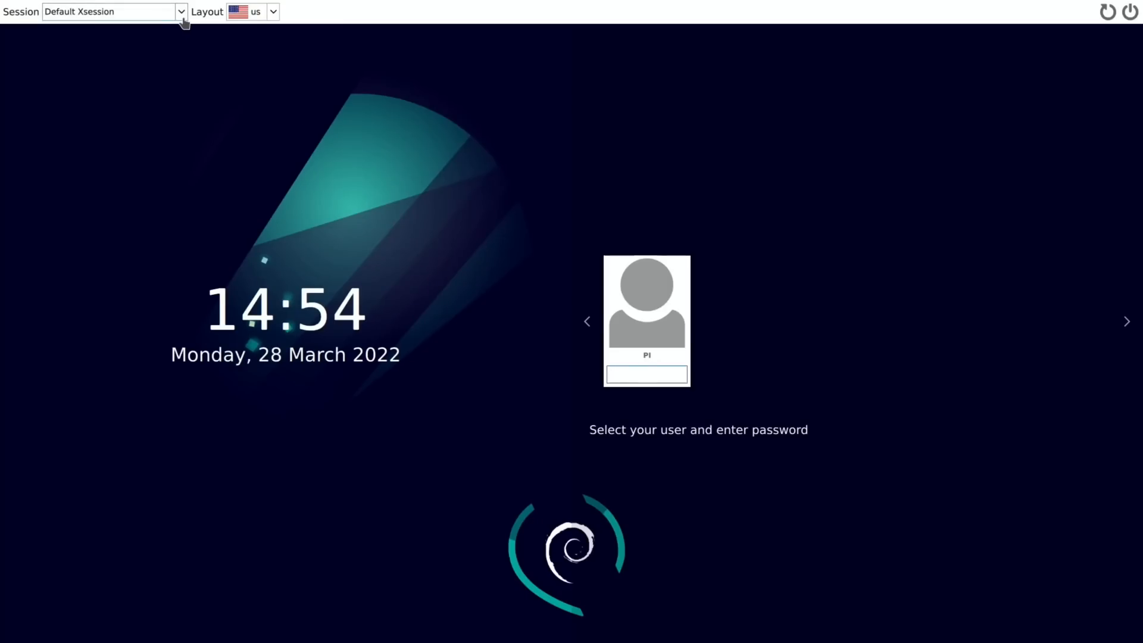
Step: Choose the Plasma session from the SDDM session dropdown and log in
left_click(181, 12)
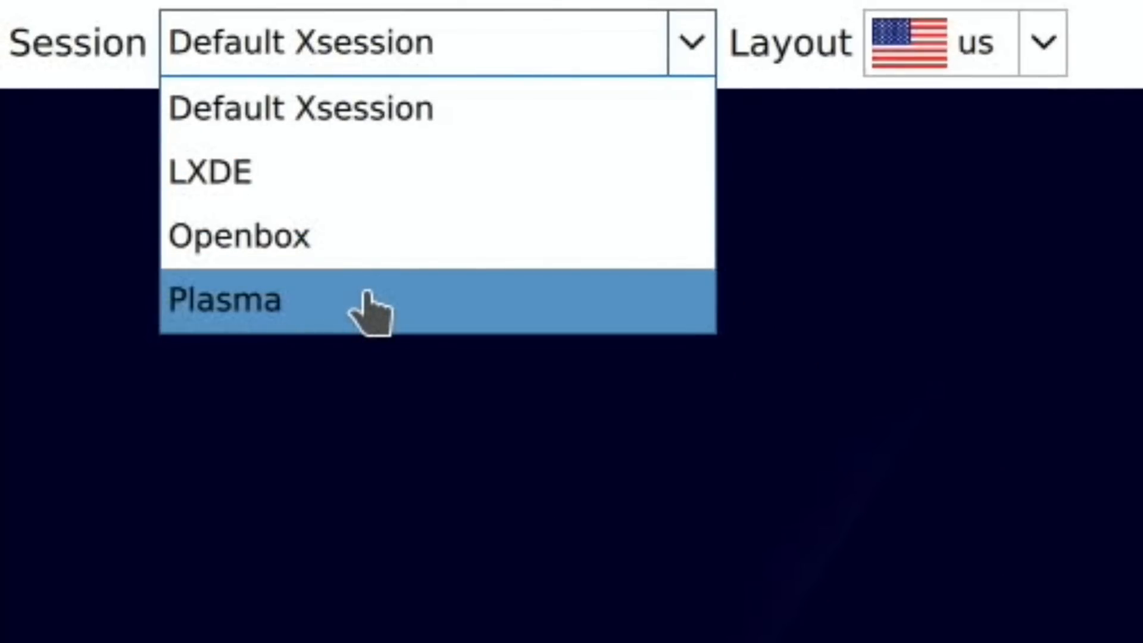
left_click(224, 299)
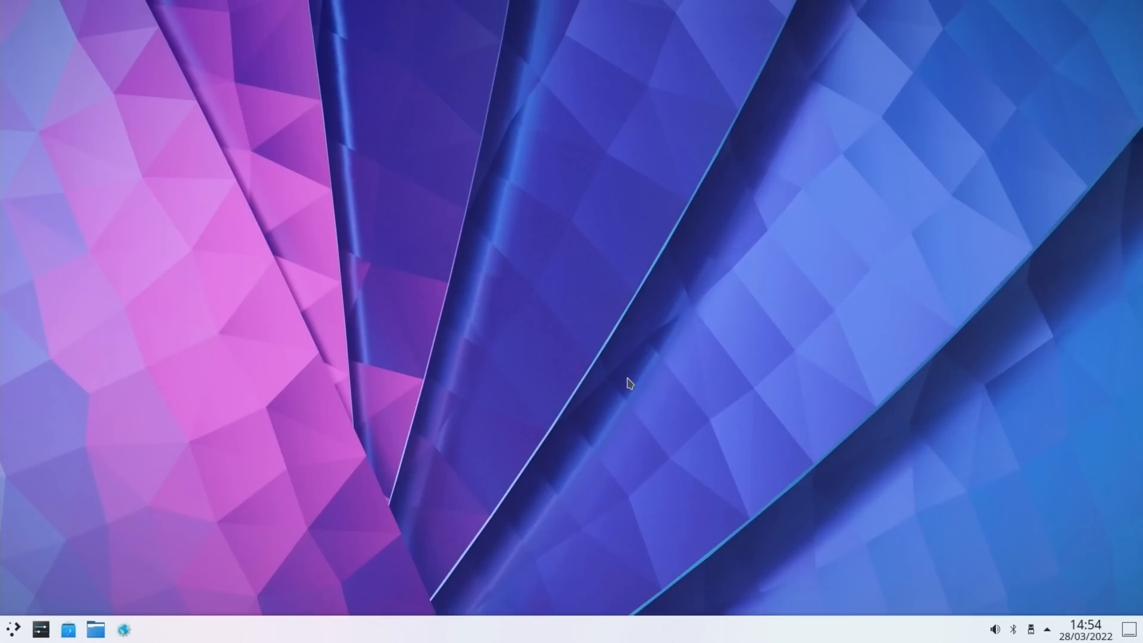
Step: Search the application launcher for 'compo' to find the Compositor settings
left_click(13, 629)
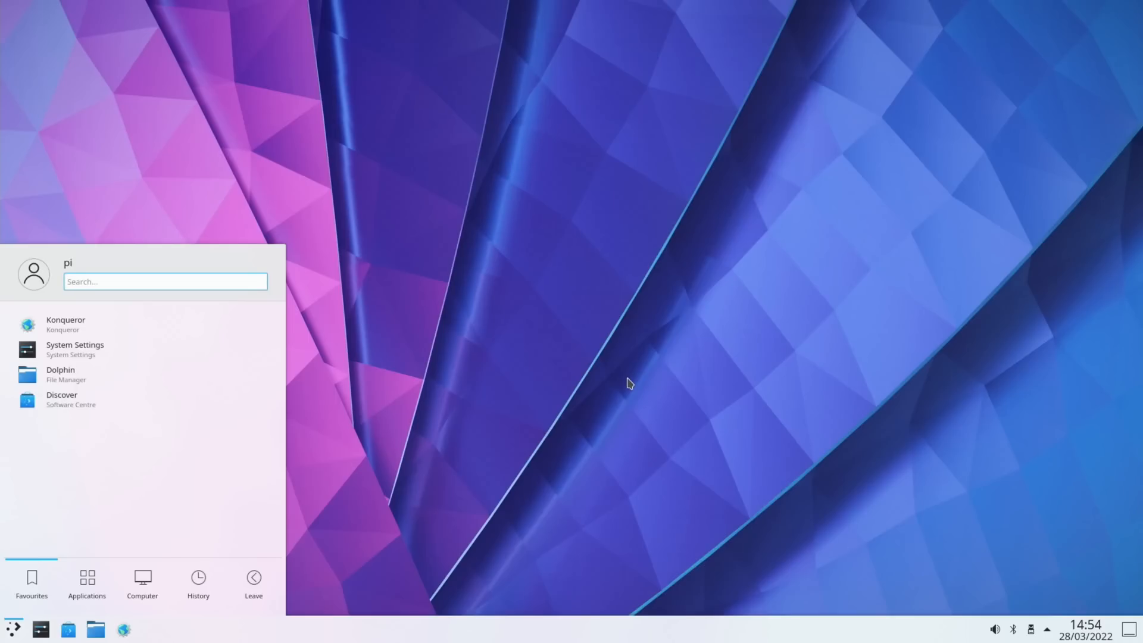
left_click(13, 628)
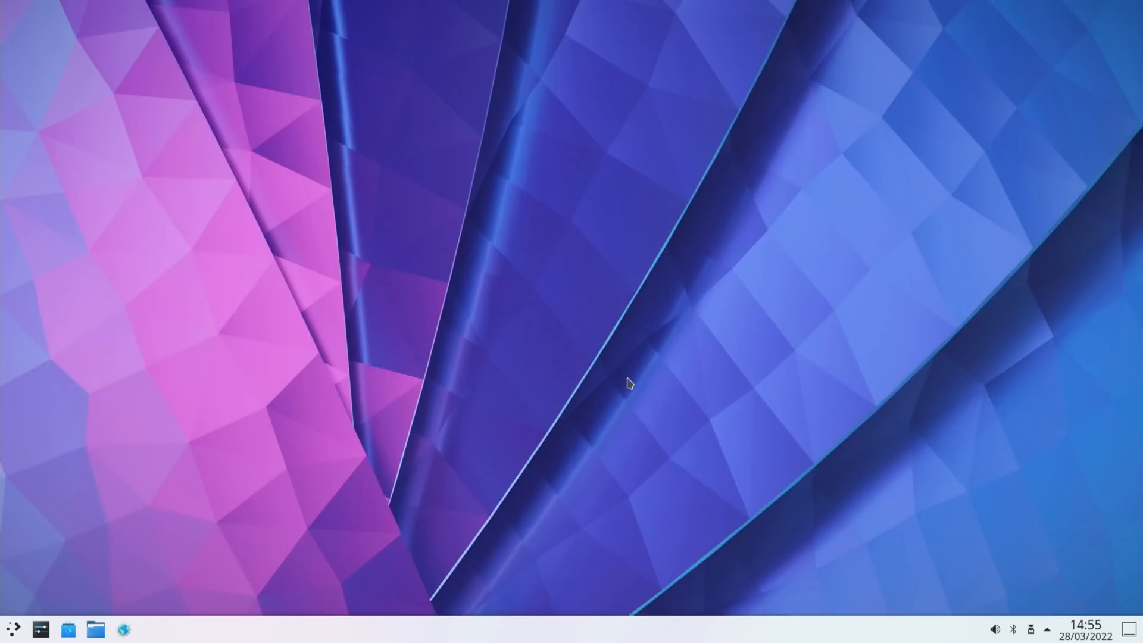
left_click(14, 629)
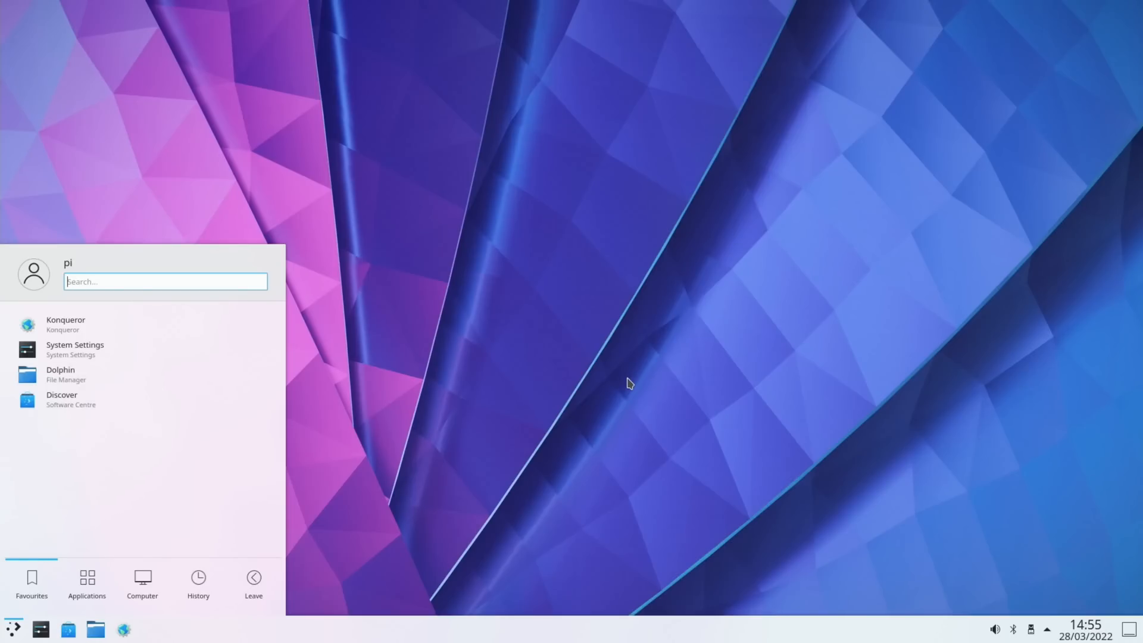
type("compo")
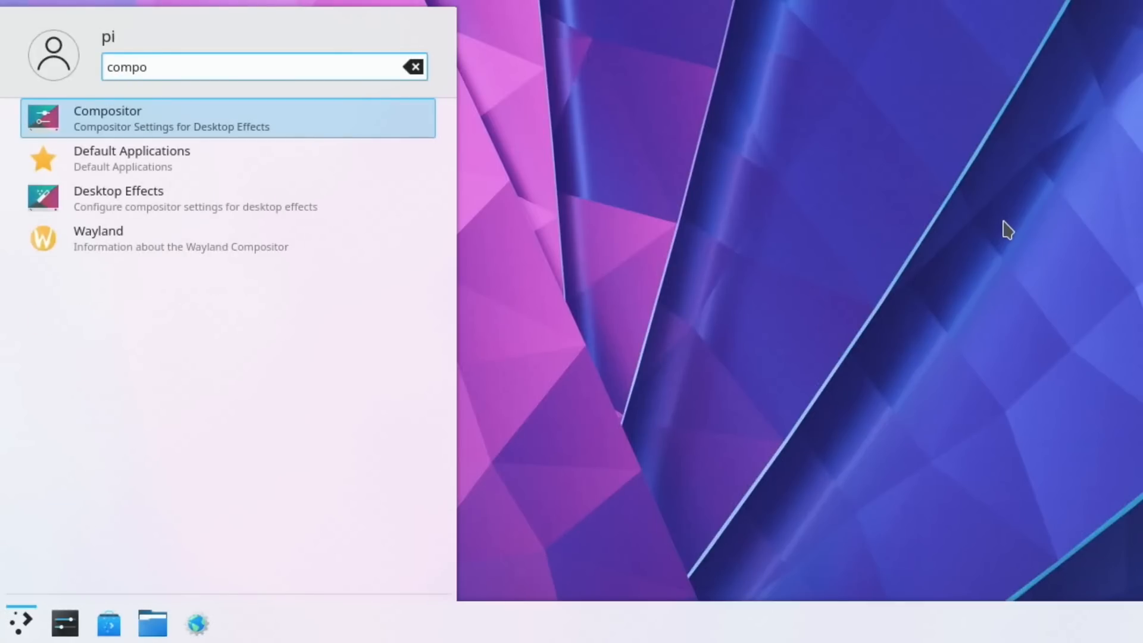
mouse_move(399, 116)
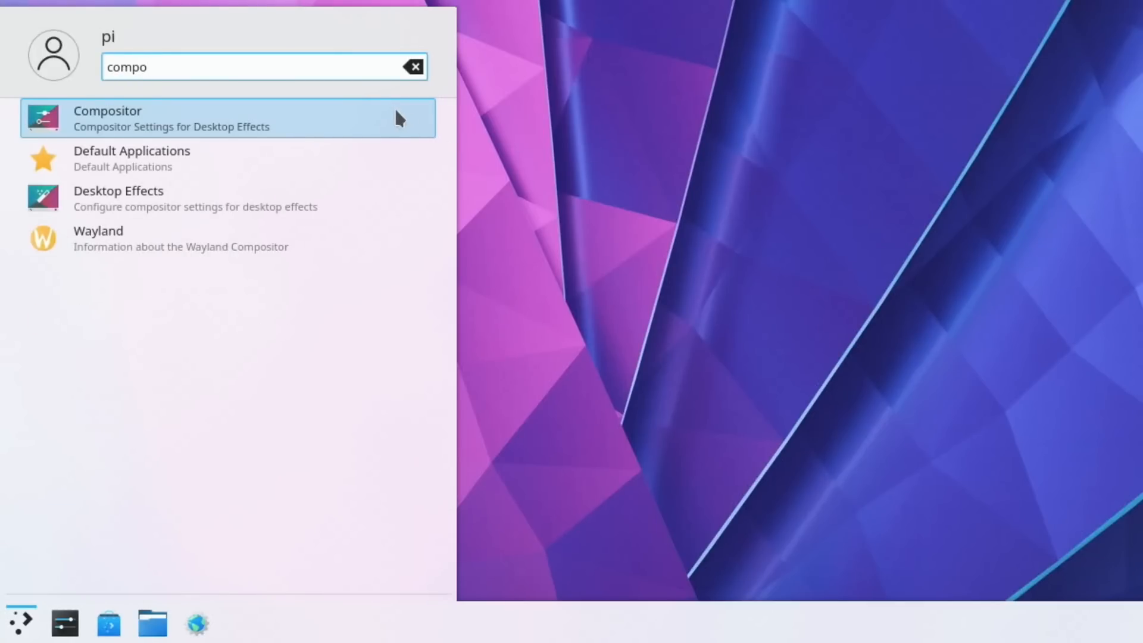
Step: Disable 'Enable compositor on startup', apply the change and close System Settings
left_click(107, 118)
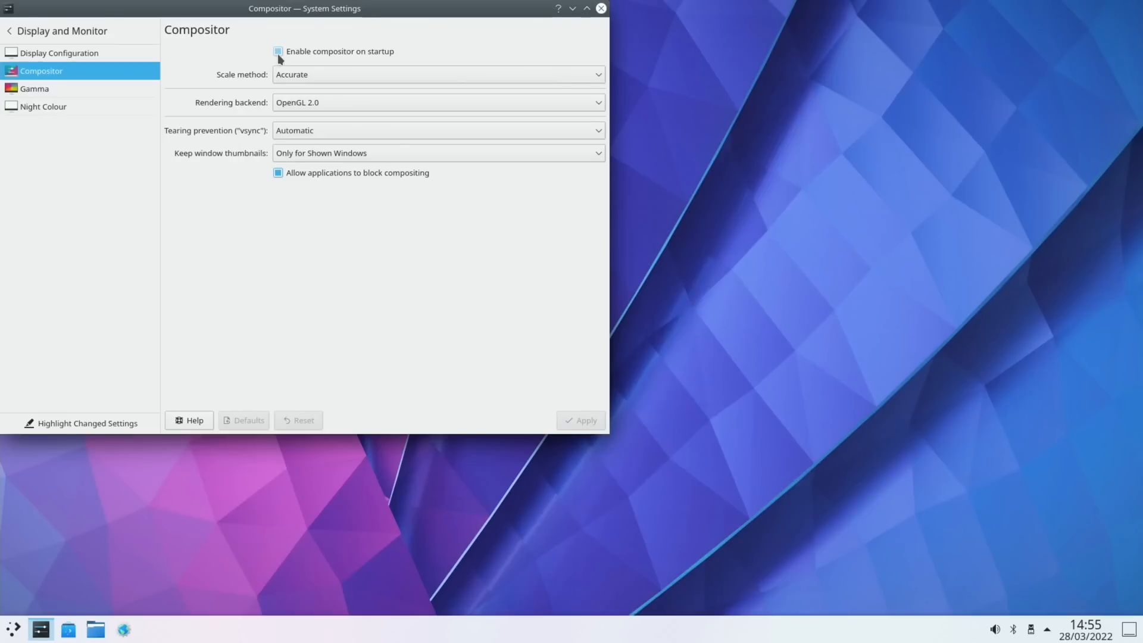
left_click(278, 51)
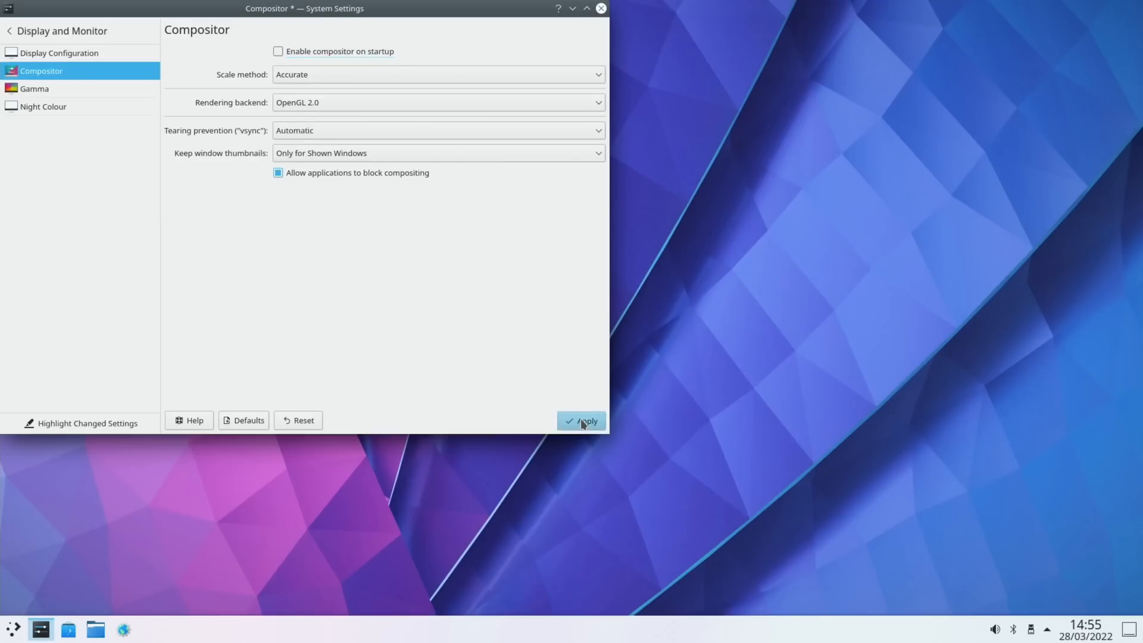
left_click(581, 421)
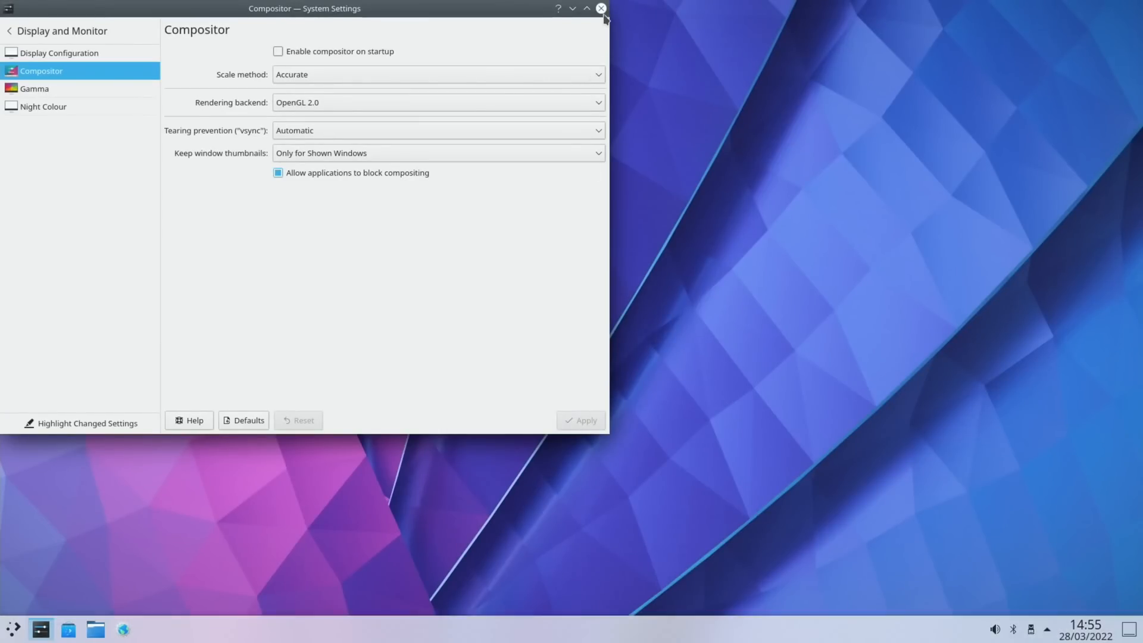
left_click(601, 8)
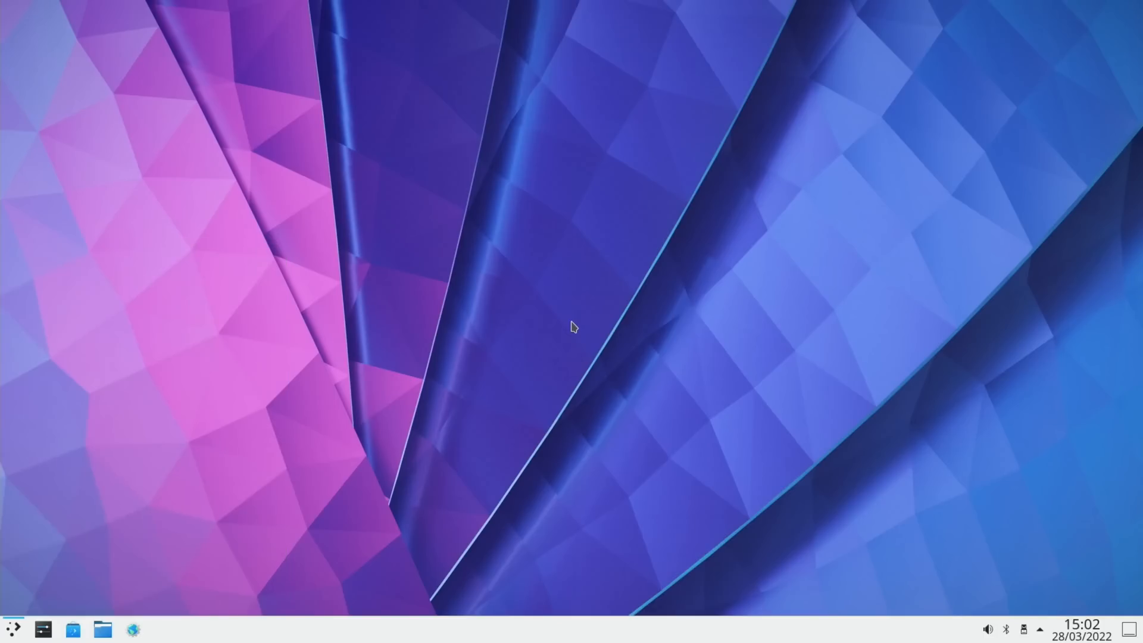
Step: Enable 'Block 60fps video' in the h264ify extension options, then close Chromium
left_click(413, 17)
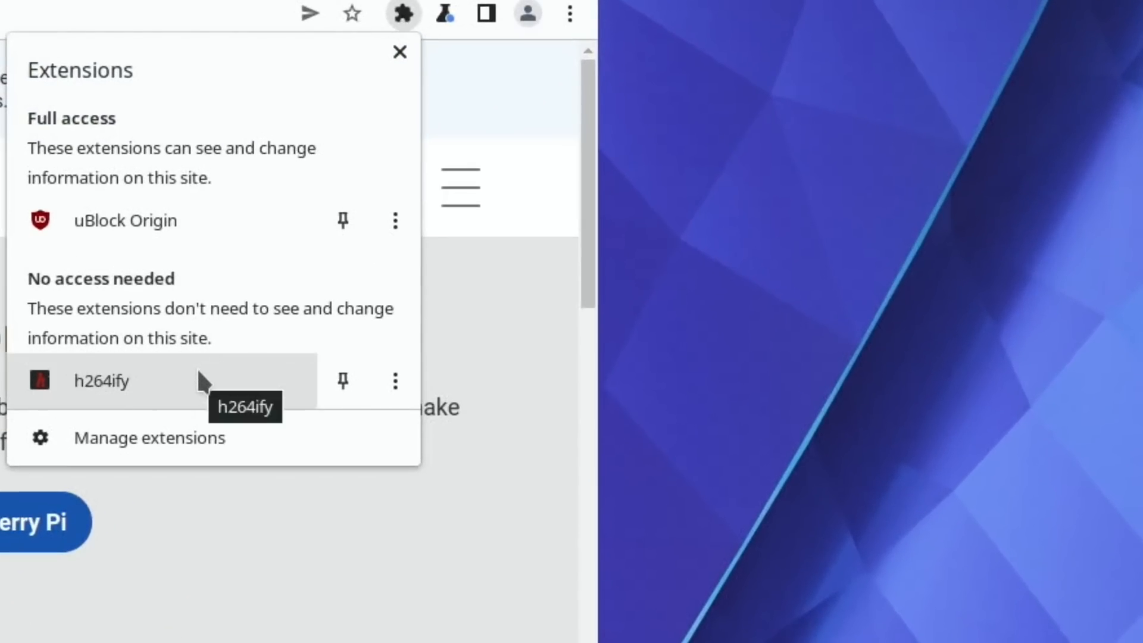
left_click(395, 381)
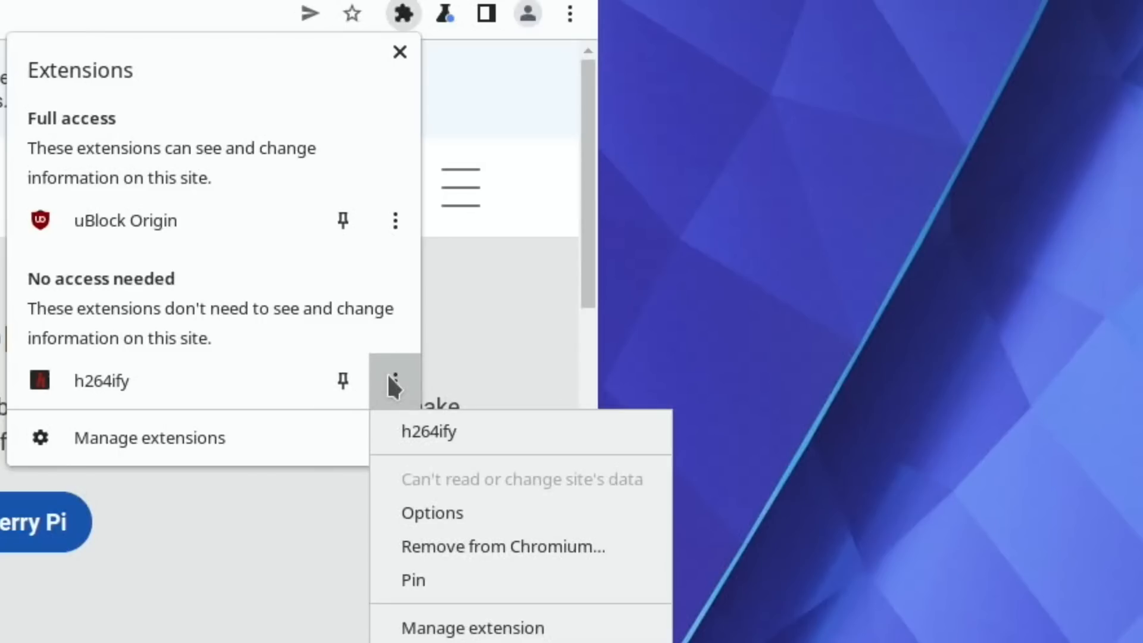
left_click(432, 512)
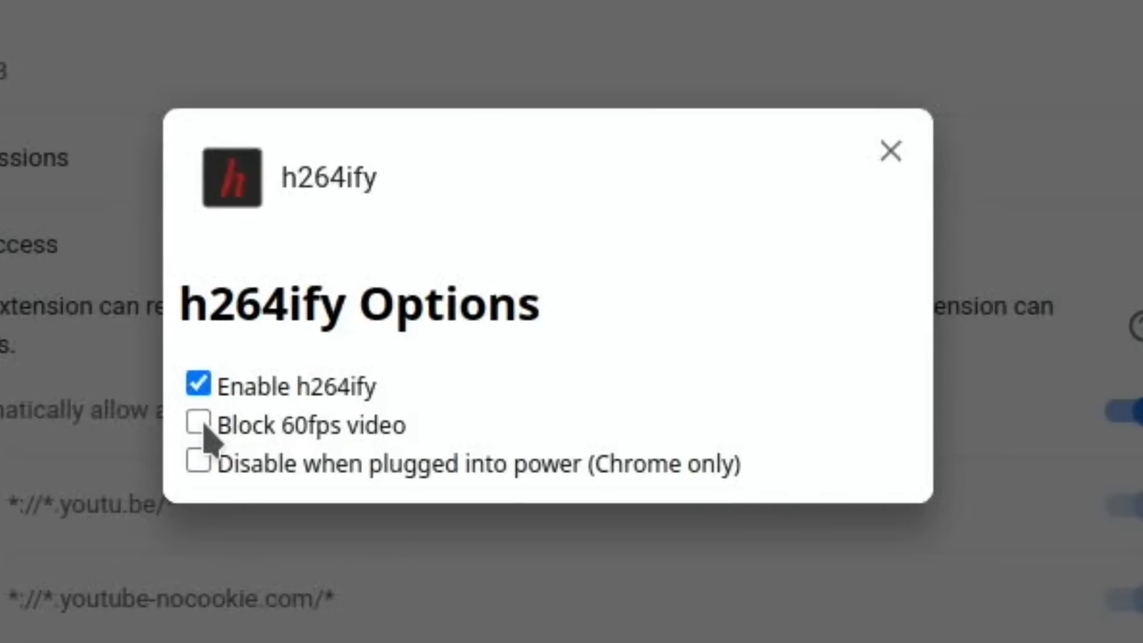
left_click(197, 425)
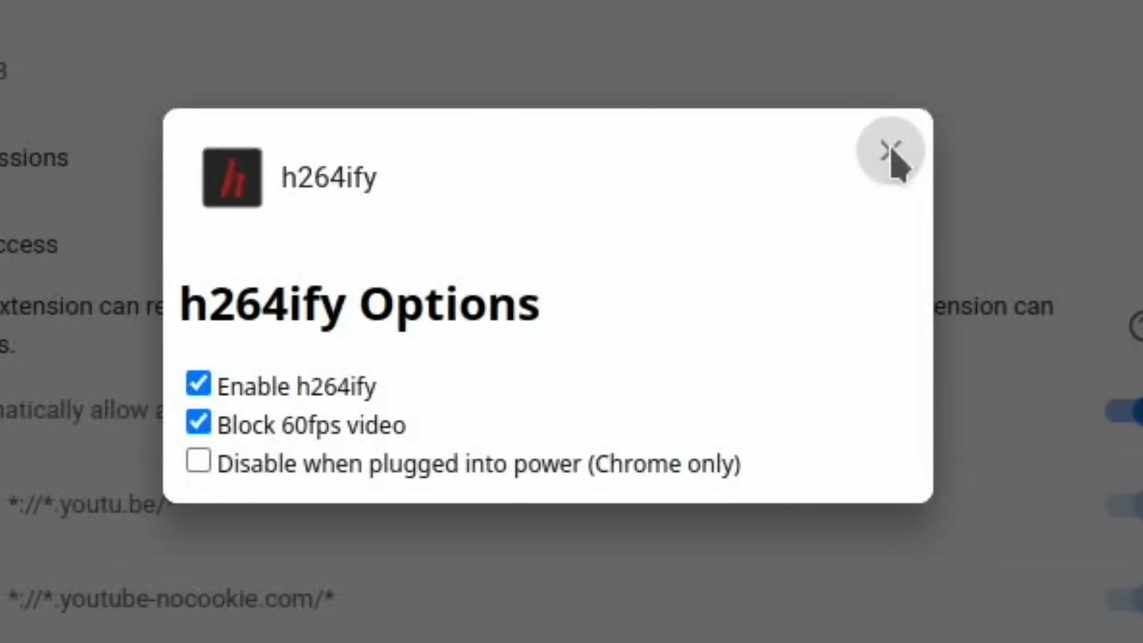
left_click(890, 151)
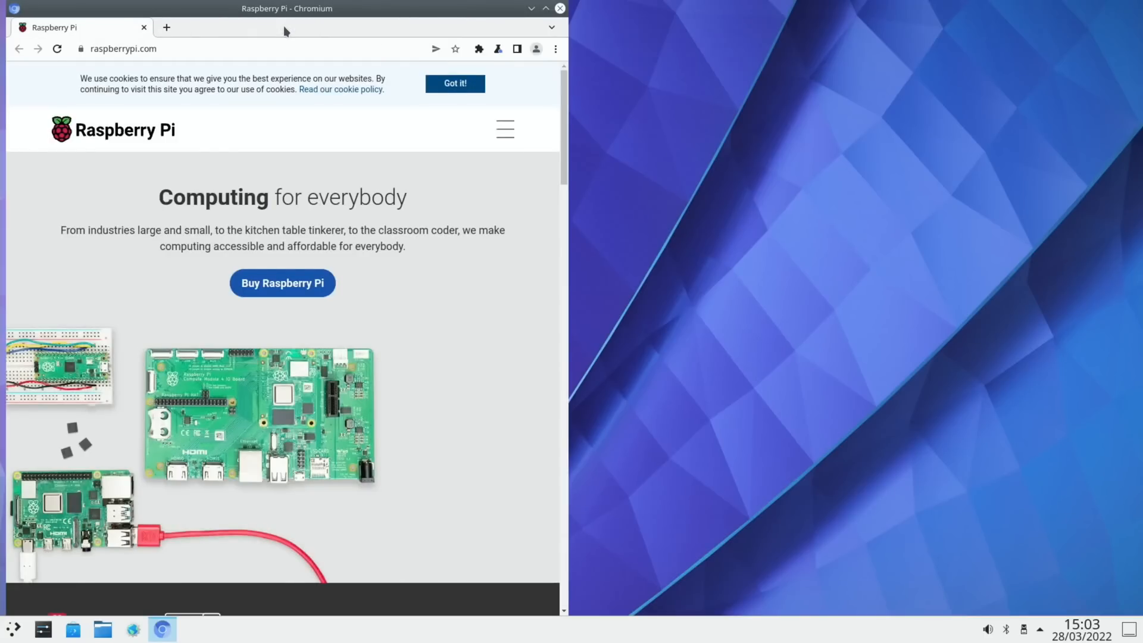
left_click(560, 7)
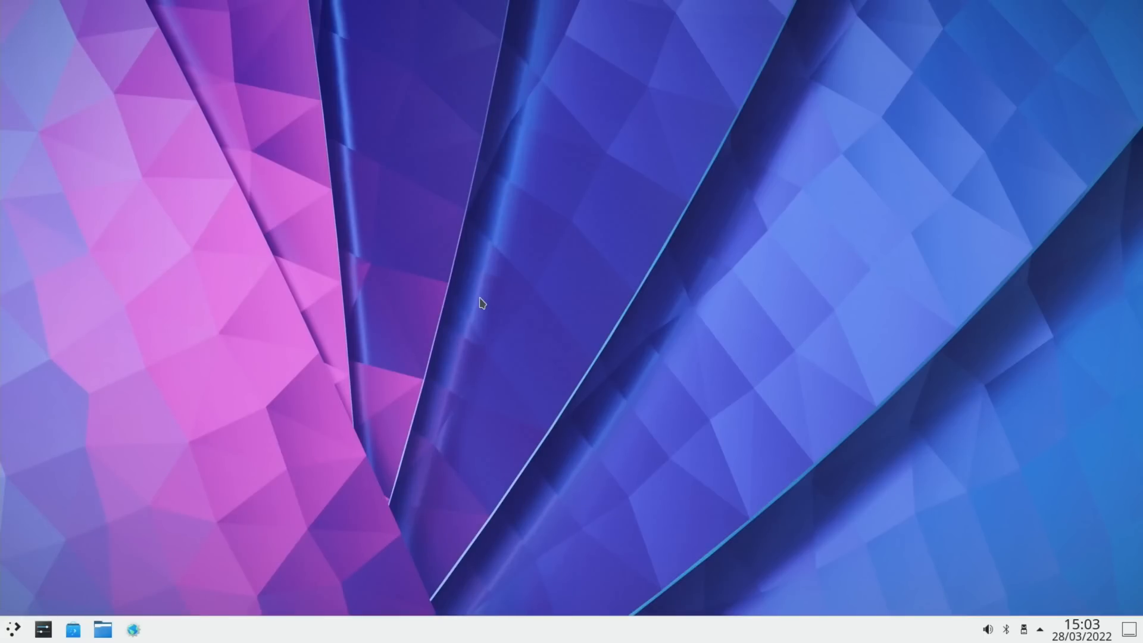
Step: Make Breeze Dark the active global theme from the Global Theme settings
left_click(13, 629)
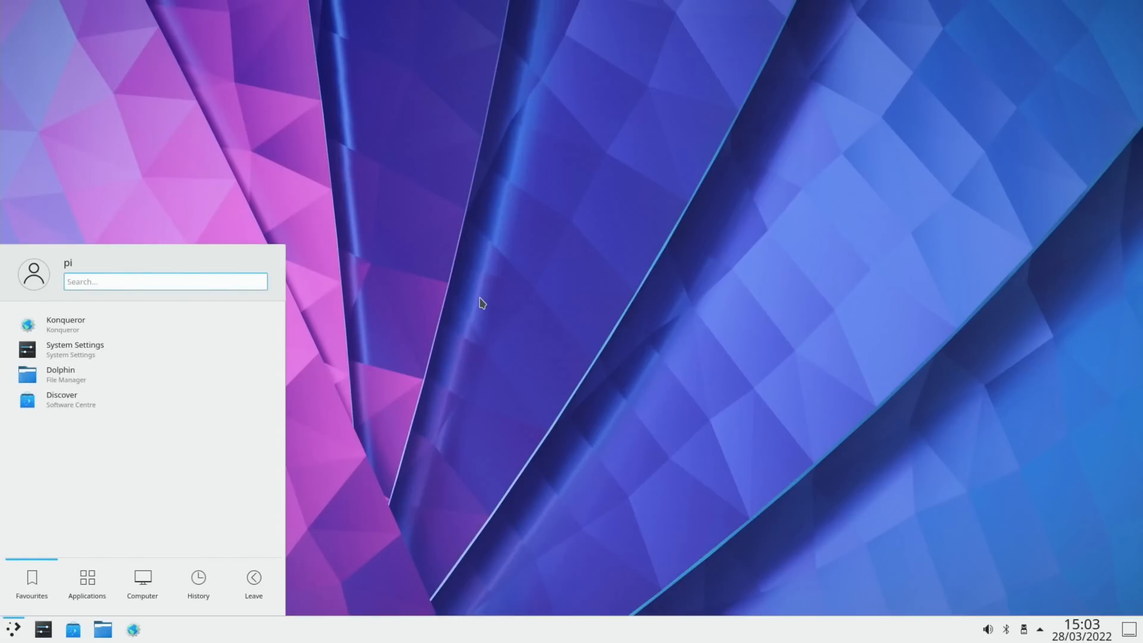
type("theme")
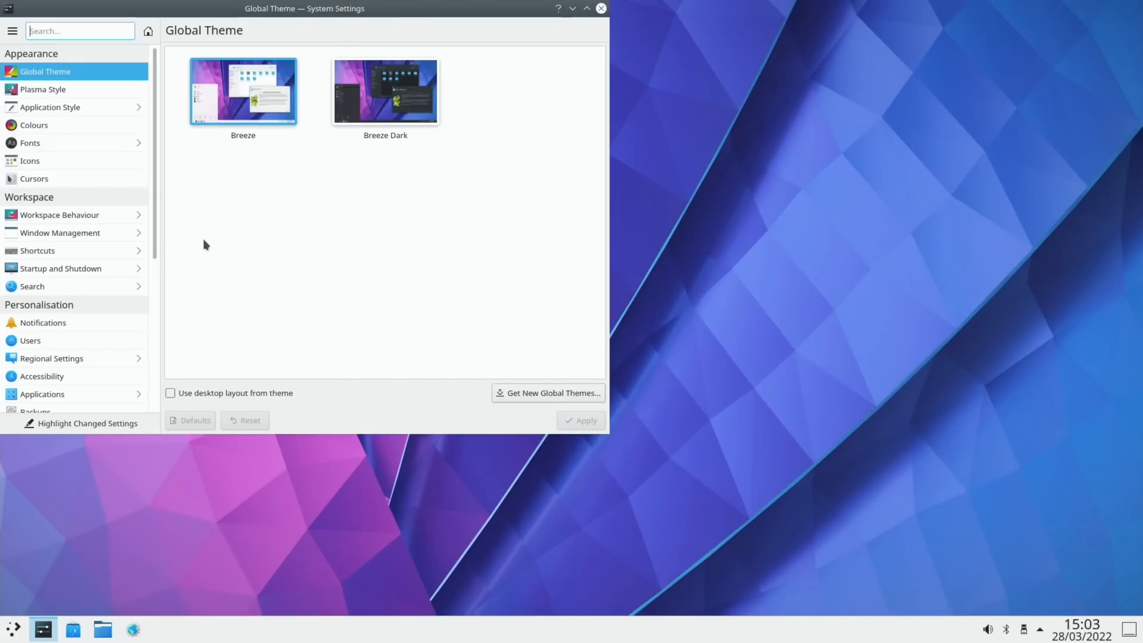
left_click(385, 91)
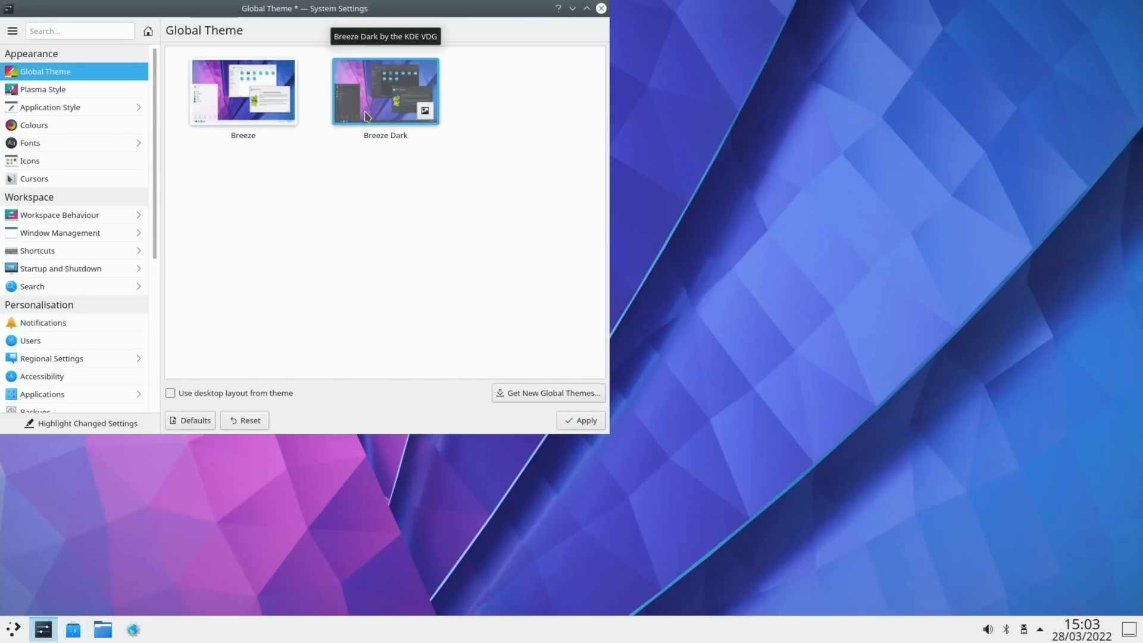
left_click(171, 392)
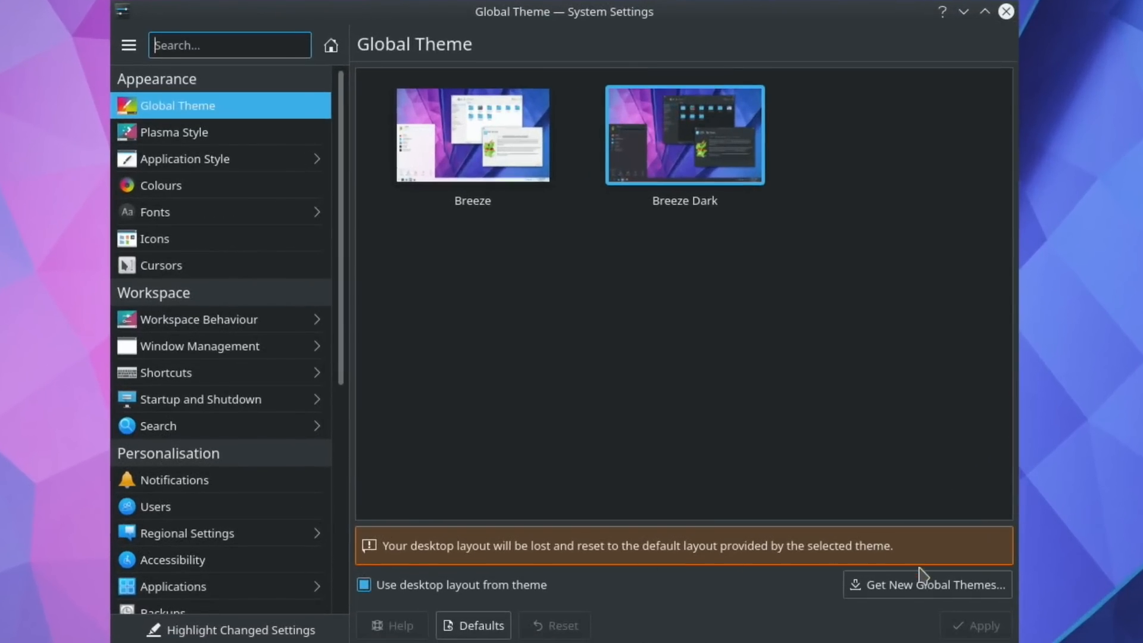
Step: Search downloadable global themes for 'mars' and install Sweet Mars KDE
left_click(927, 584)
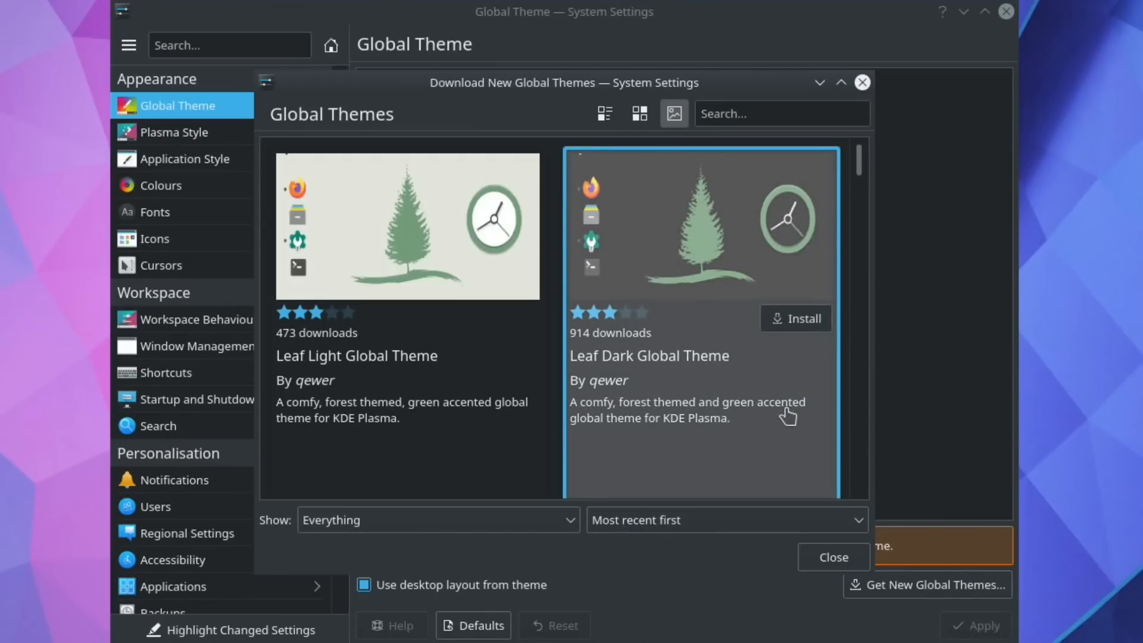
type("w")
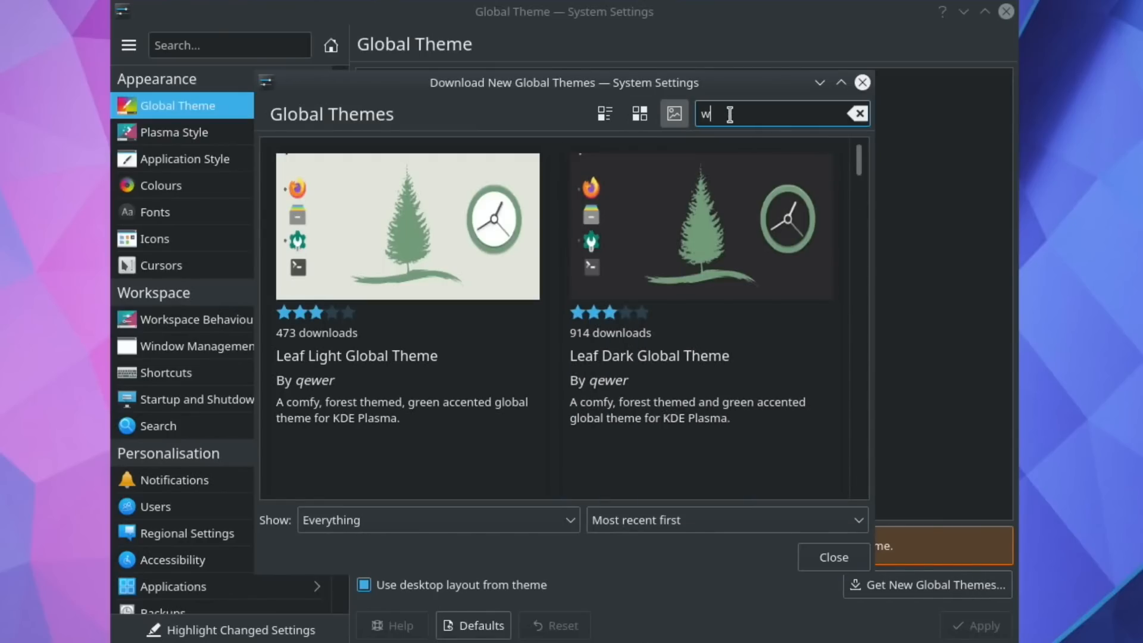
type("in")
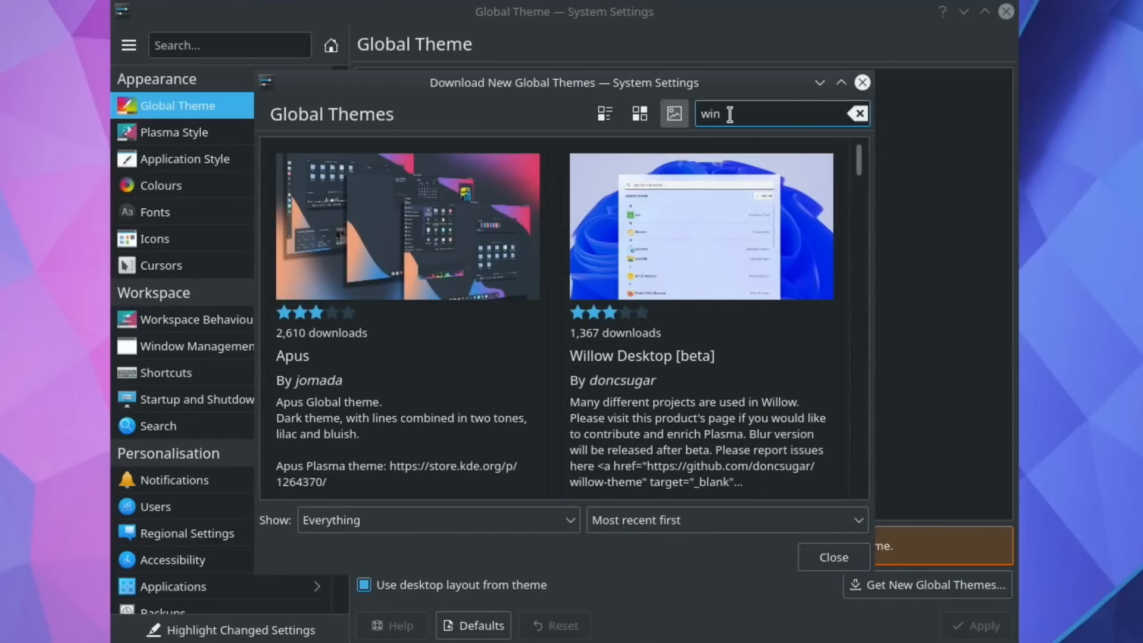
type("mars")
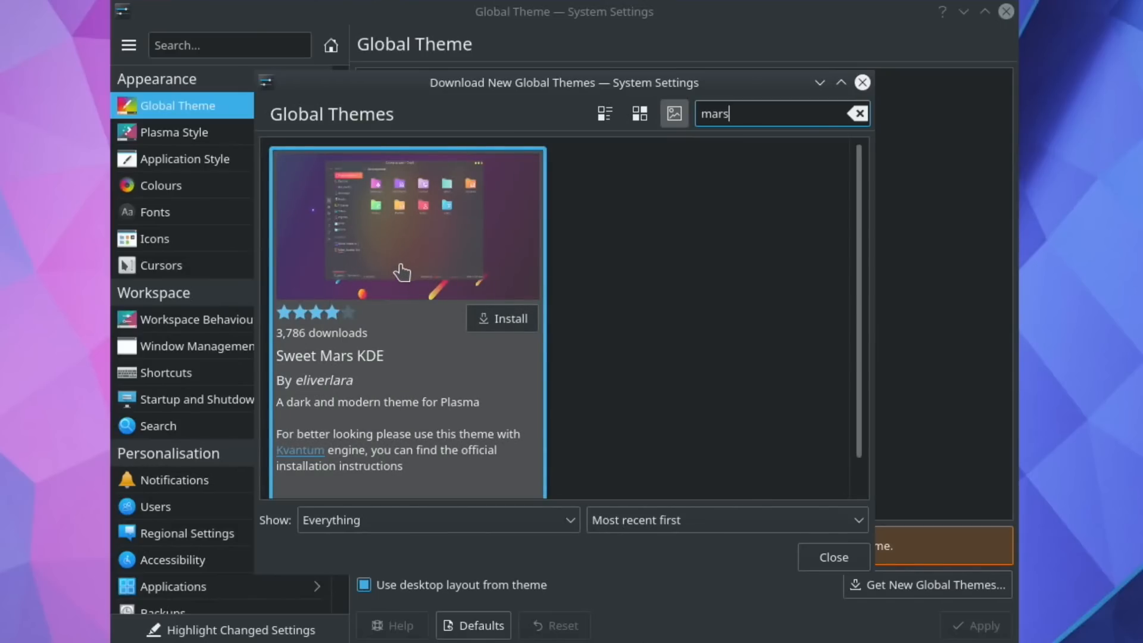
mouse_move(442, 333)
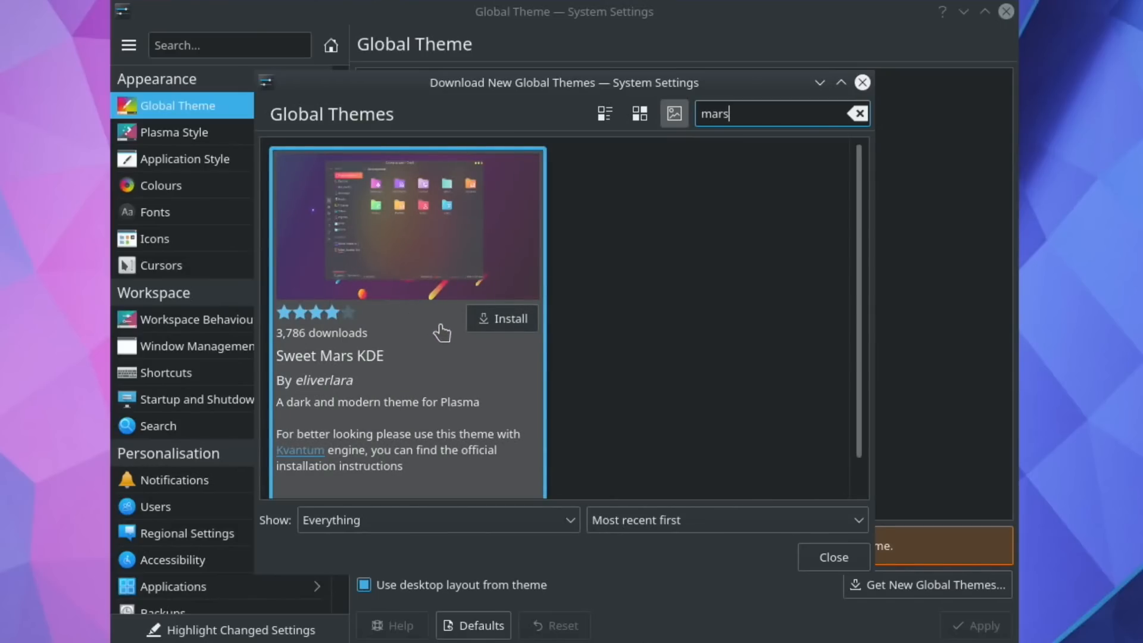
left_click(501, 318)
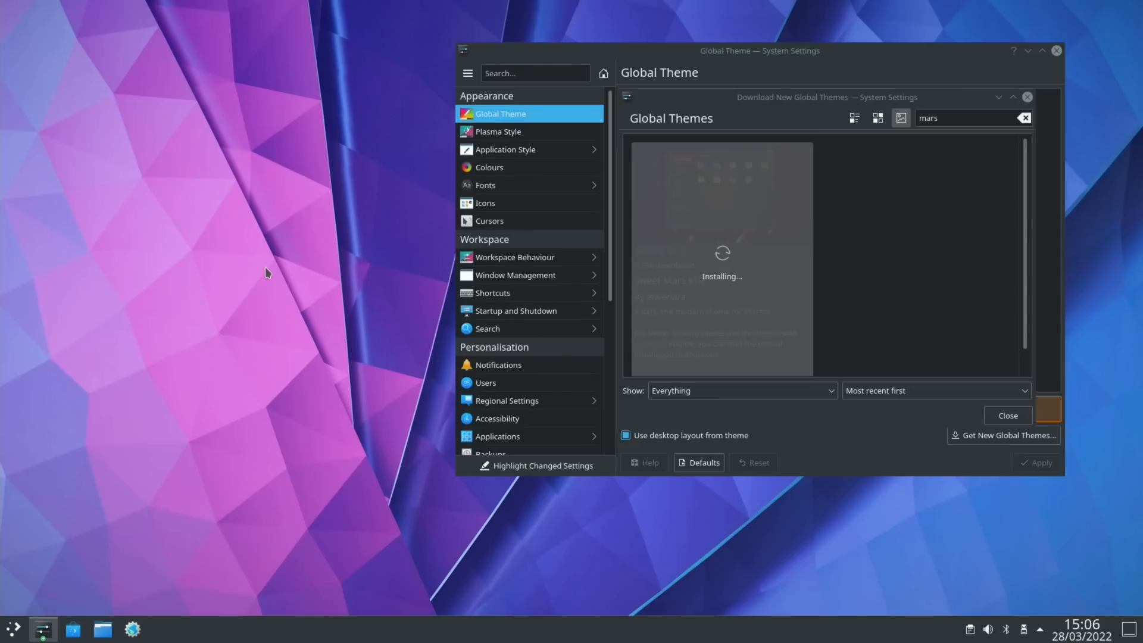
mouse_move(32, 514)
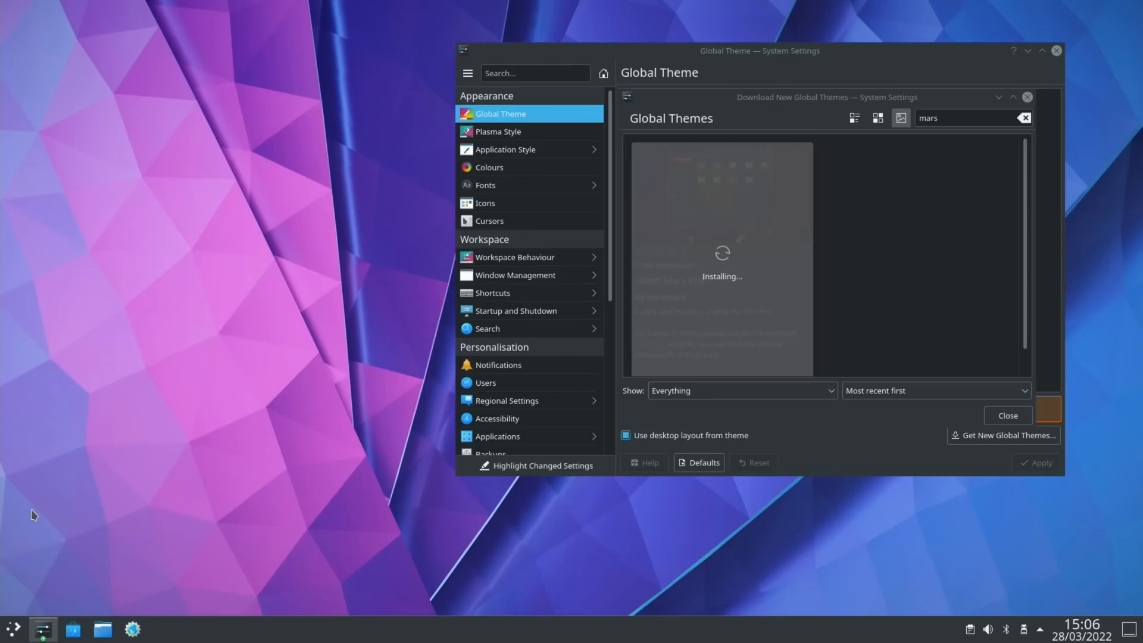
left_click(12, 629)
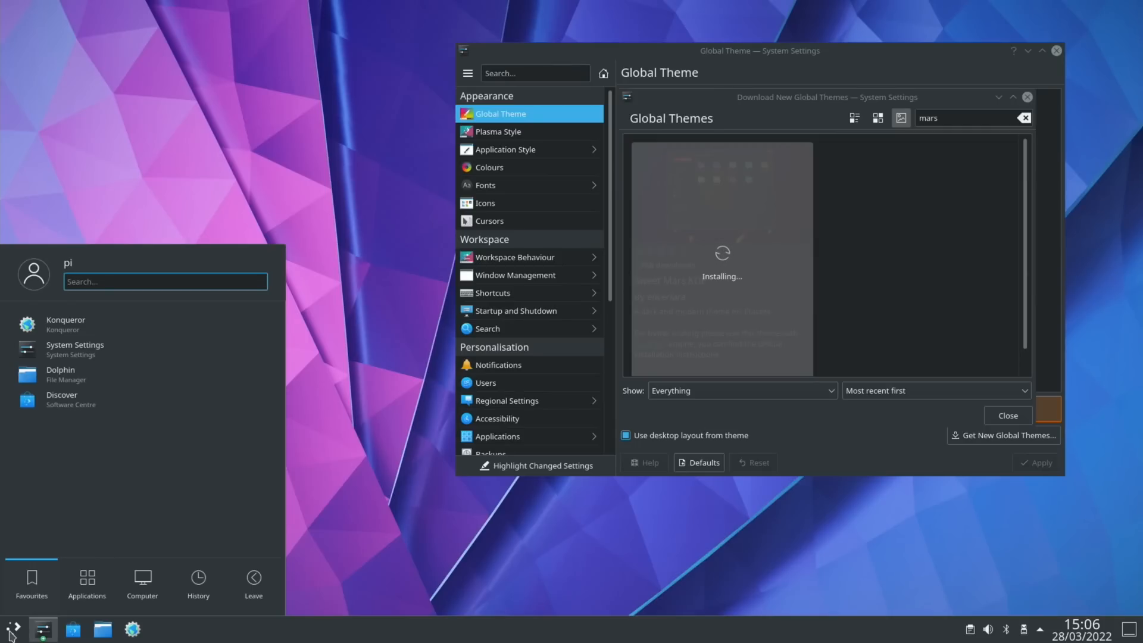
mouse_move(117, 617)
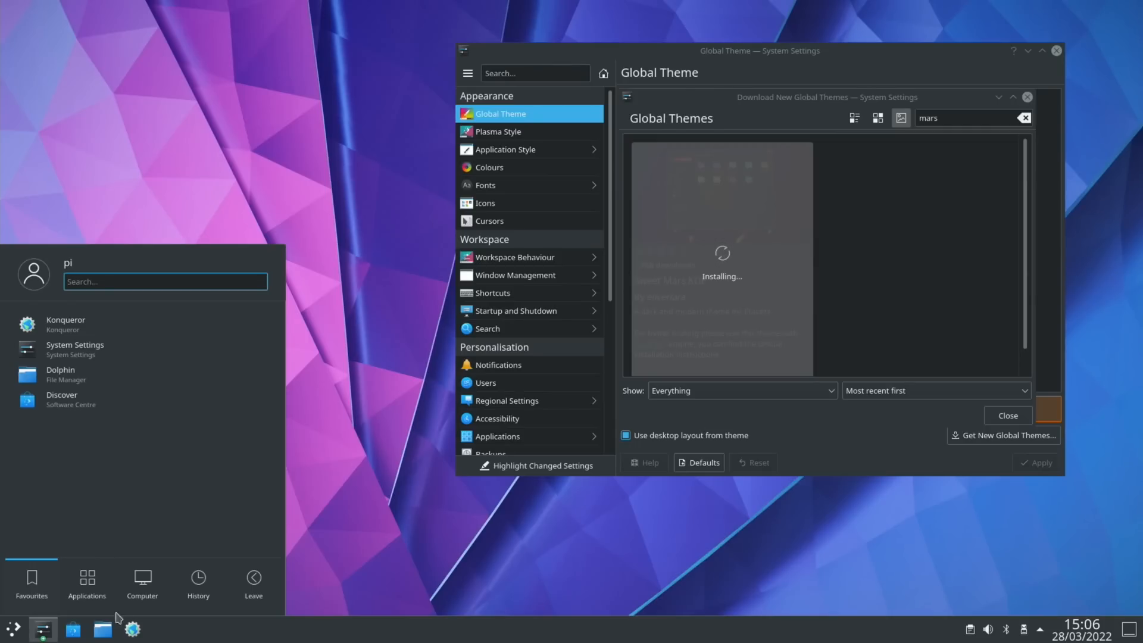
Step: Close the launcher settings dialog and the Download New Global Themes window
left_click(42, 629)
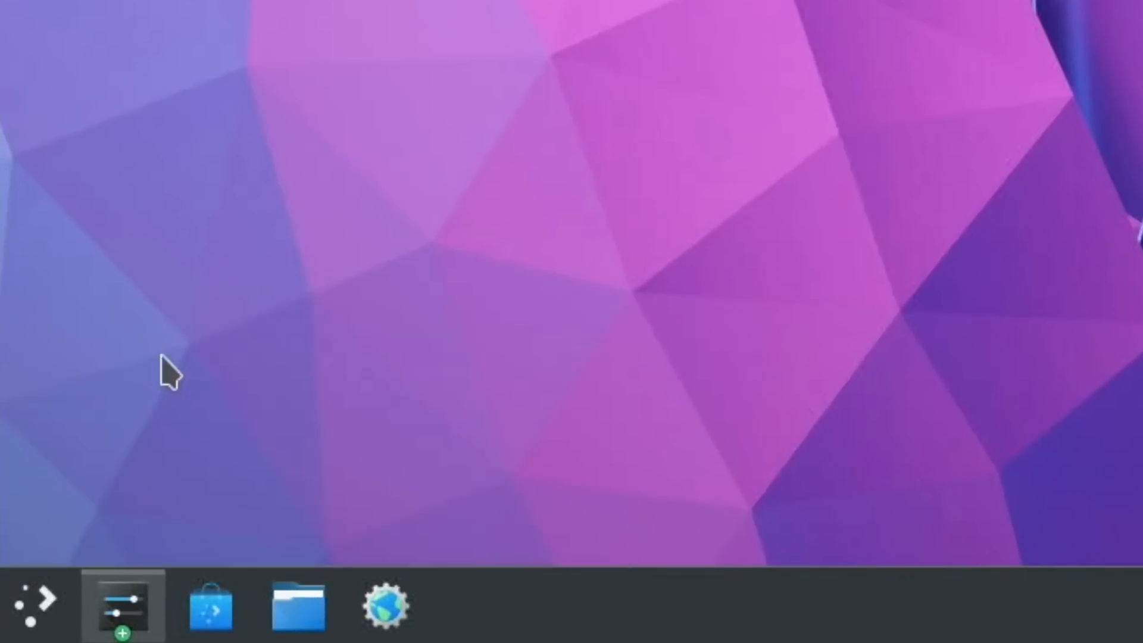
left_click(121, 605)
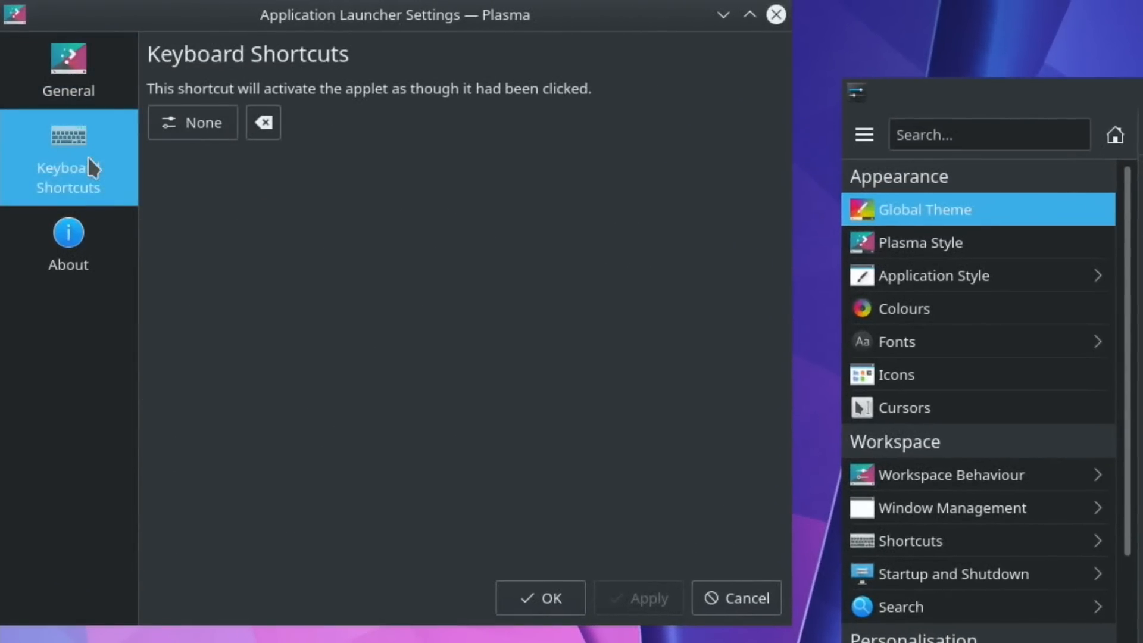
left_click(192, 121)
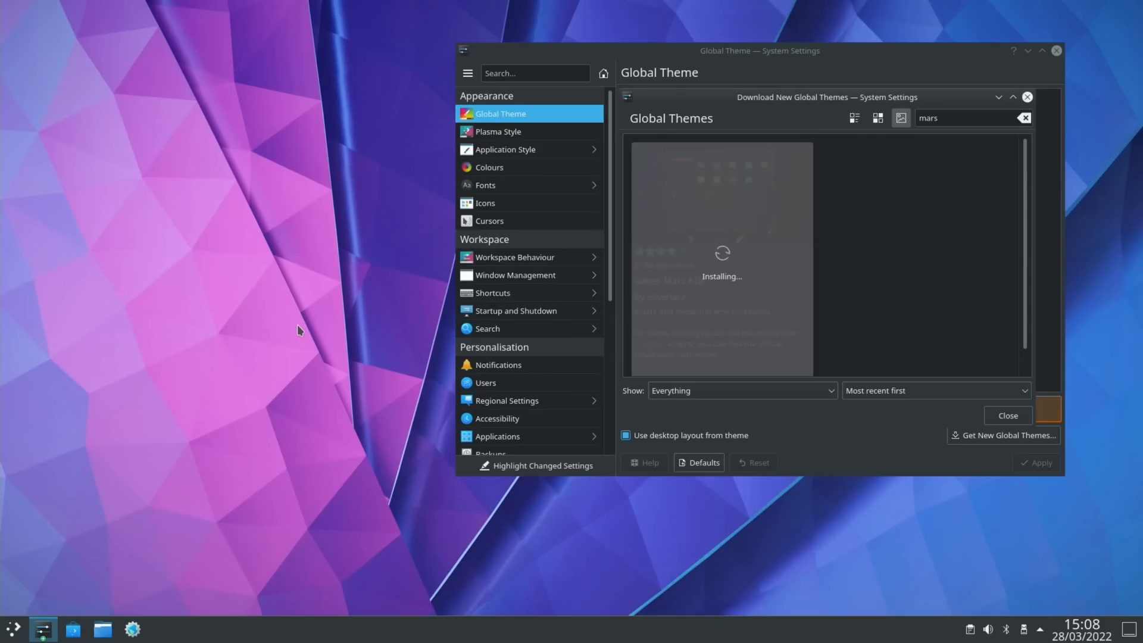
left_click(13, 629)
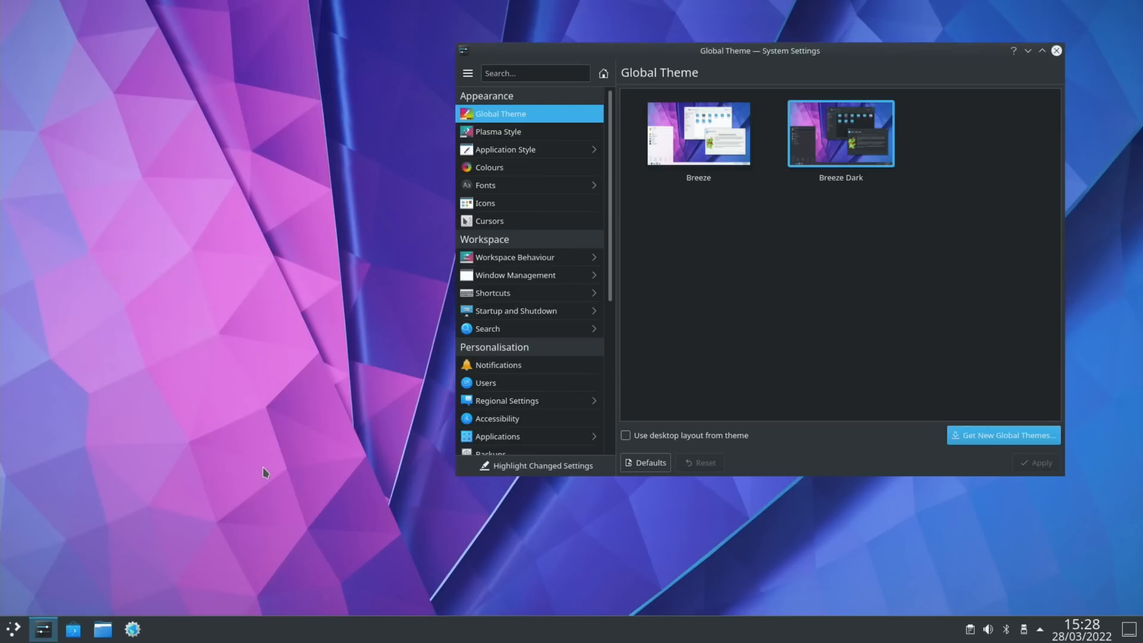
Step: Apply the Sweet-Mars global theme together with its desktop layout
left_click(13, 628)
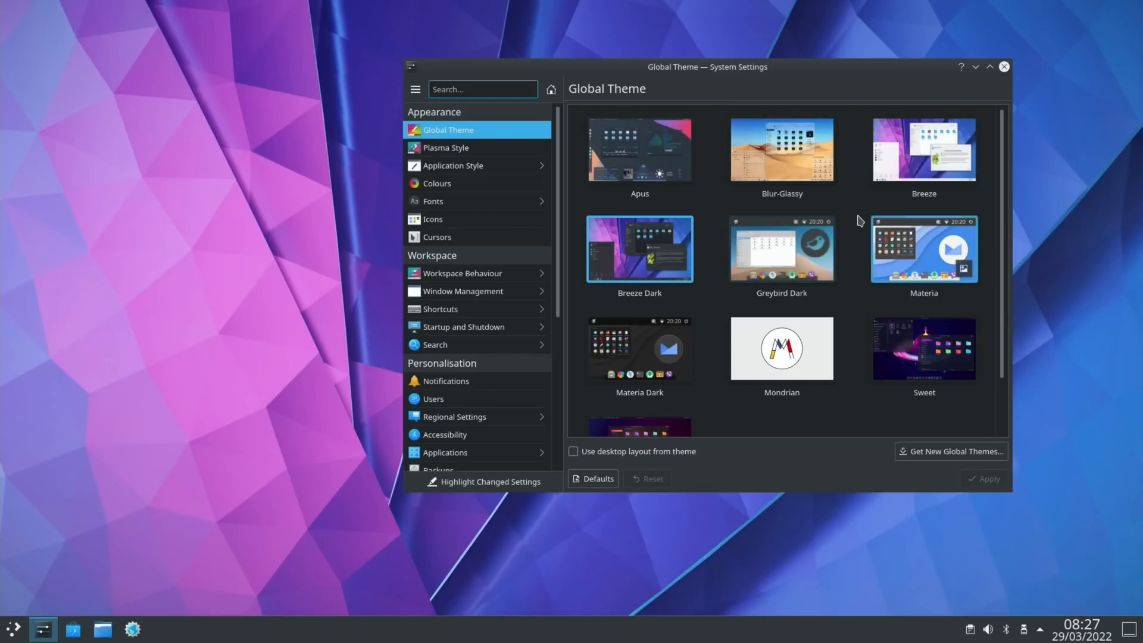
scroll("down", 3)
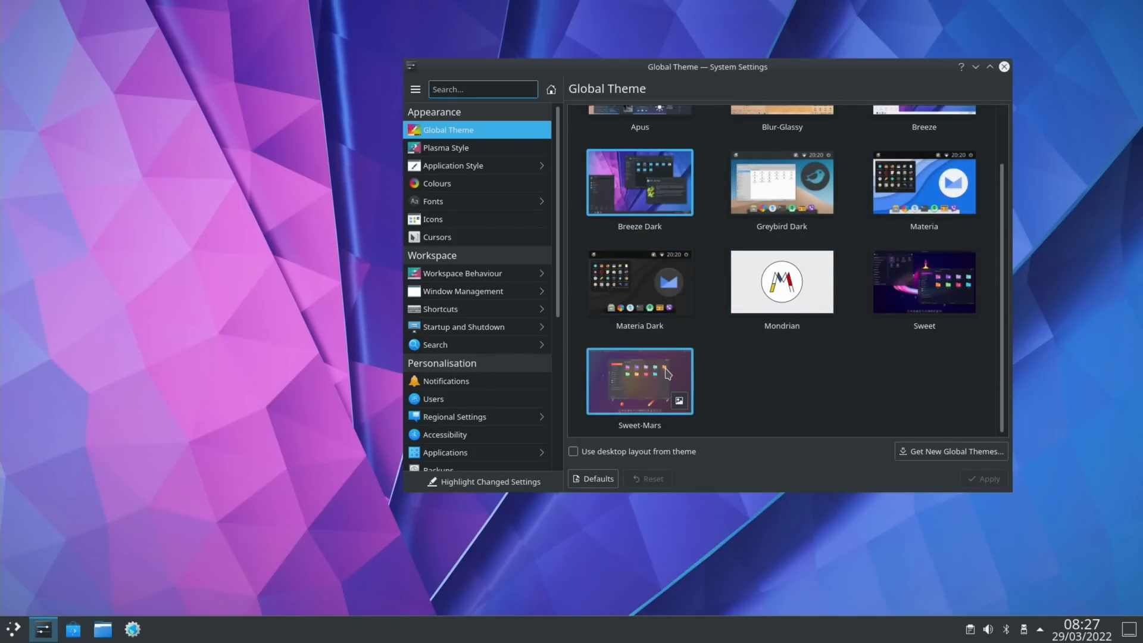
left_click(639, 380)
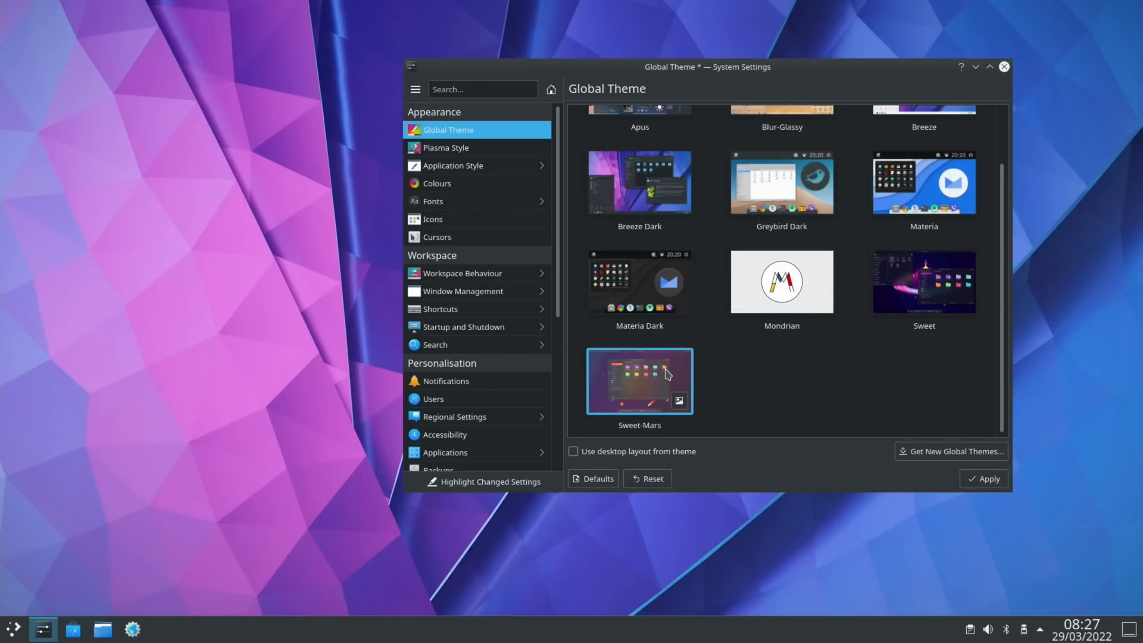
left_click(574, 451)
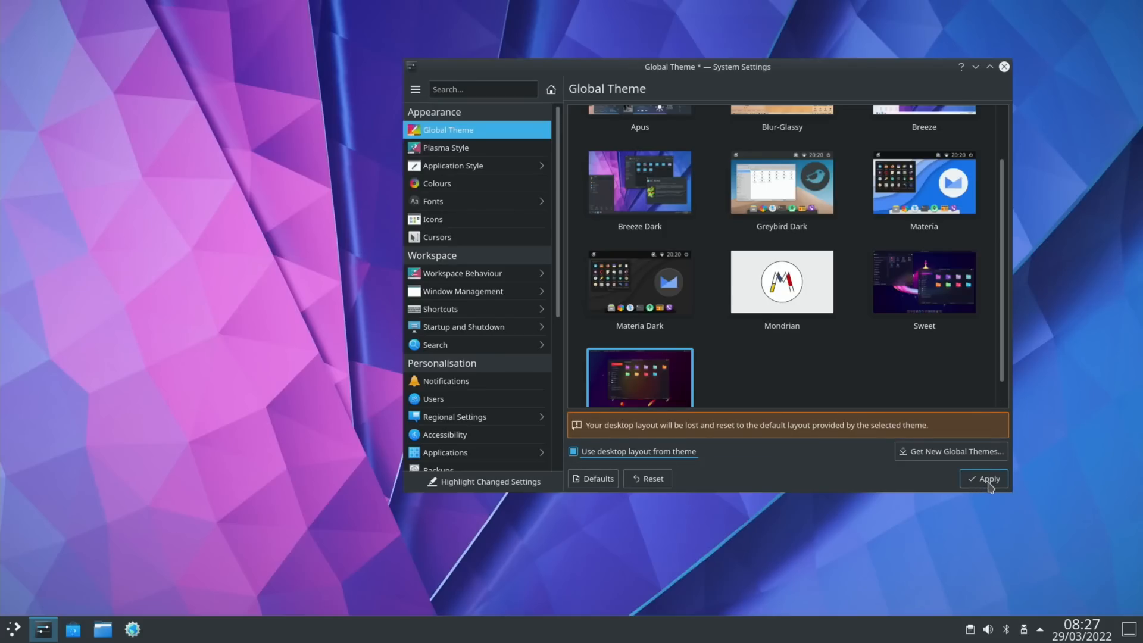
left_click(983, 478)
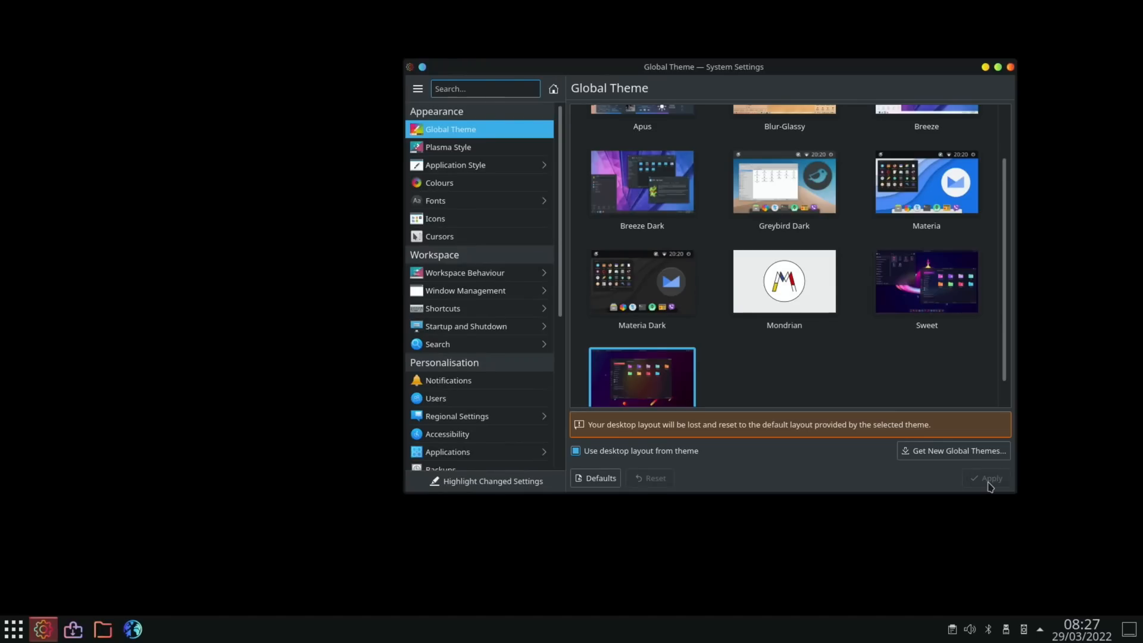
Step: Apply the Materia global theme together with its desktop layout
left_click(926, 181)
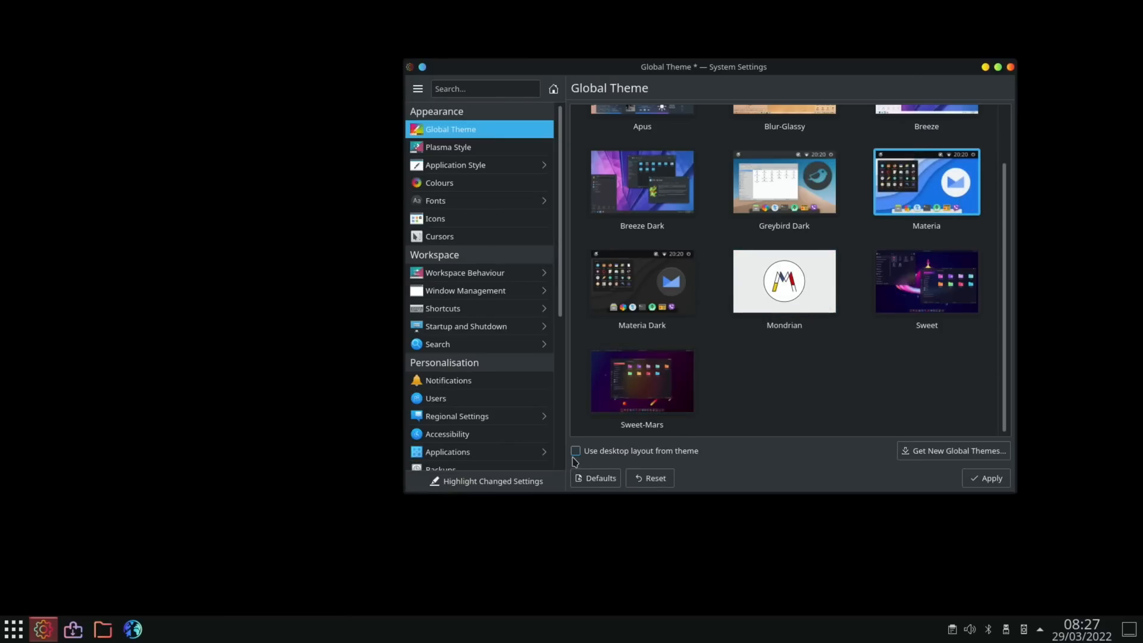
left_click(575, 451)
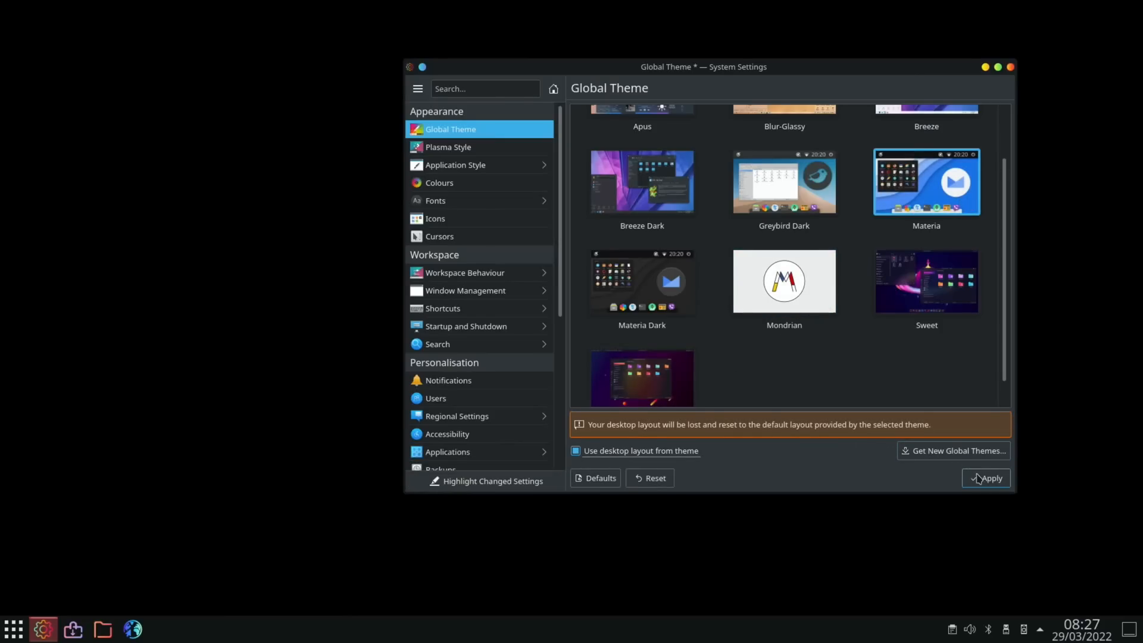
left_click(985, 478)
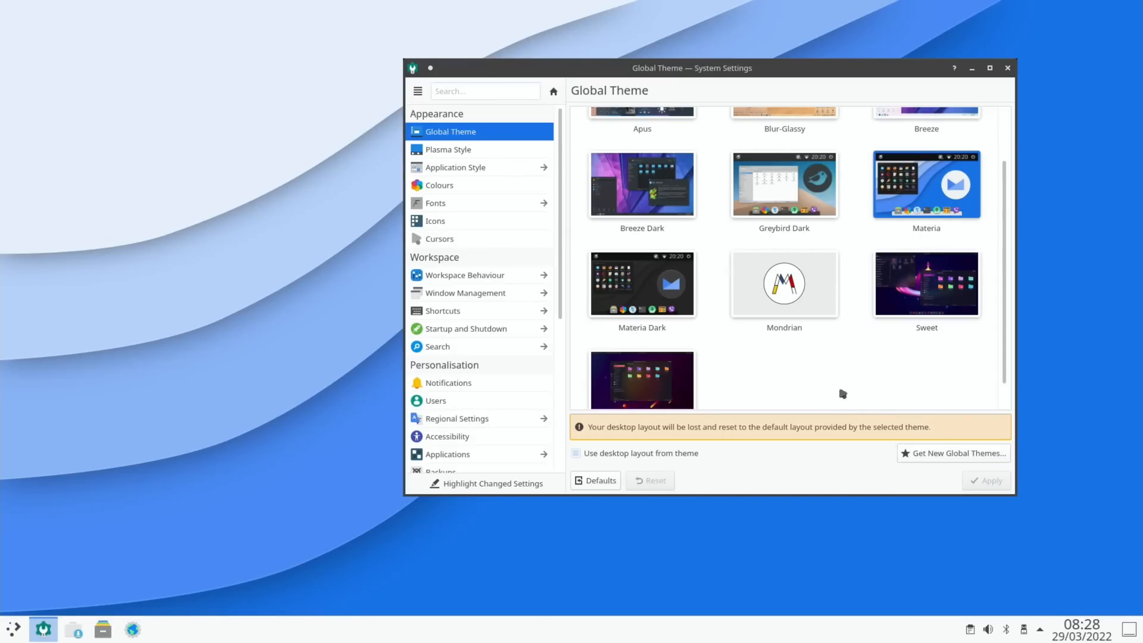
Step: Apply the Mondrian global theme
left_click(783, 283)
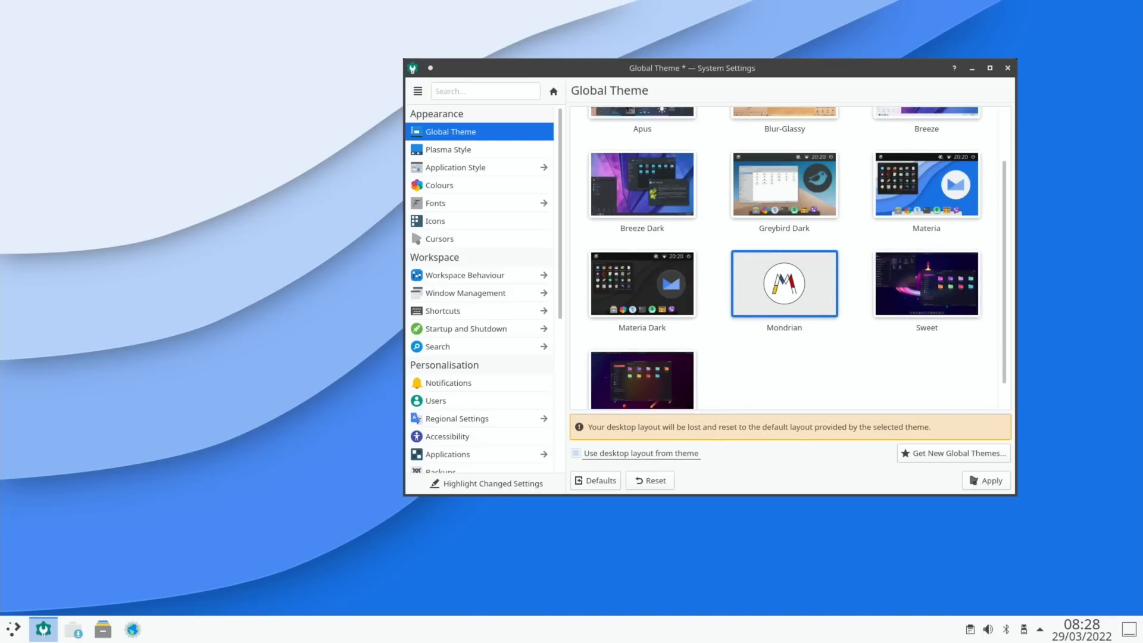
left_click(985, 480)
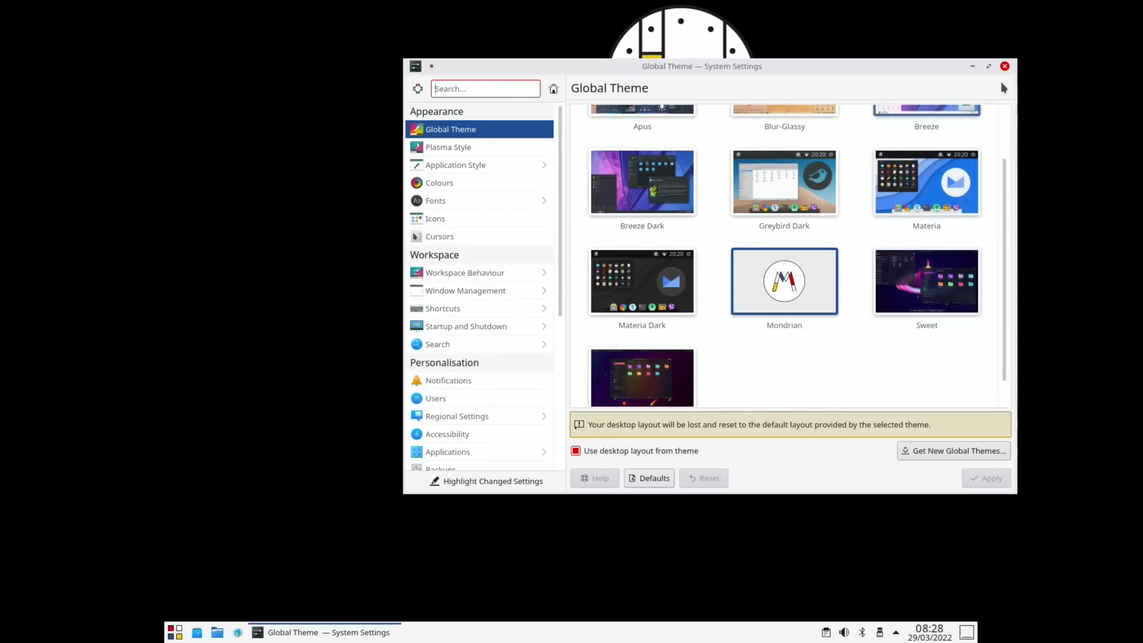
Step: Set the desktop wallpaper to Mondrianwallpaper in Desktop Folder Settings
left_click(1005, 66)
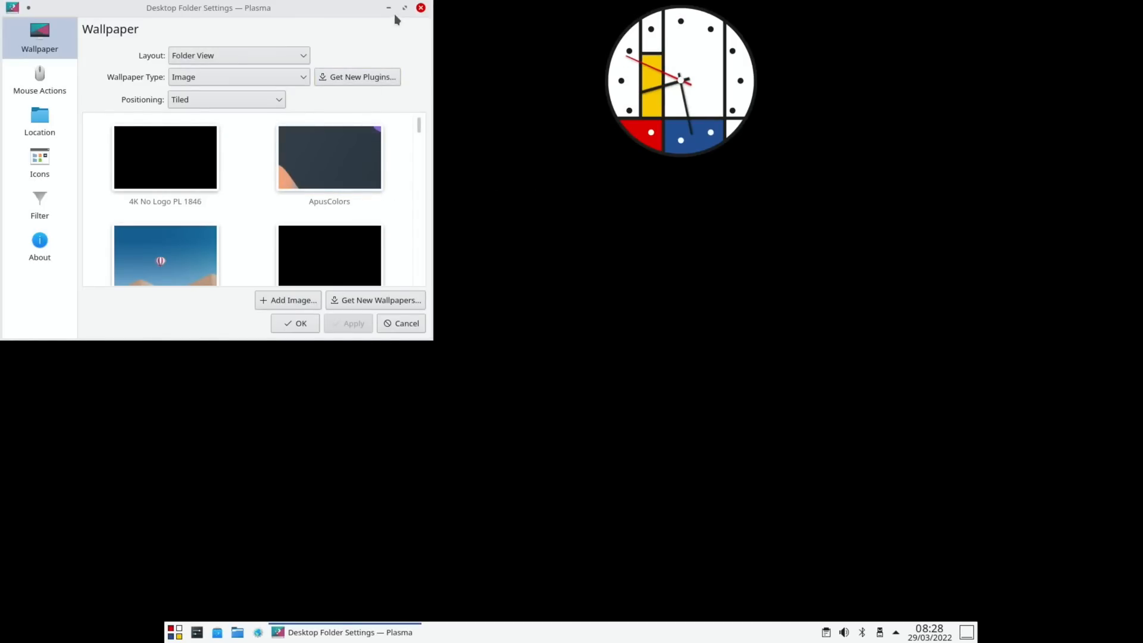
left_click(405, 7)
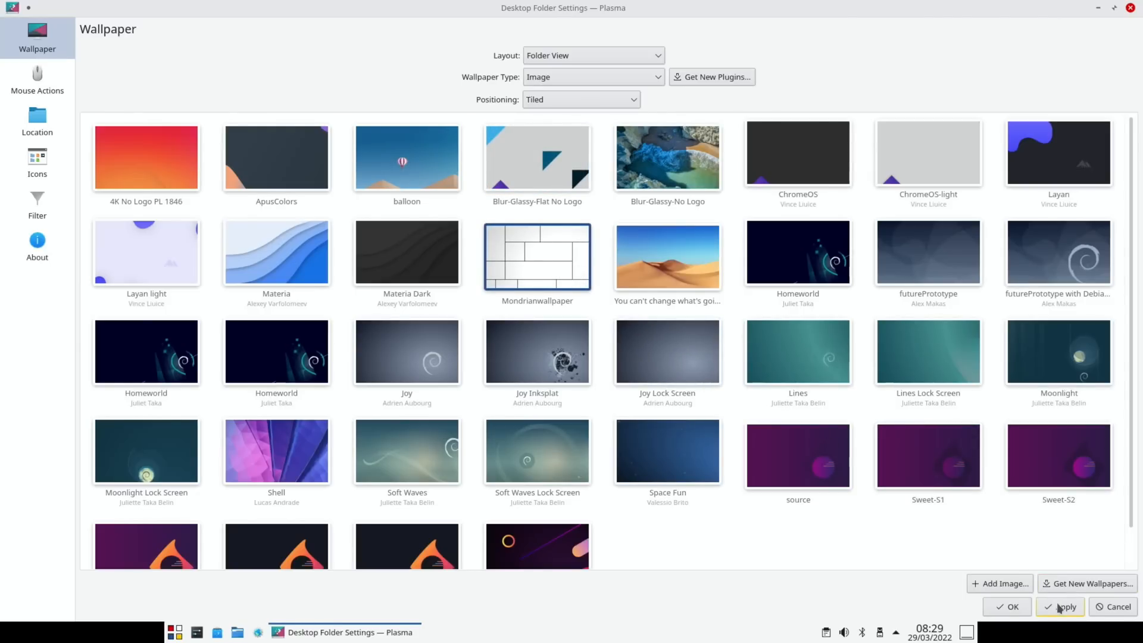
left_click(1006, 606)
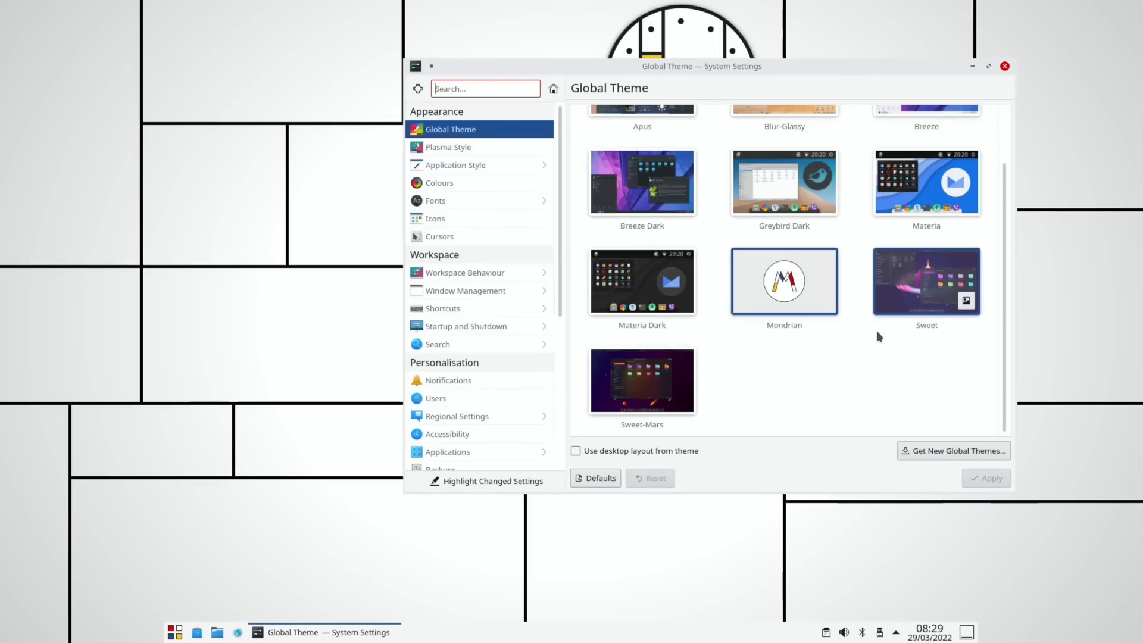
Step: Apply the Sweet global theme together with its desktop layout
left_click(926, 281)
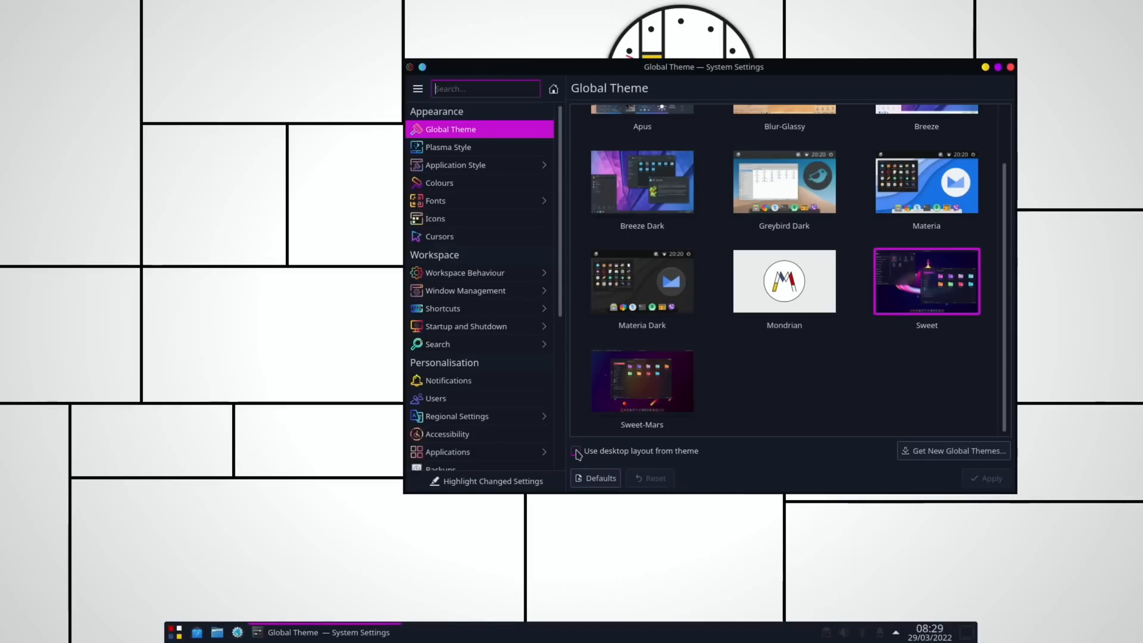
left_click(575, 450)
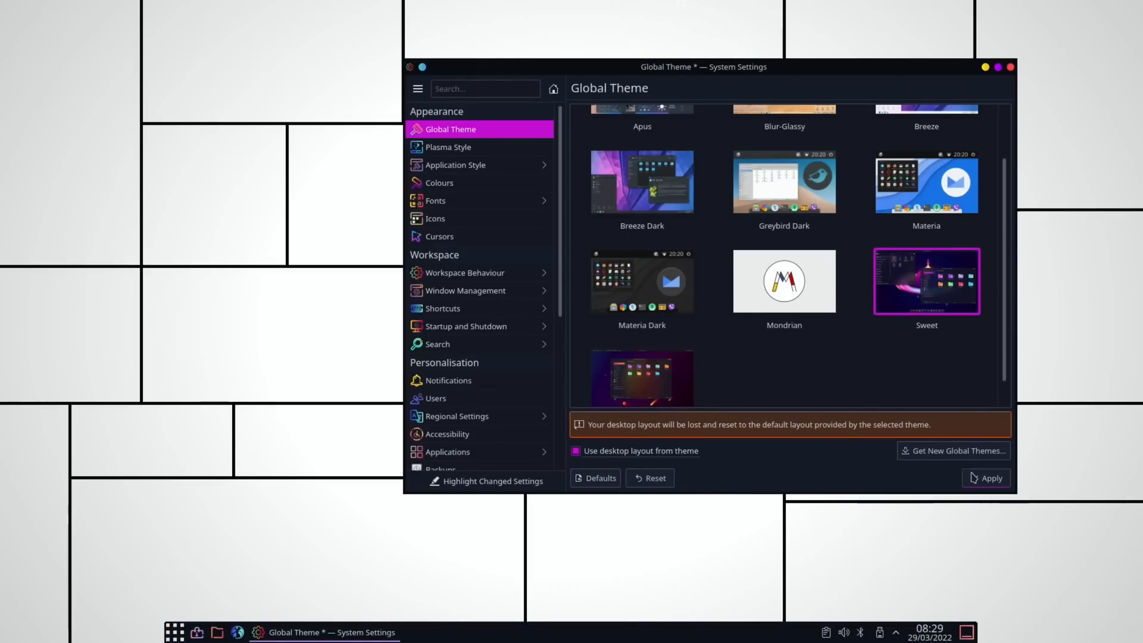
left_click(986, 478)
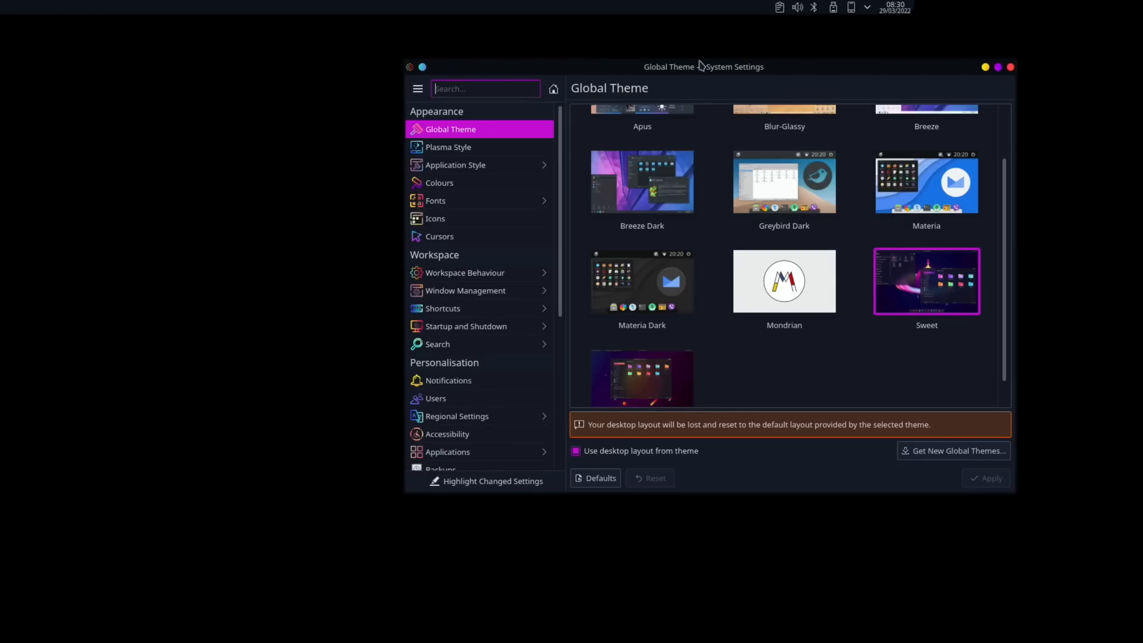
left_click(641, 379)
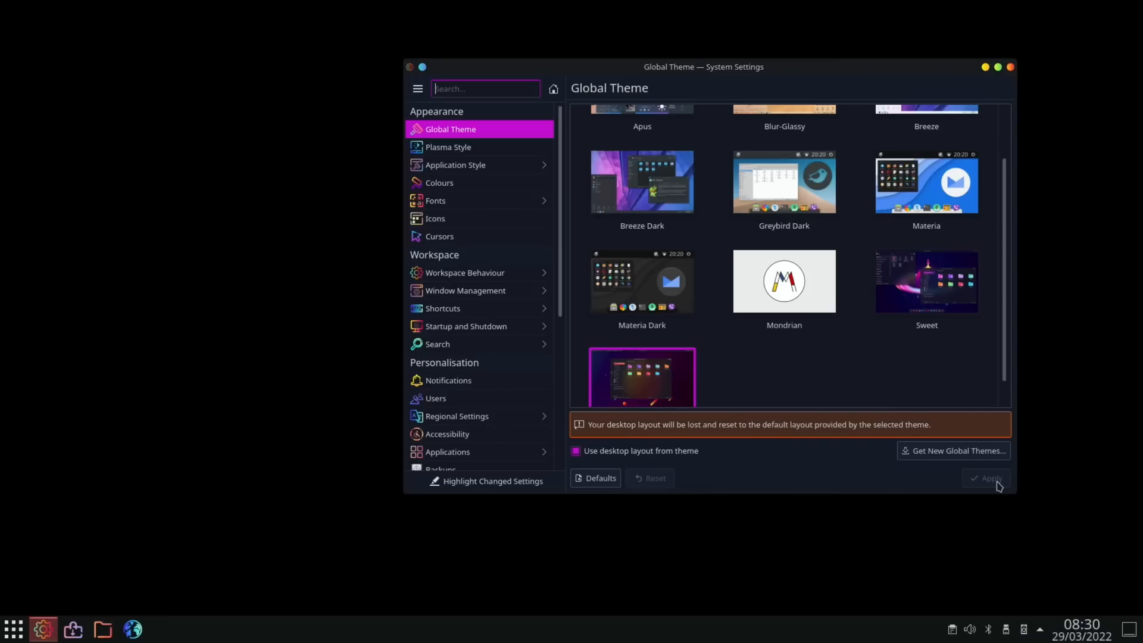
scroll("down", 3)
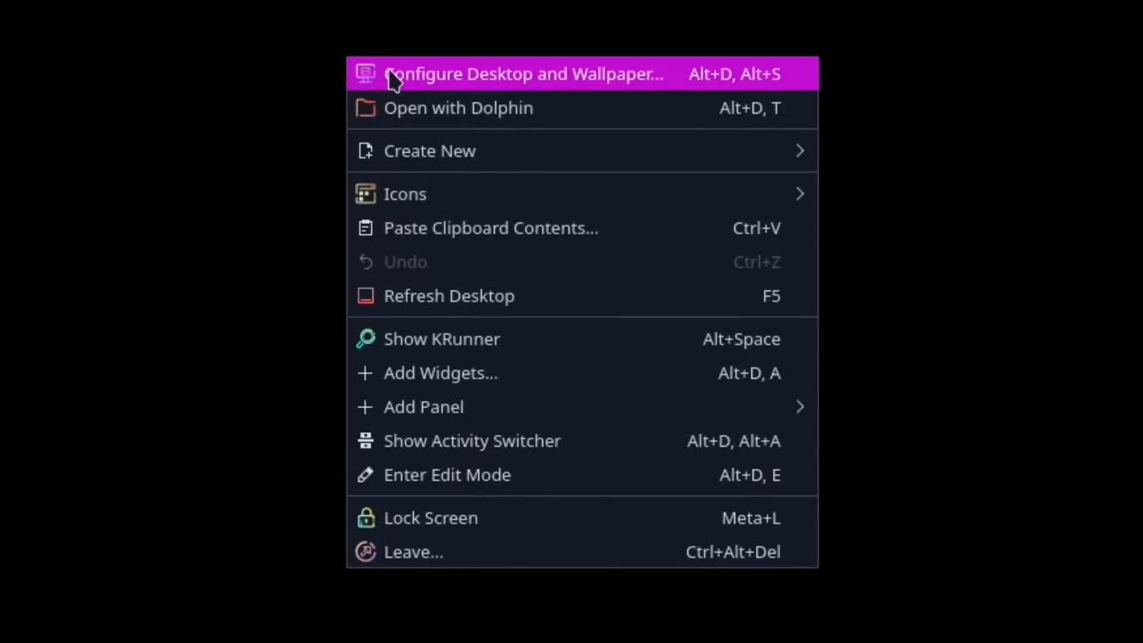
Step: Set the desktop wallpaper to the orange 4K No Logo PL 1846 image after trying desert dunes
left_click(526, 72)
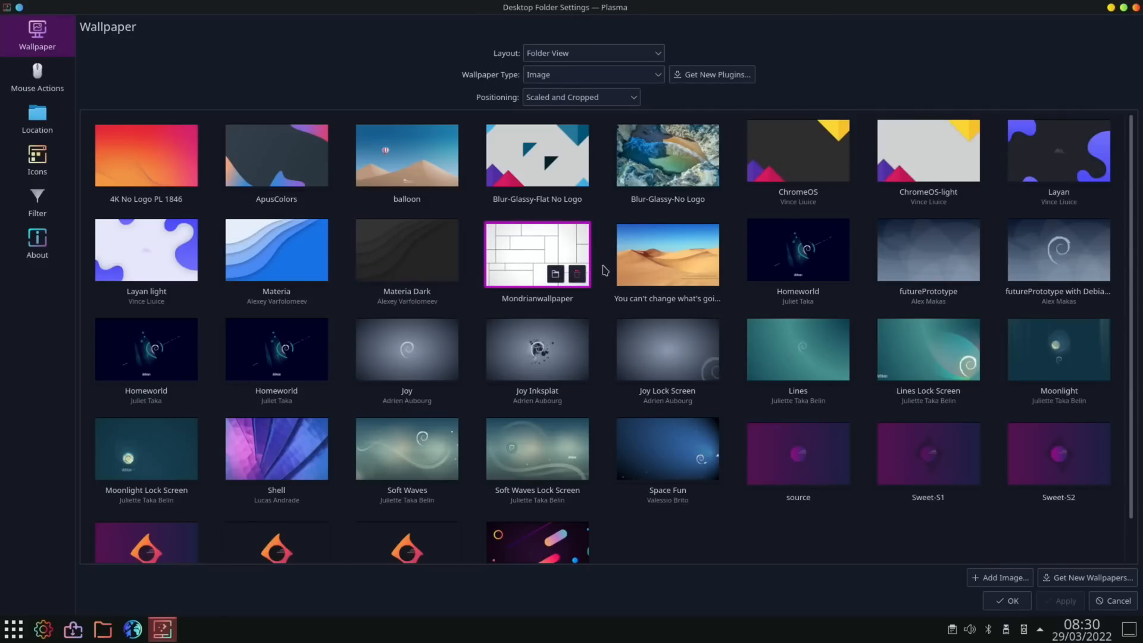
left_click(1006, 605)
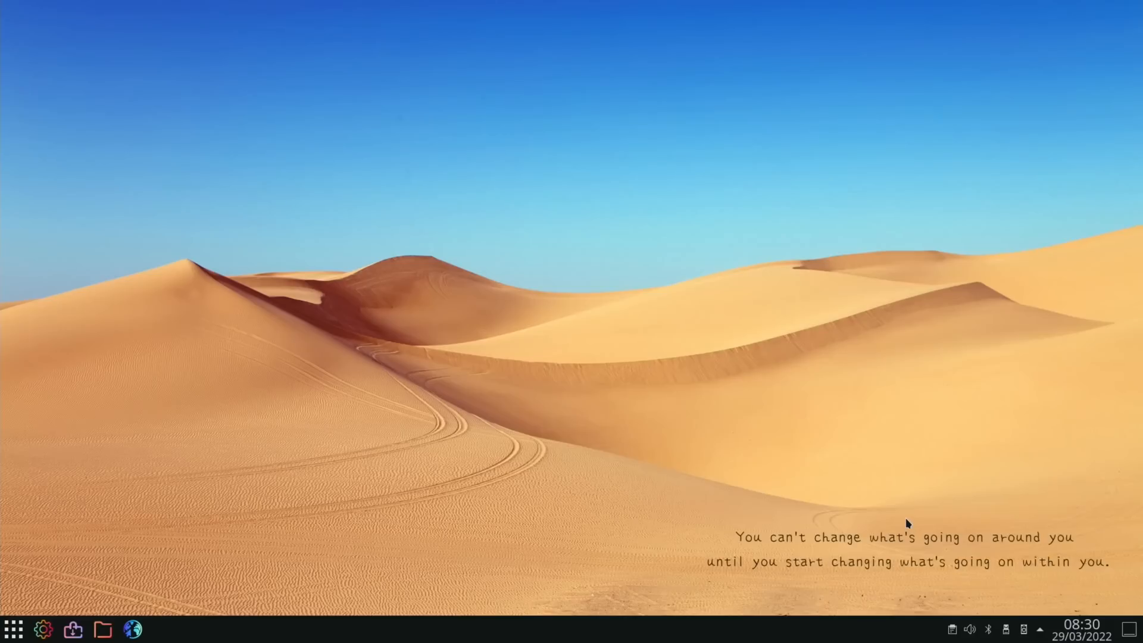
right_click(908, 524)
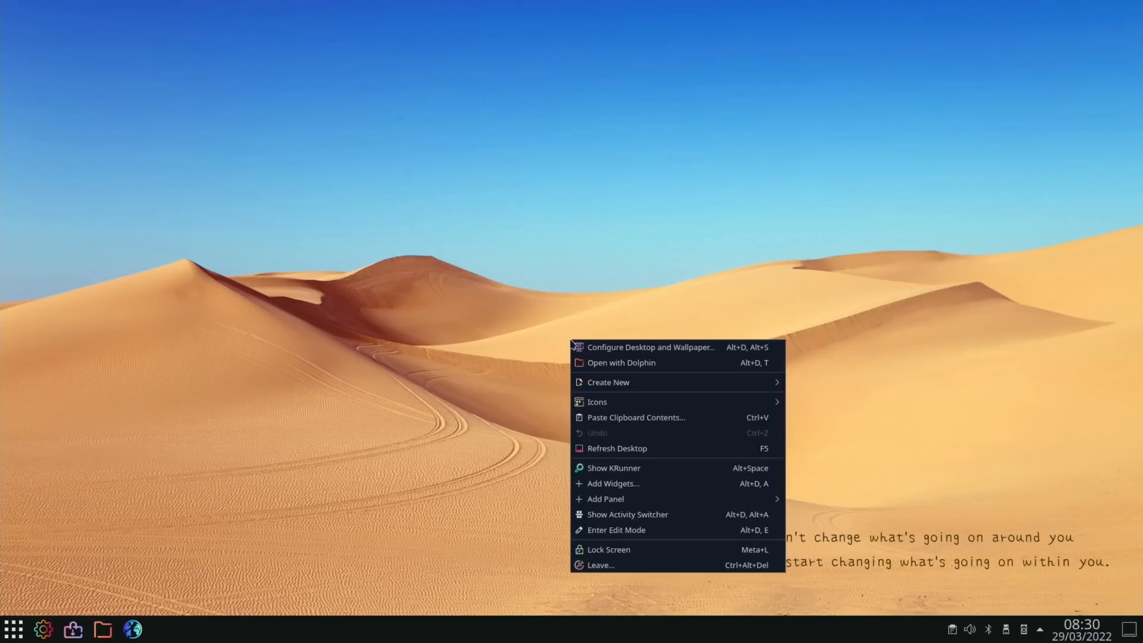
left_click(650, 346)
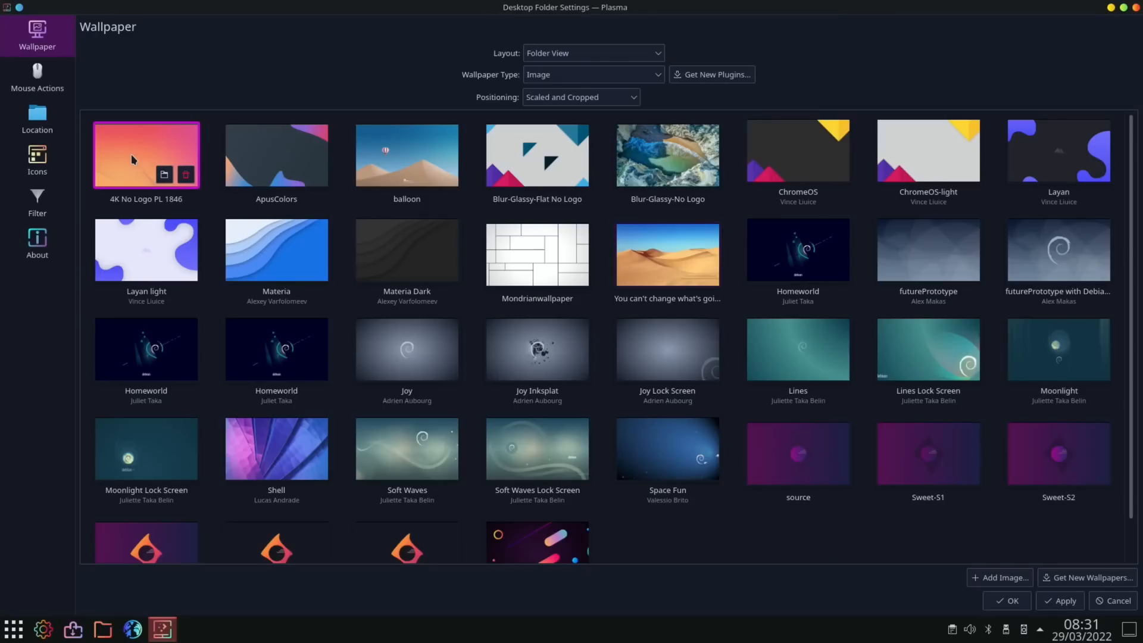
left_click(1061, 601)
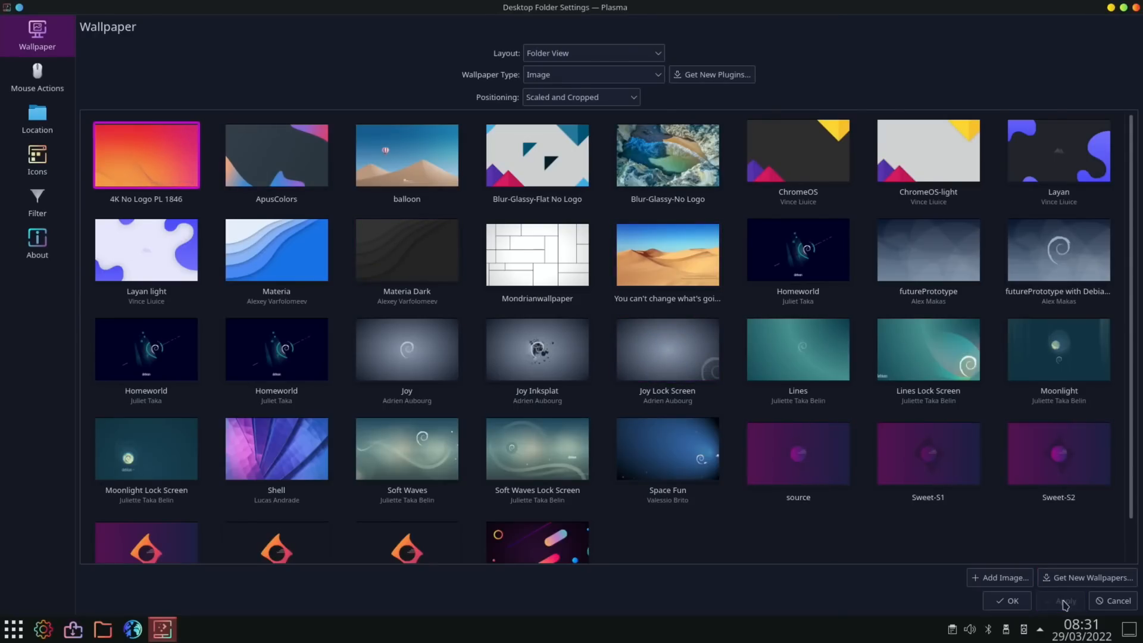
left_click(1006, 600)
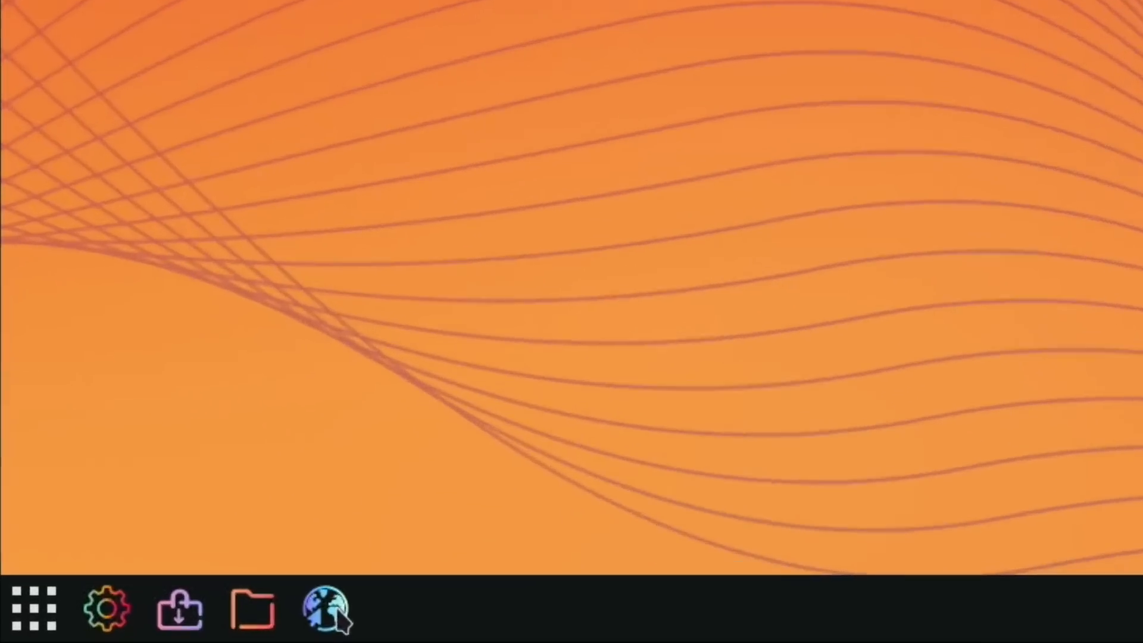
mouse_move(397, 610)
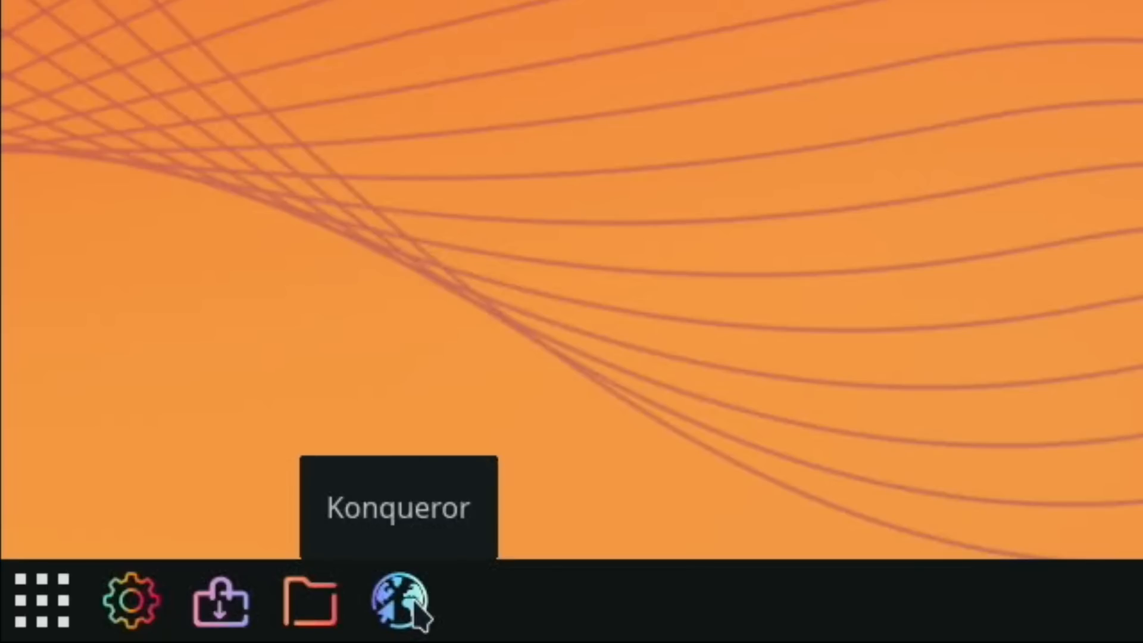
Step: Unpin Konqueror from the panel and bring up the application launcher's settings
right_click(397, 600)
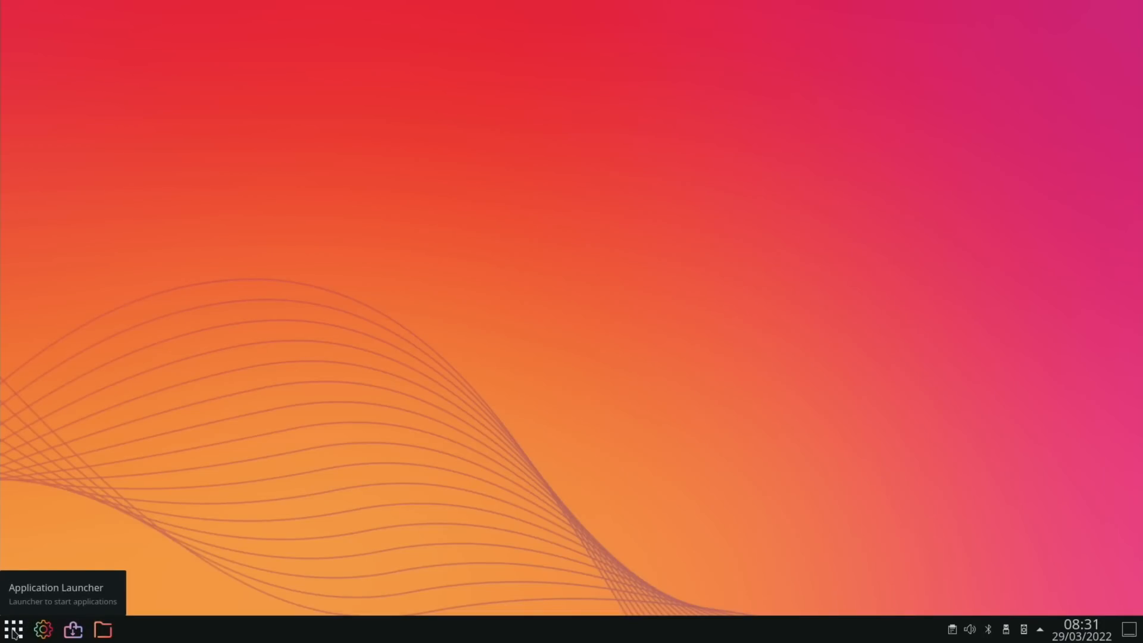
right_click(15, 630)
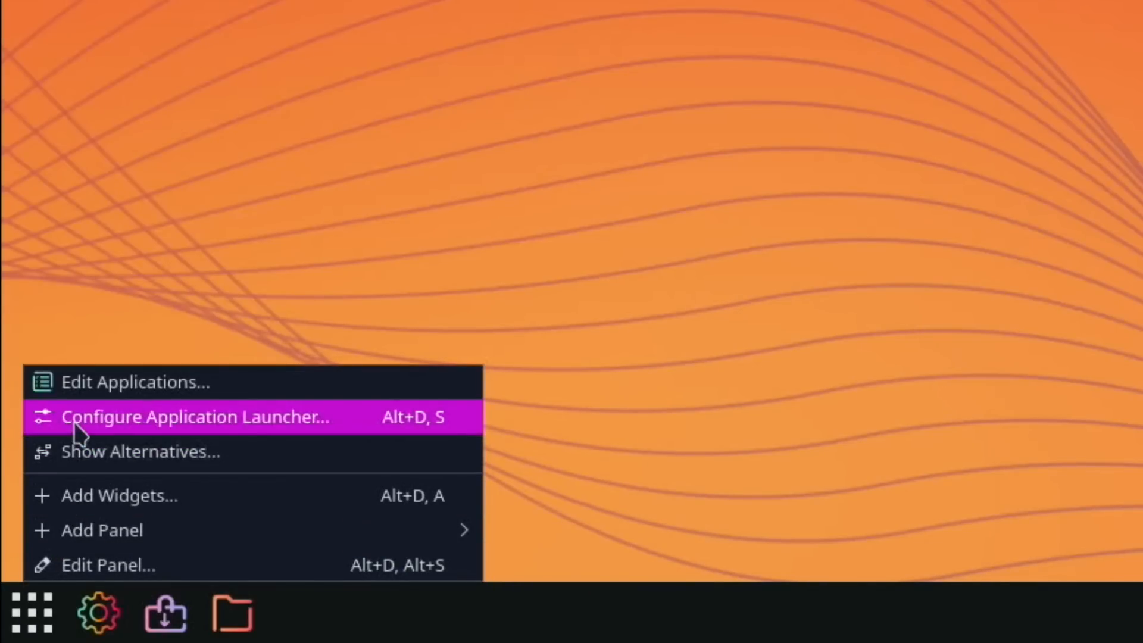
left_click(195, 416)
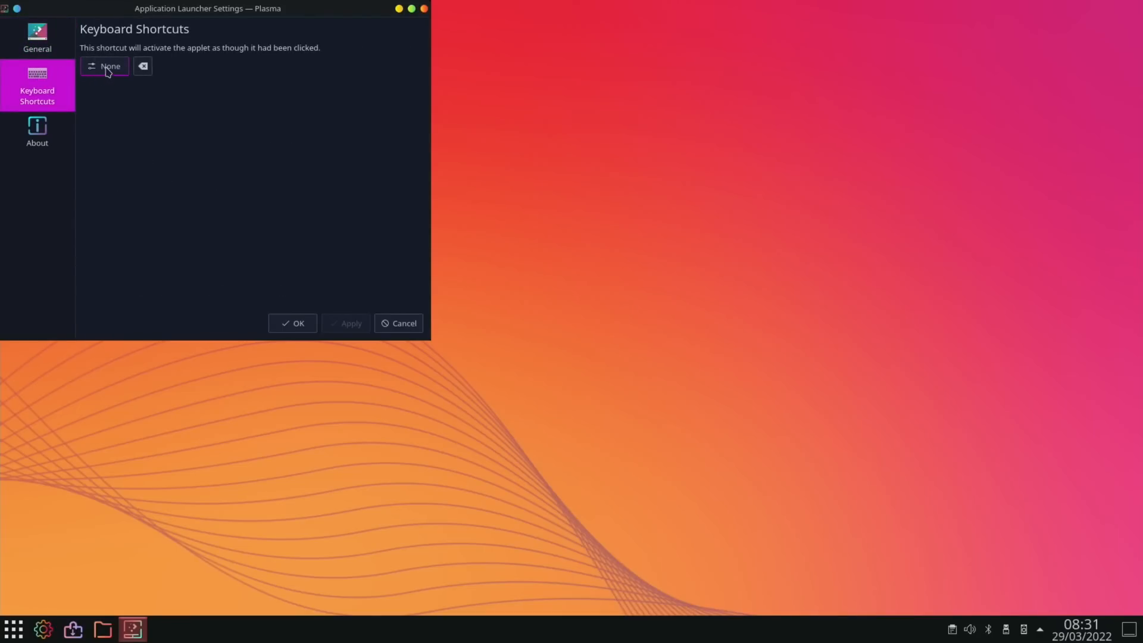
Step: Assign the Meta key as the launcher shortcut, reassigning it from the conflicting global one
left_click(106, 66)
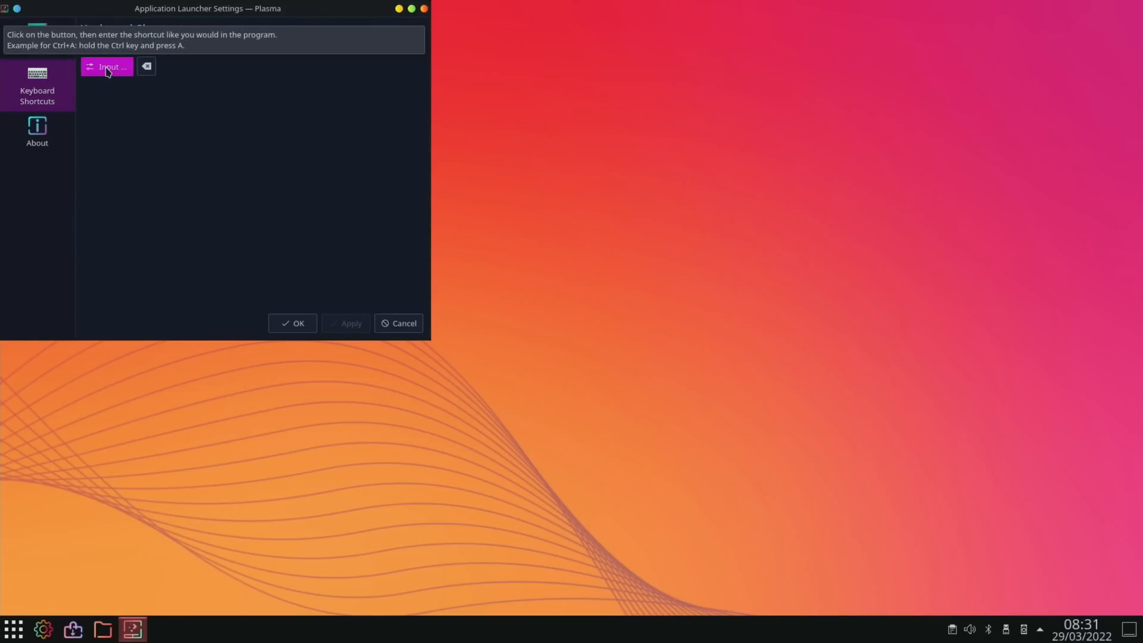
key("Meta")
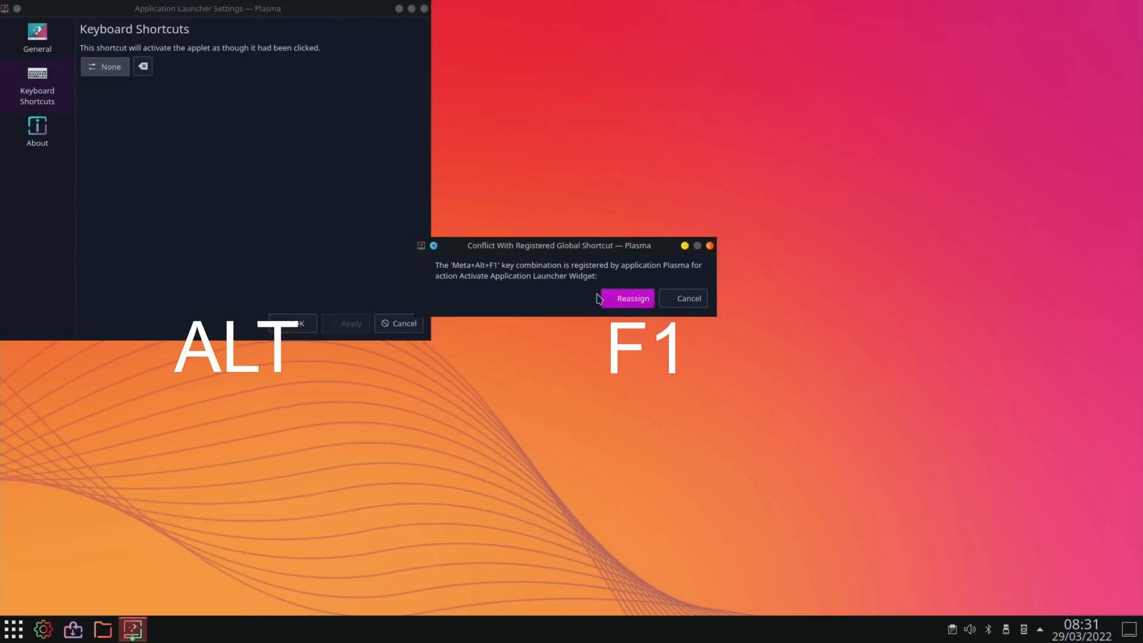
left_click(686, 298)
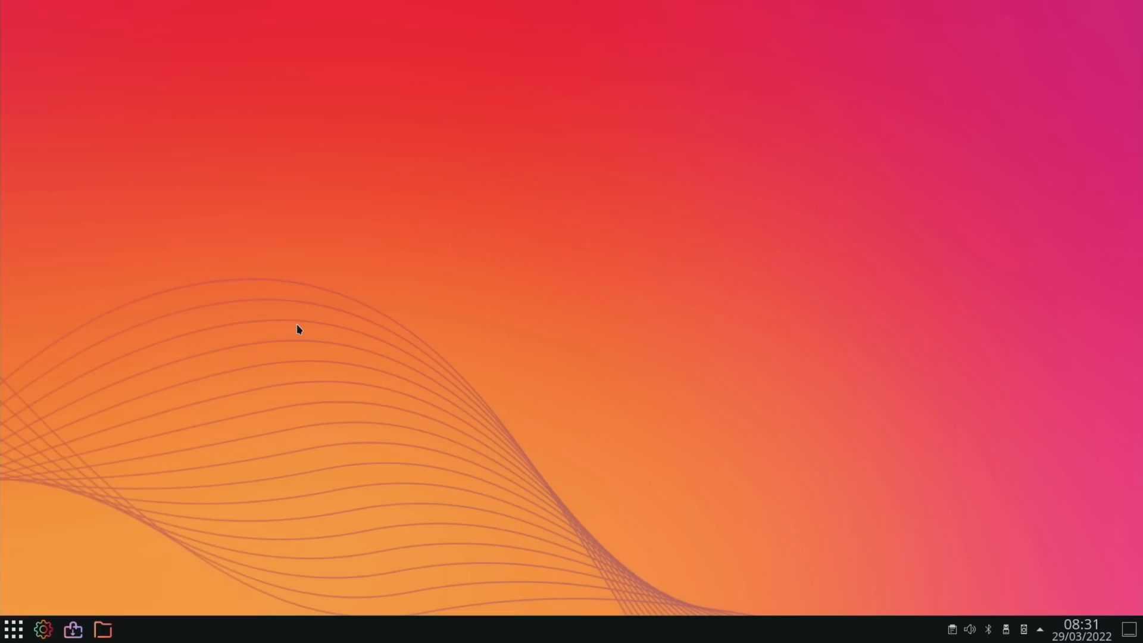
Step: Search the launcher for 'chr' and pin Chromium Web Browser to the task manager
left_click(13, 629)
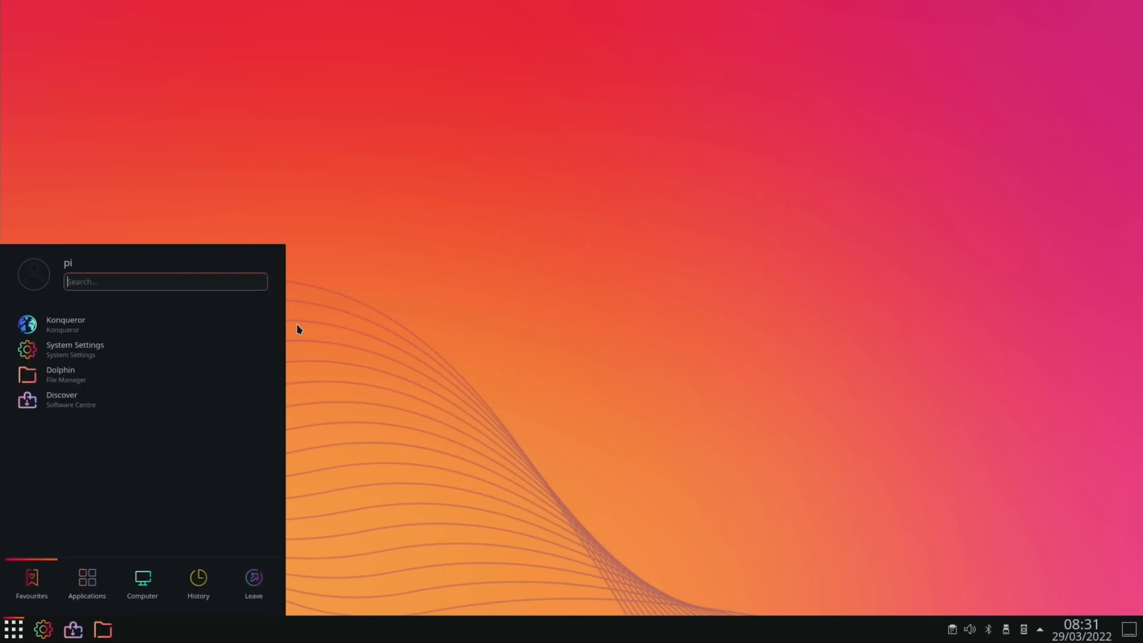
type("chro")
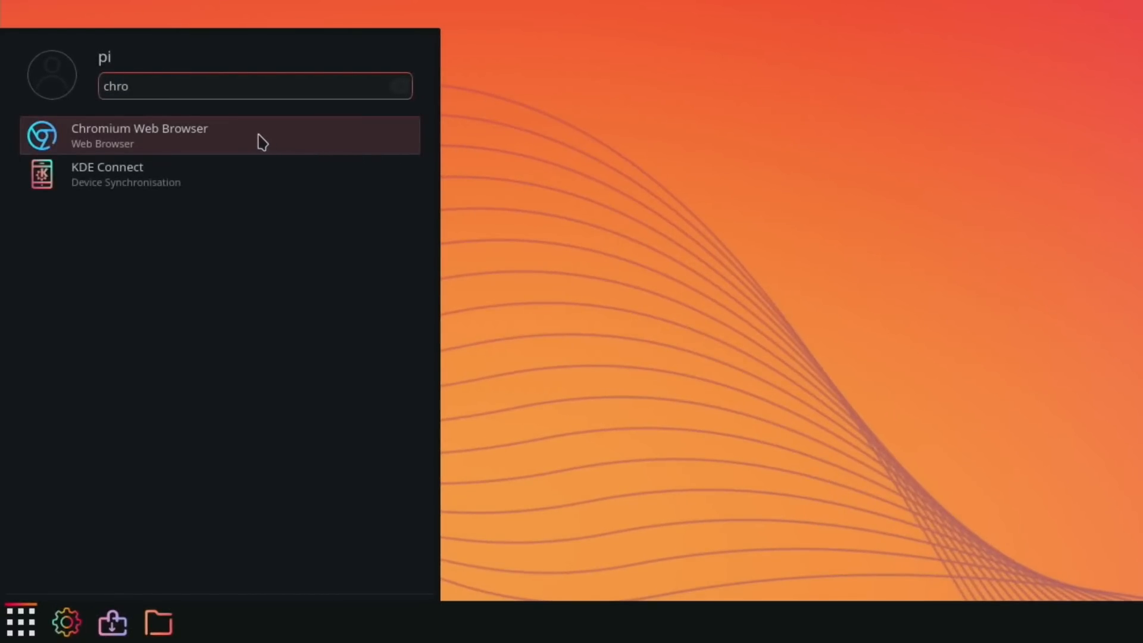
right_click(139, 135)
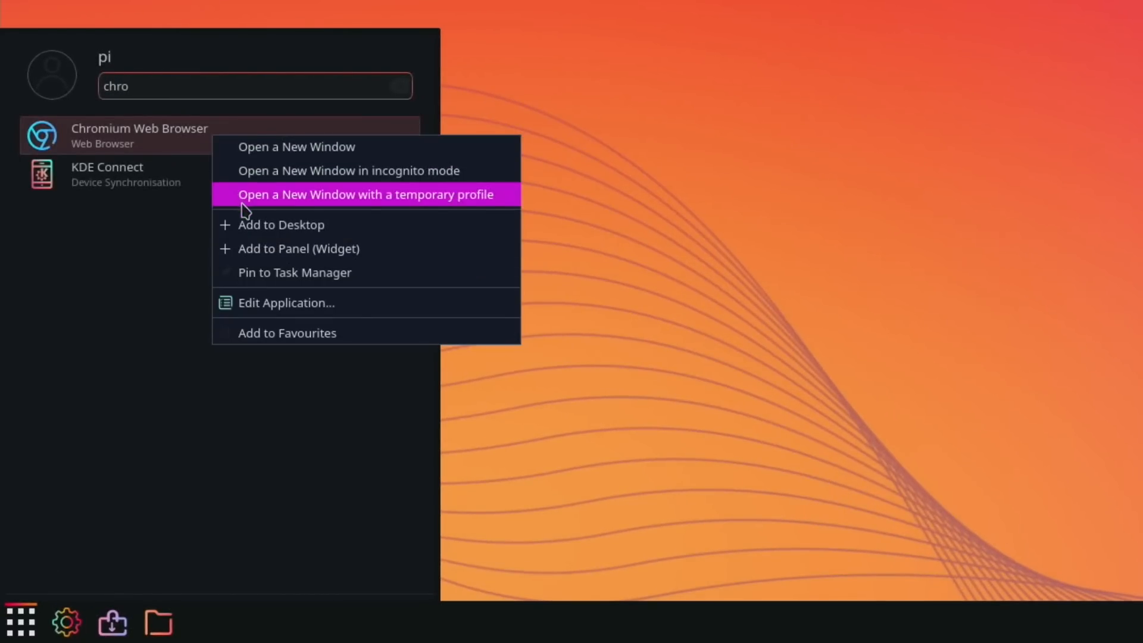
mouse_move(279, 276)
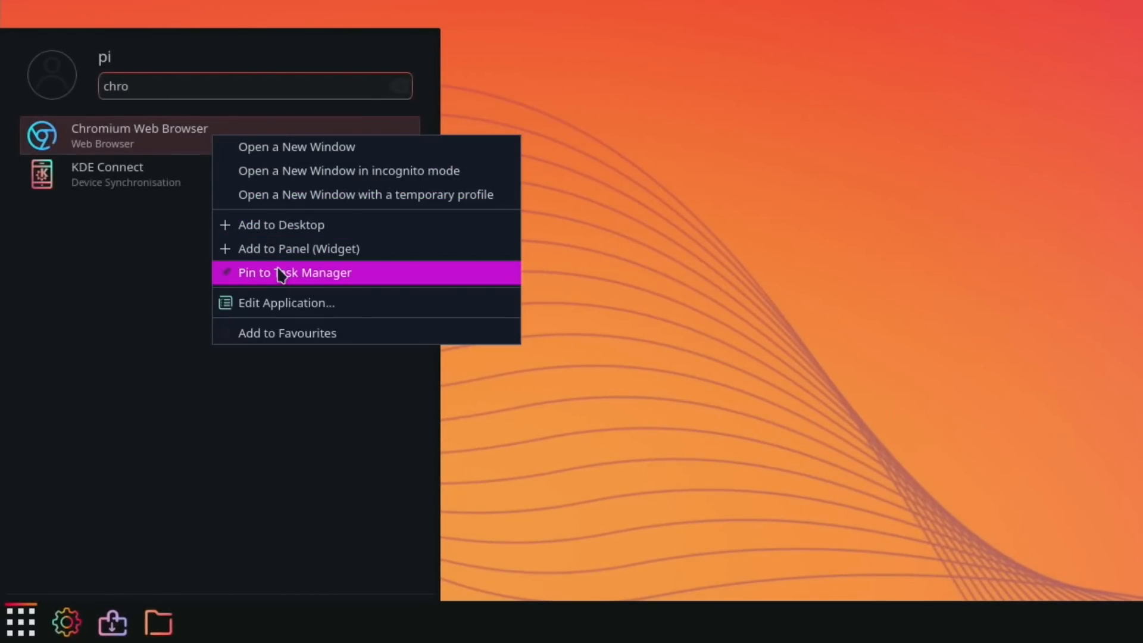
left_click(293, 272)
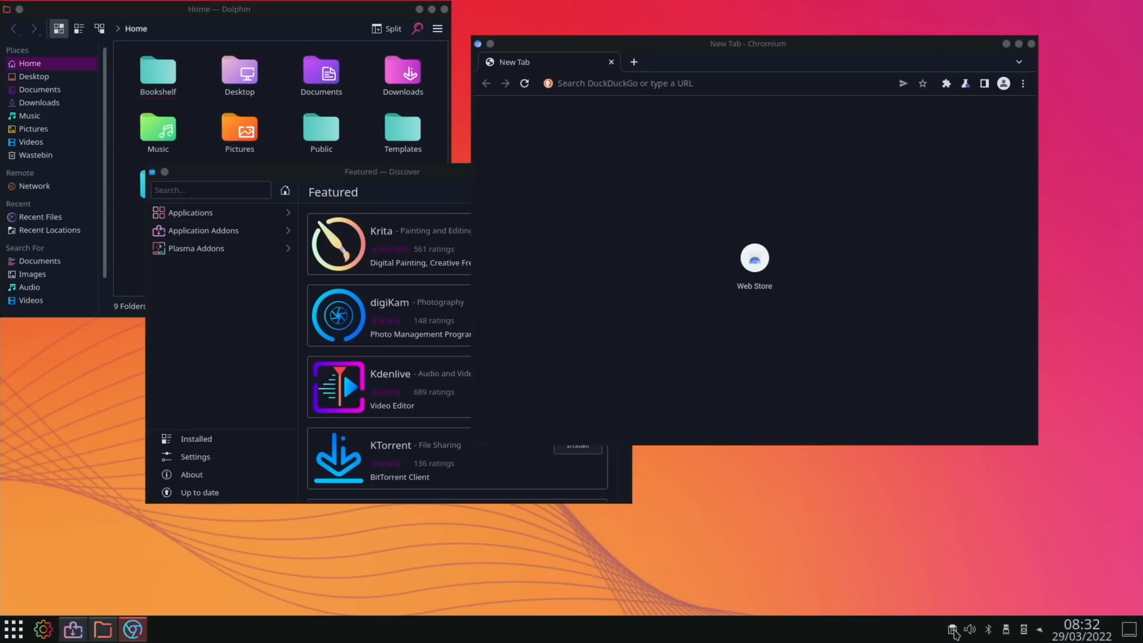
Step: Show the KDE Connect tray popup listing the paired Galaxy phone
left_click(952, 629)
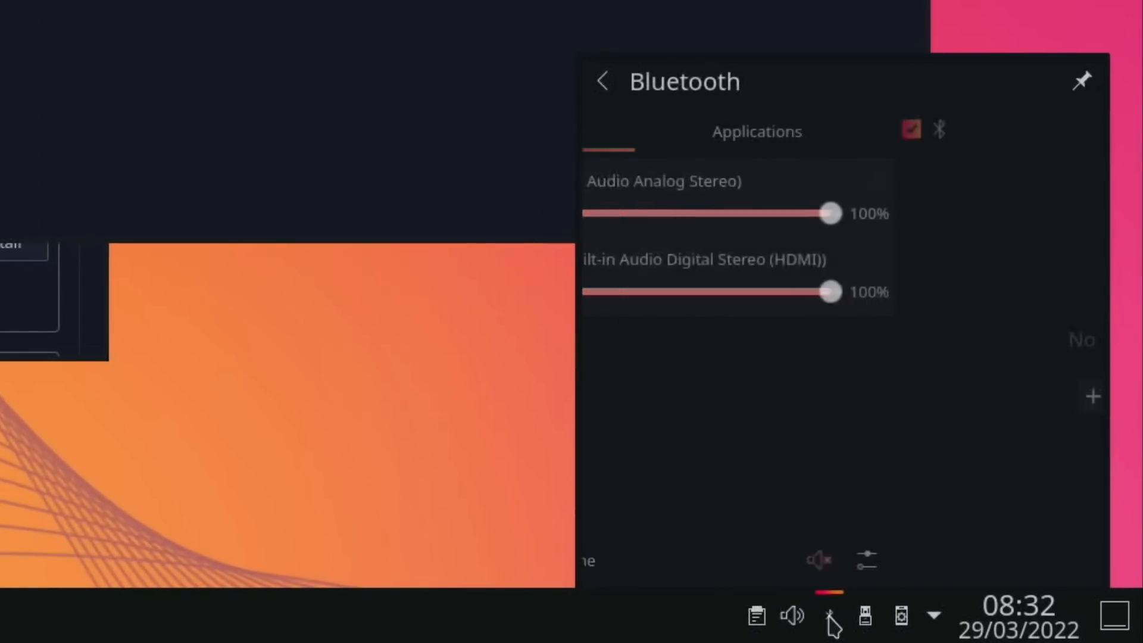
left_click(865, 615)
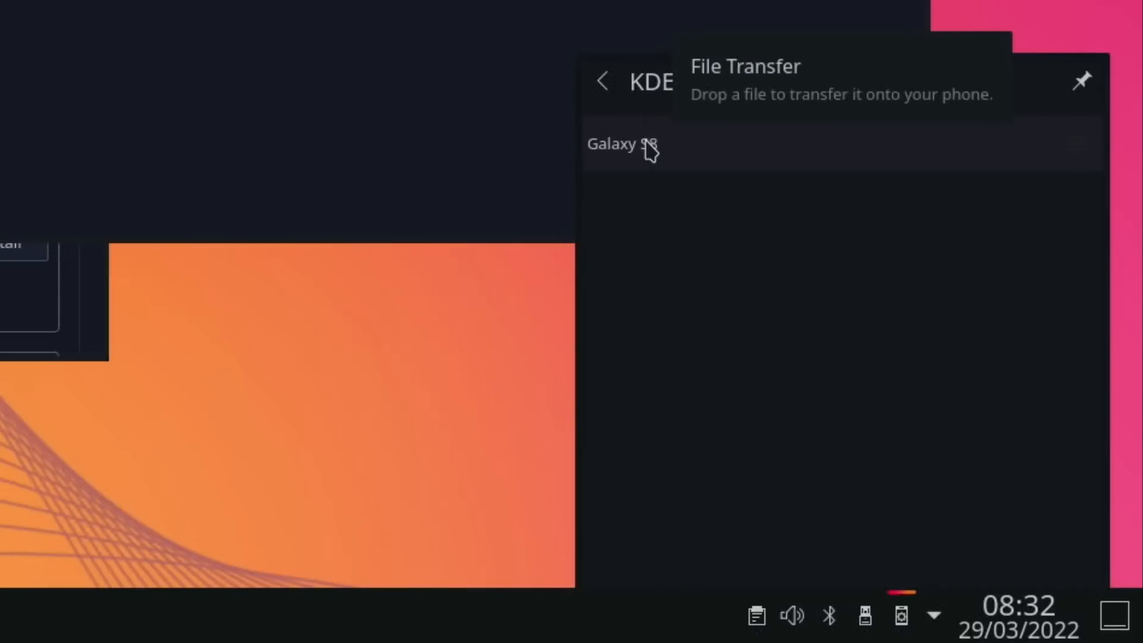
mouse_move(640, 150)
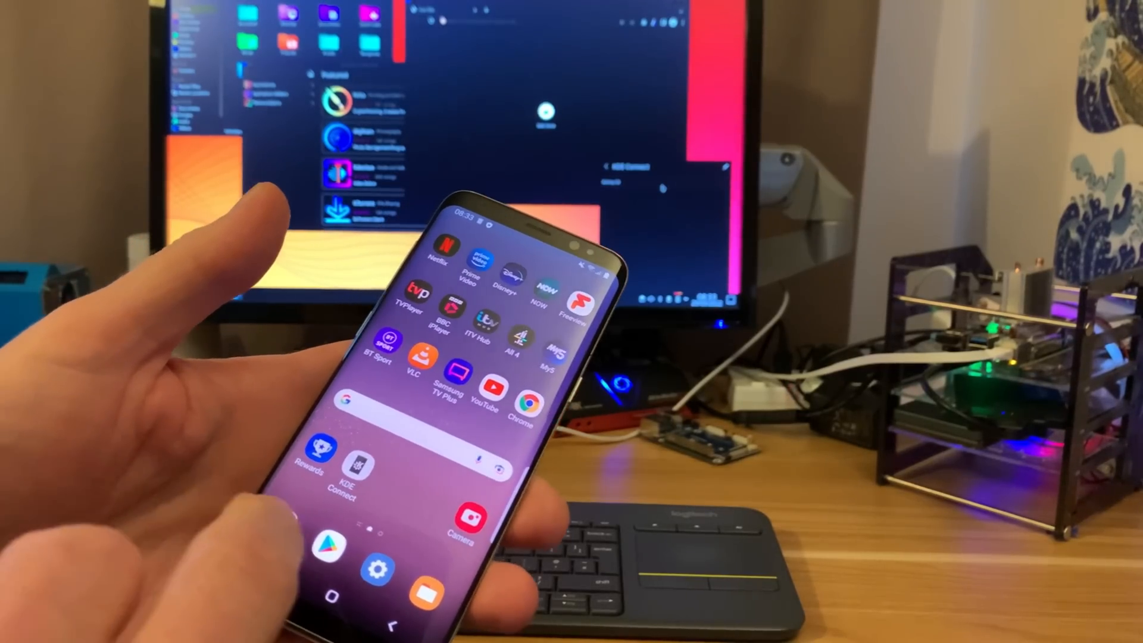
Step: On the phone, view the raspberrypi device's plugin list in KDE Connect and pick a plugin
left_click(356, 466)
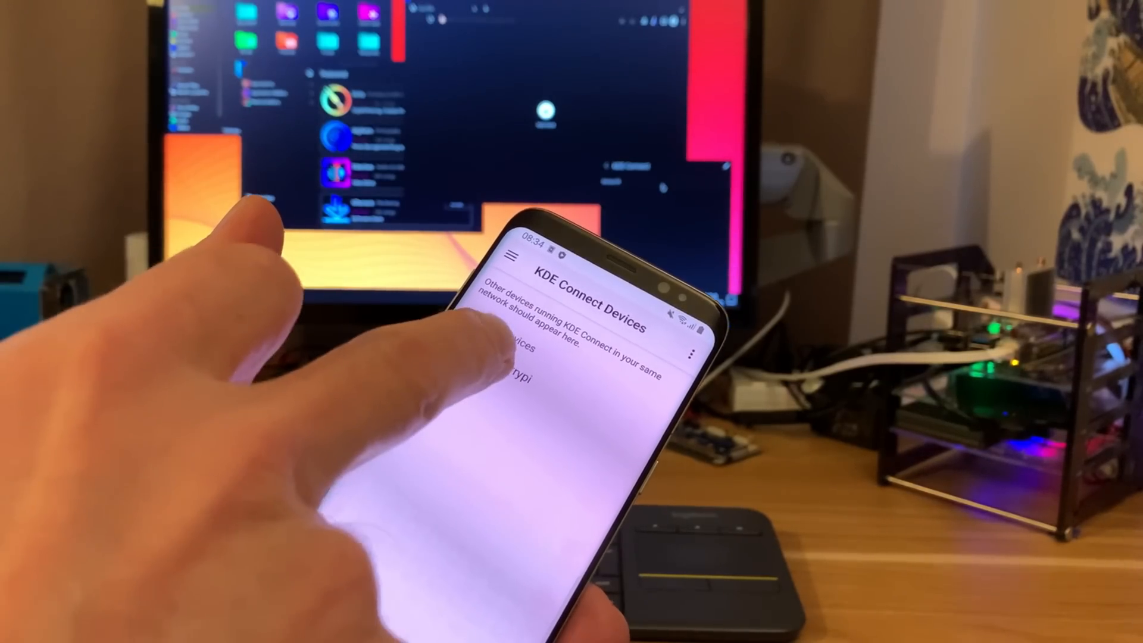
left_click(525, 376)
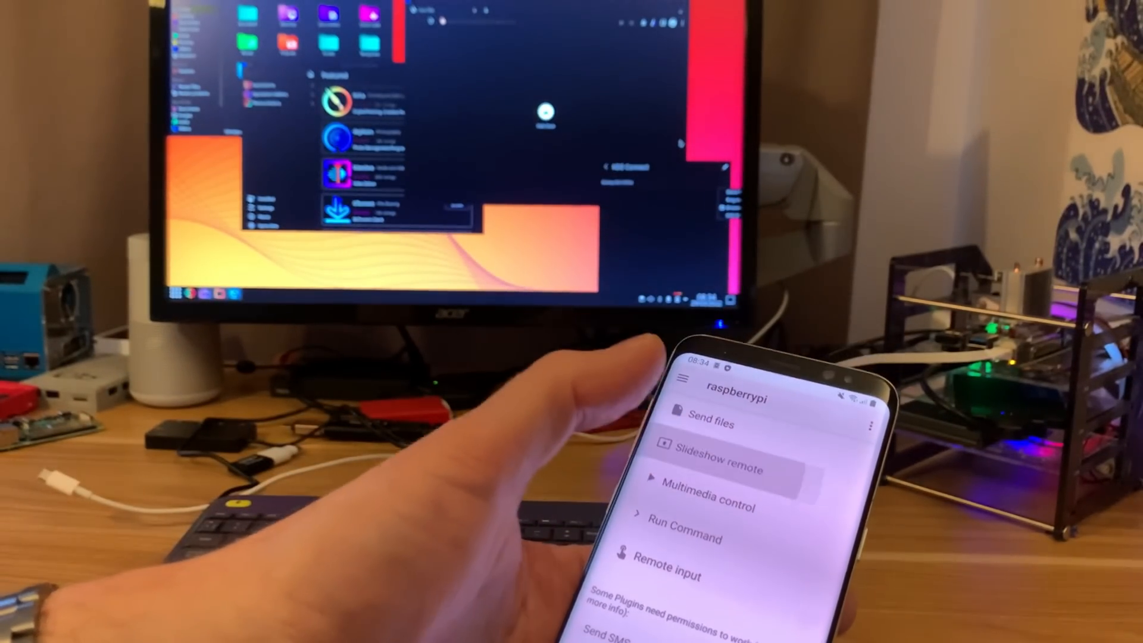
left_click(708, 468)
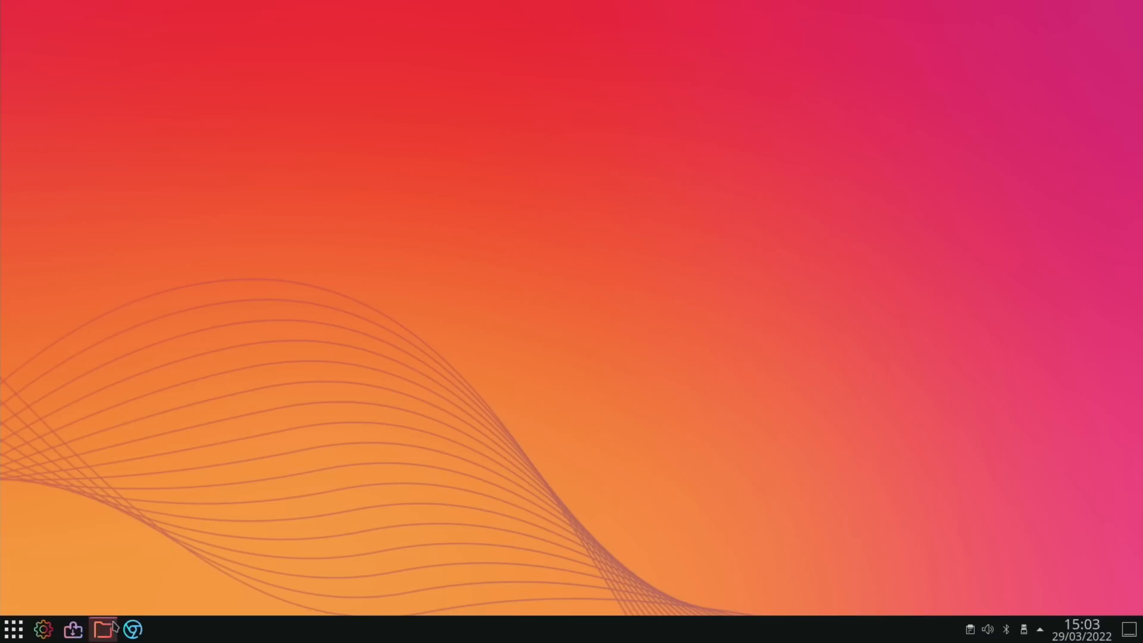
Step: Launch the Dolphin file manager on the Home folder from the panel
left_click(103, 629)
type("file")
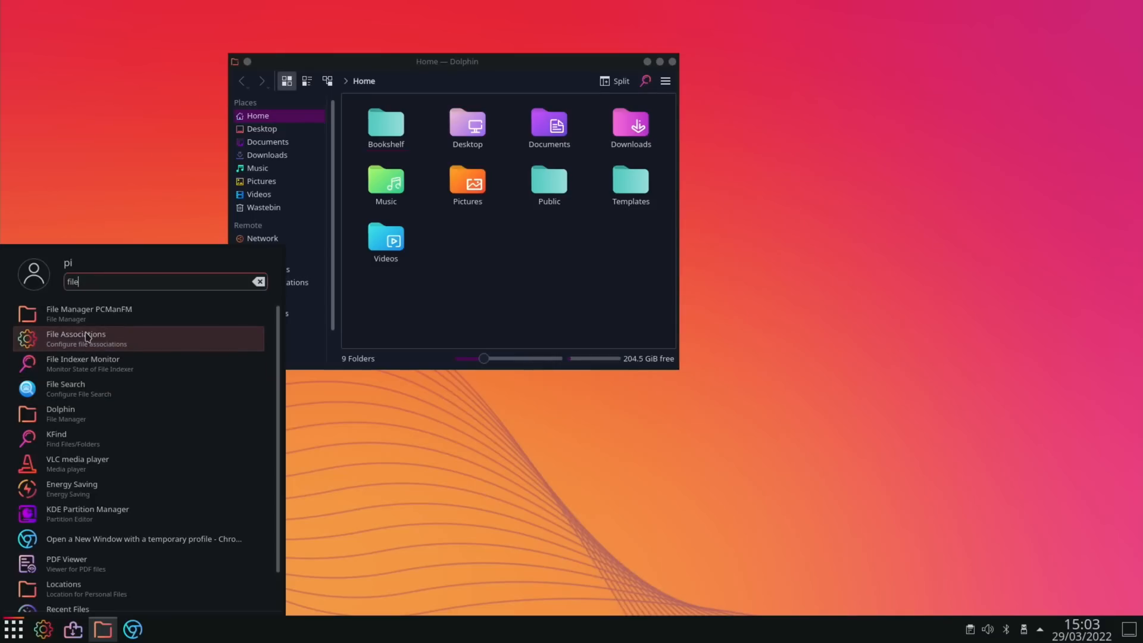
mouse_move(123, 319)
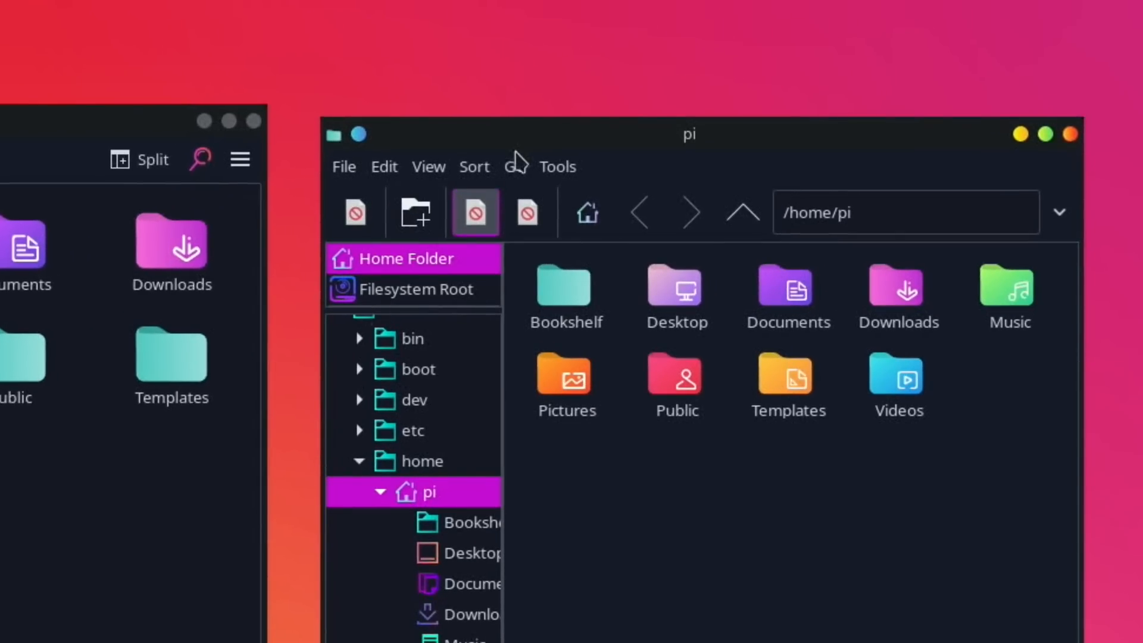
Step: Browse the network to the WDMyCloud drive and enter its Public share
left_click(514, 166)
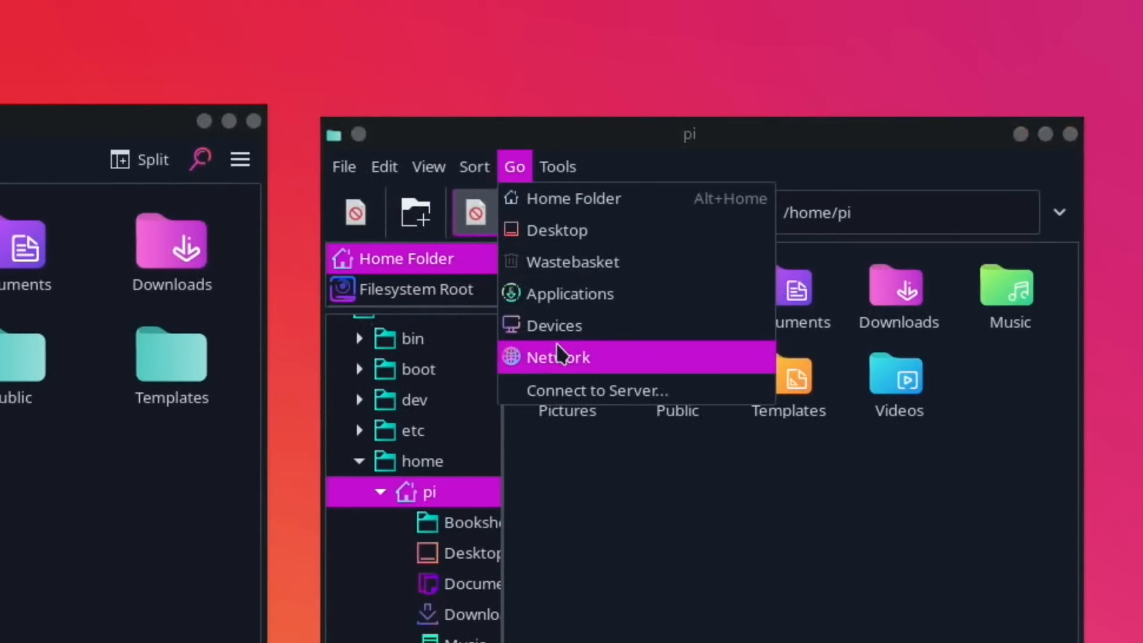
left_click(558, 356)
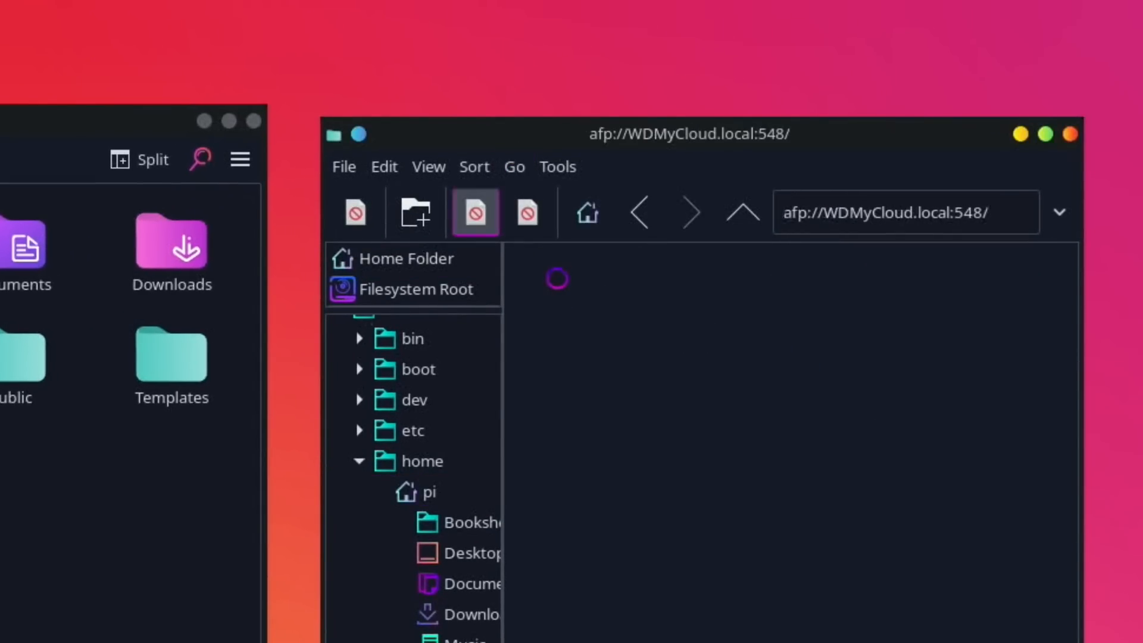
left_click(474, 212)
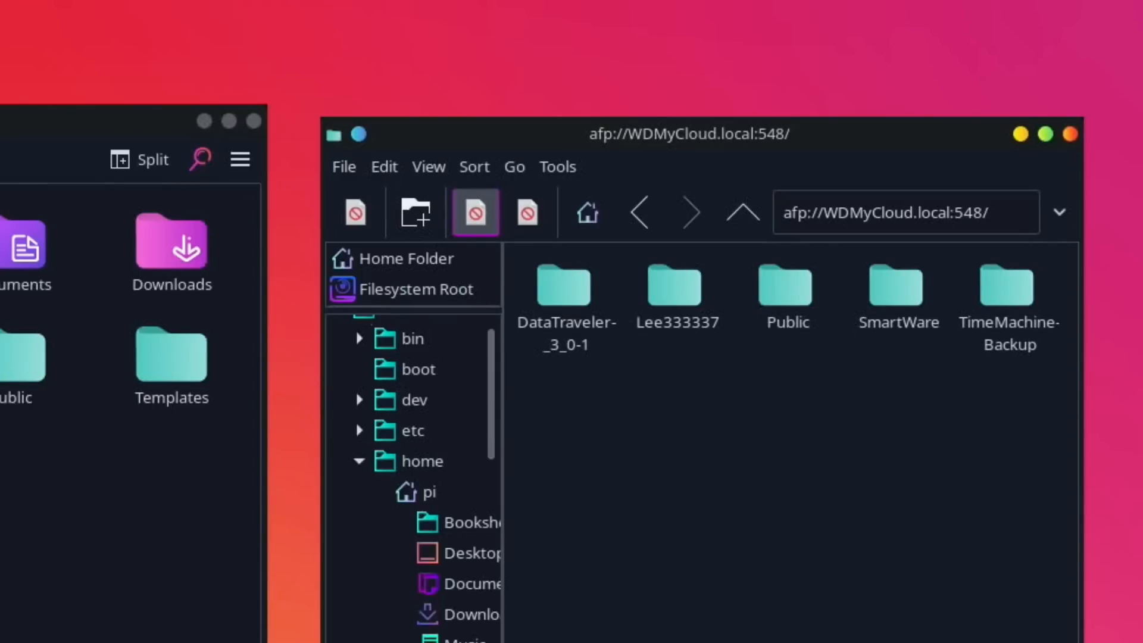
double_click(786, 289)
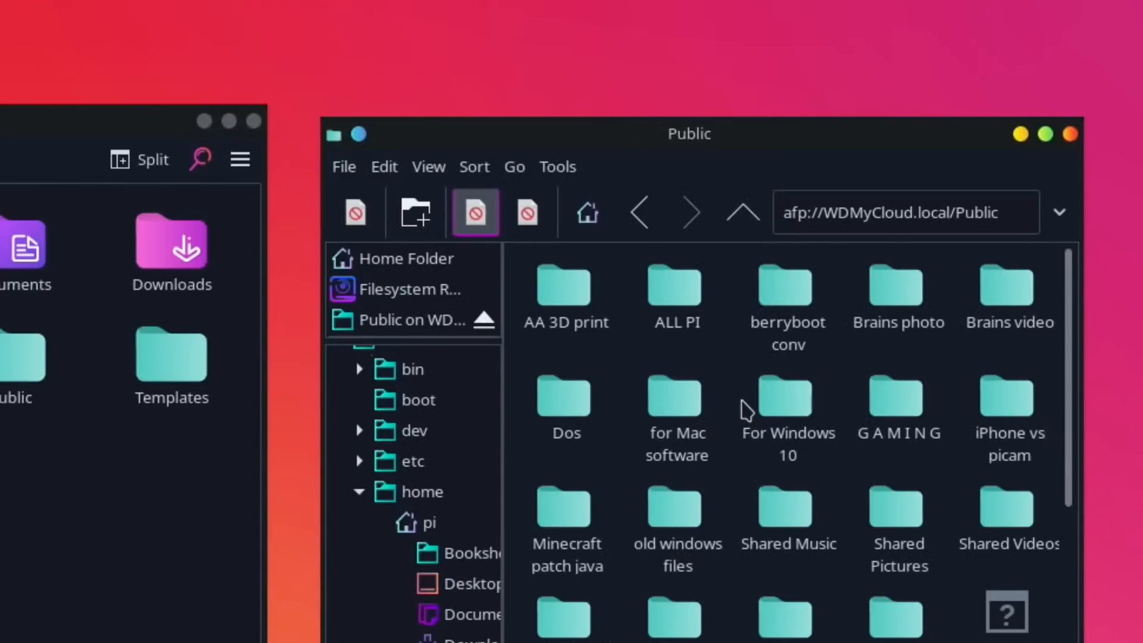
Step: Go into ALL PI > commands and open auto install programs.txt in Geany
scroll("down", 3)
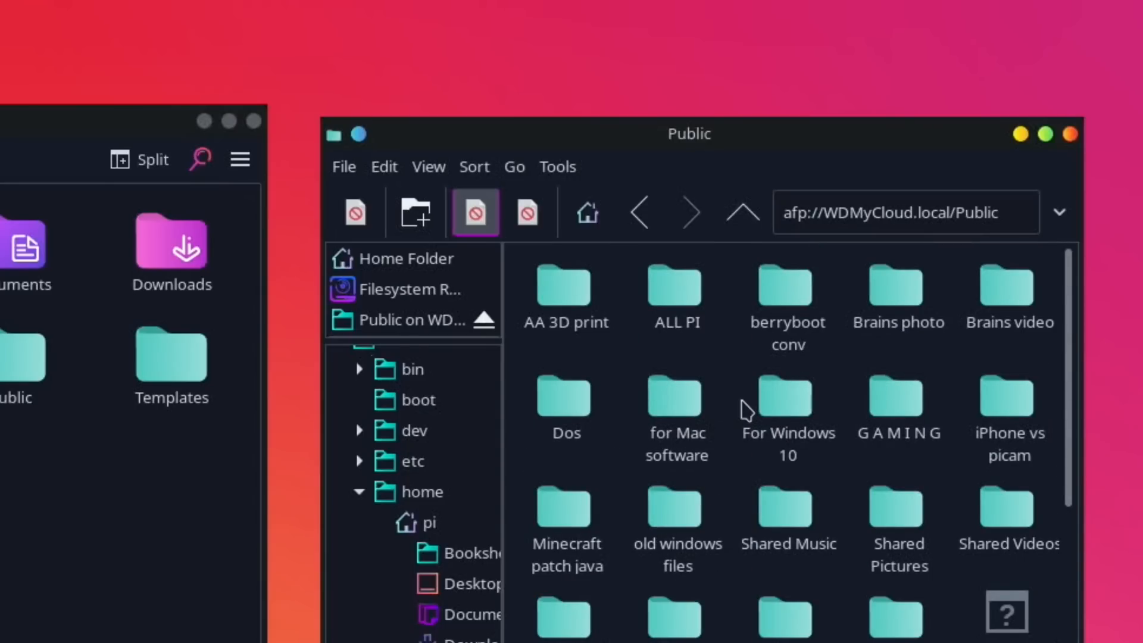
double_click(673, 288)
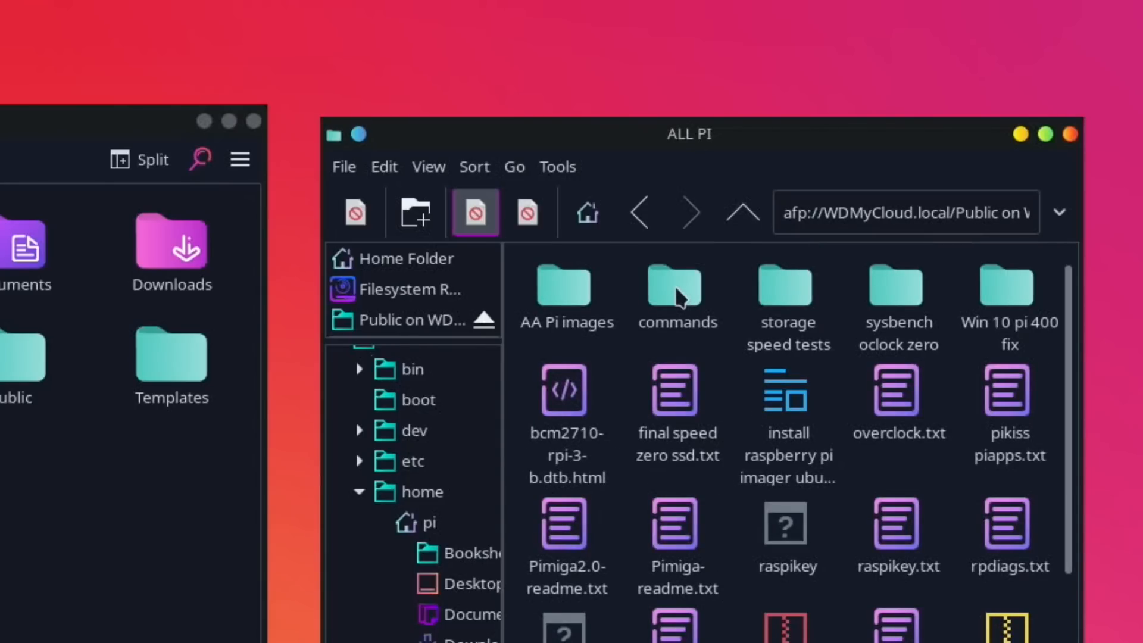
double_click(675, 286)
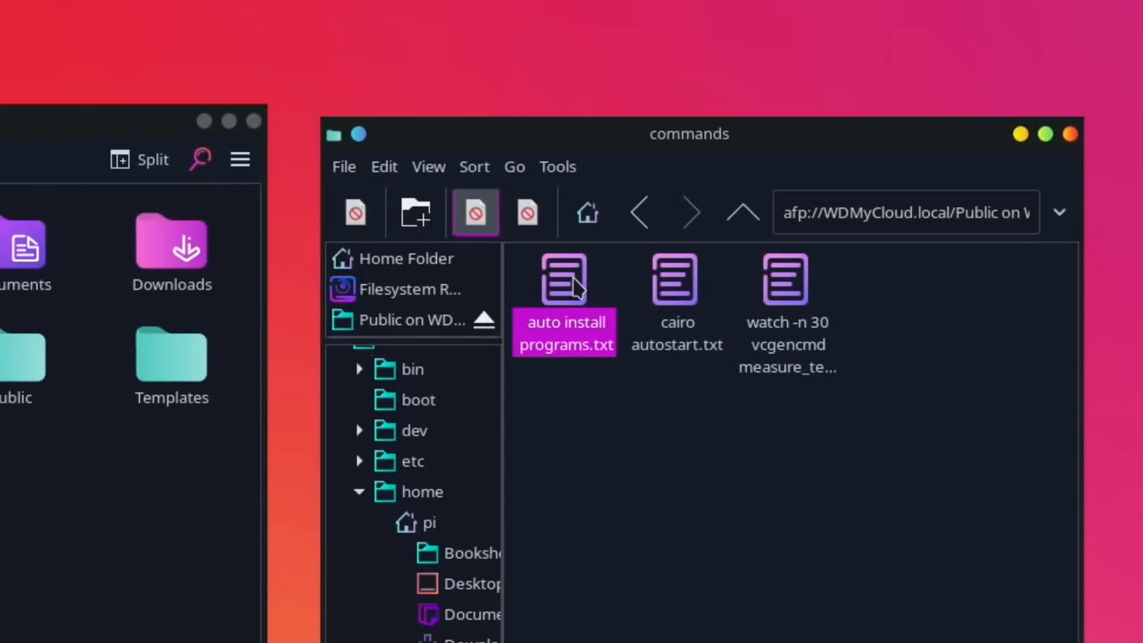
double_click(564, 277)
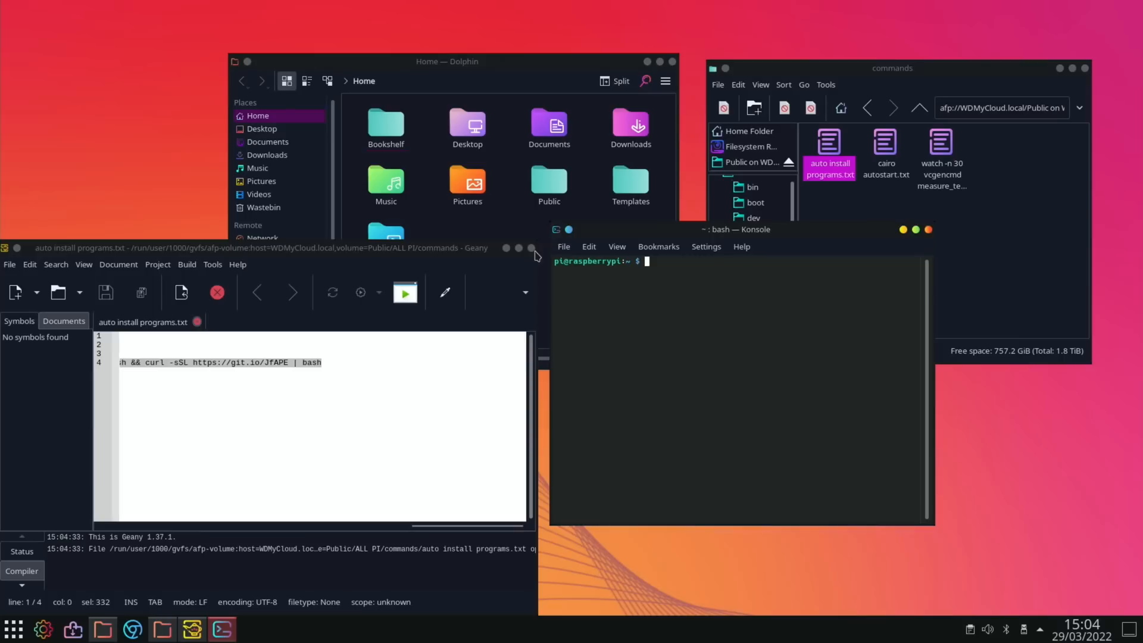
Step: Close Geany and launch LXTerminal from a launcher search for 'ter'
left_click(531, 248)
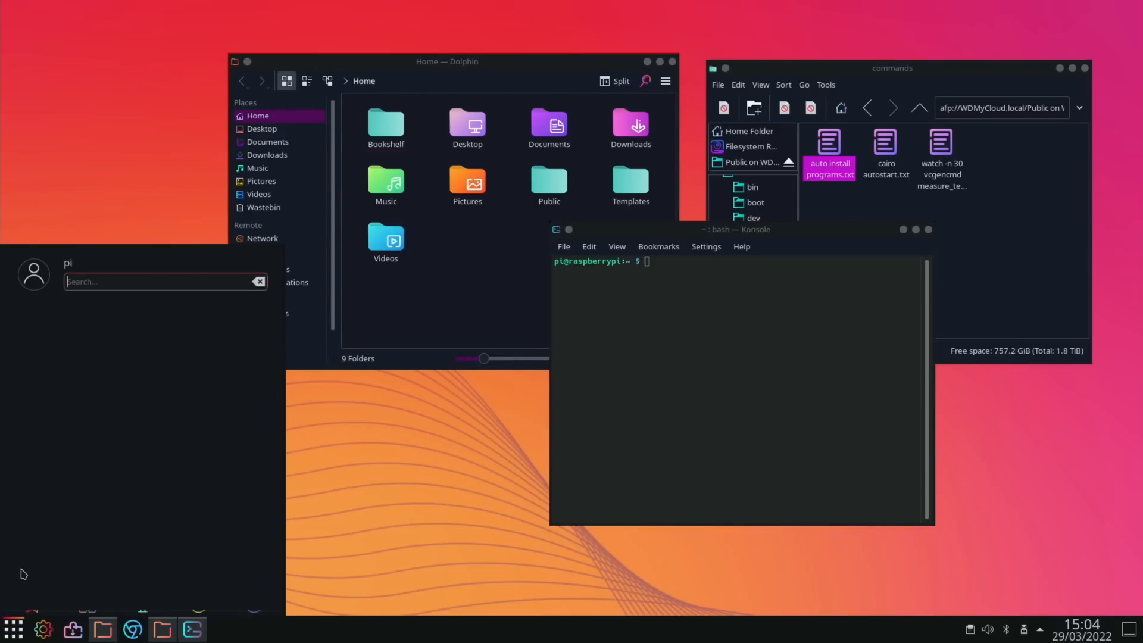
type("ter")
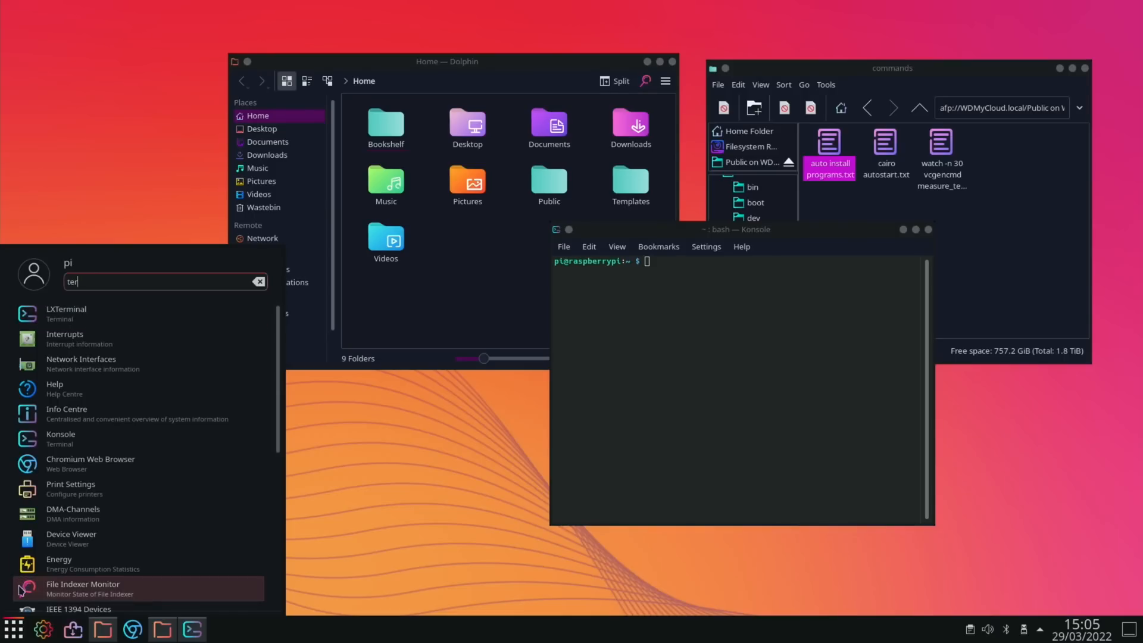
mouse_move(145, 314)
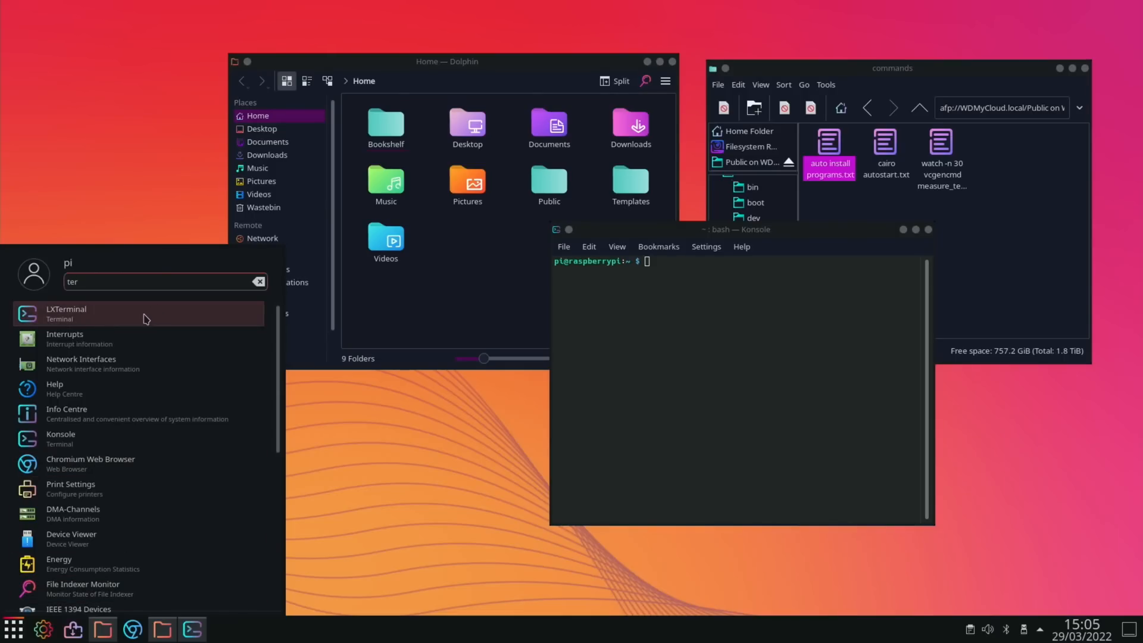
left_click(66, 314)
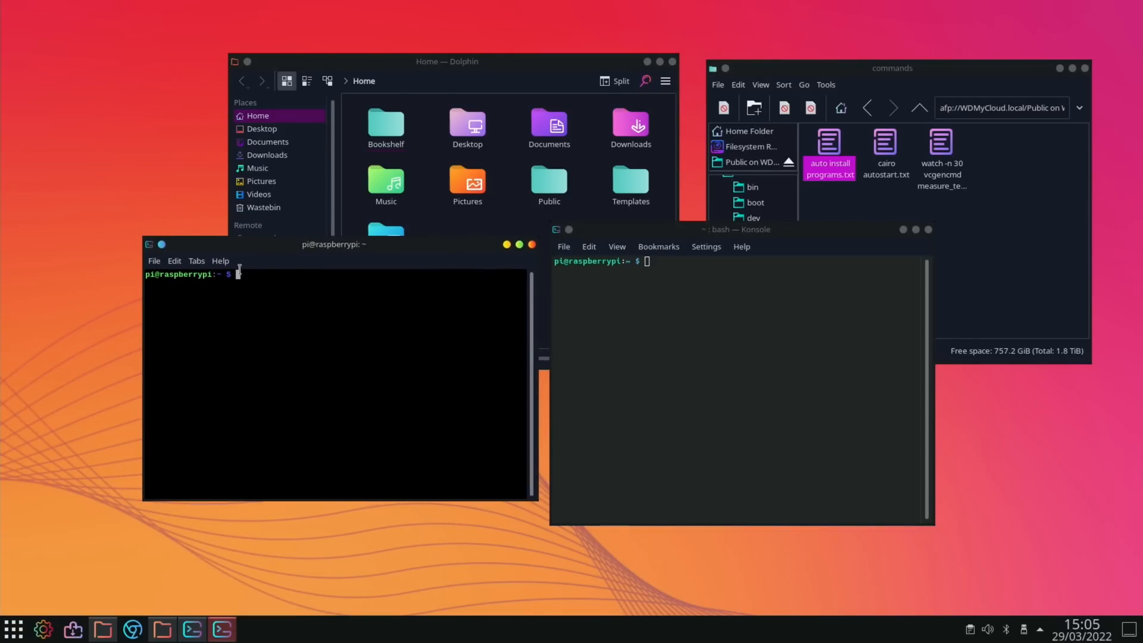
Step: Paste the copied PiKISS install command into LXTerminal and run it
right_click(335, 379)
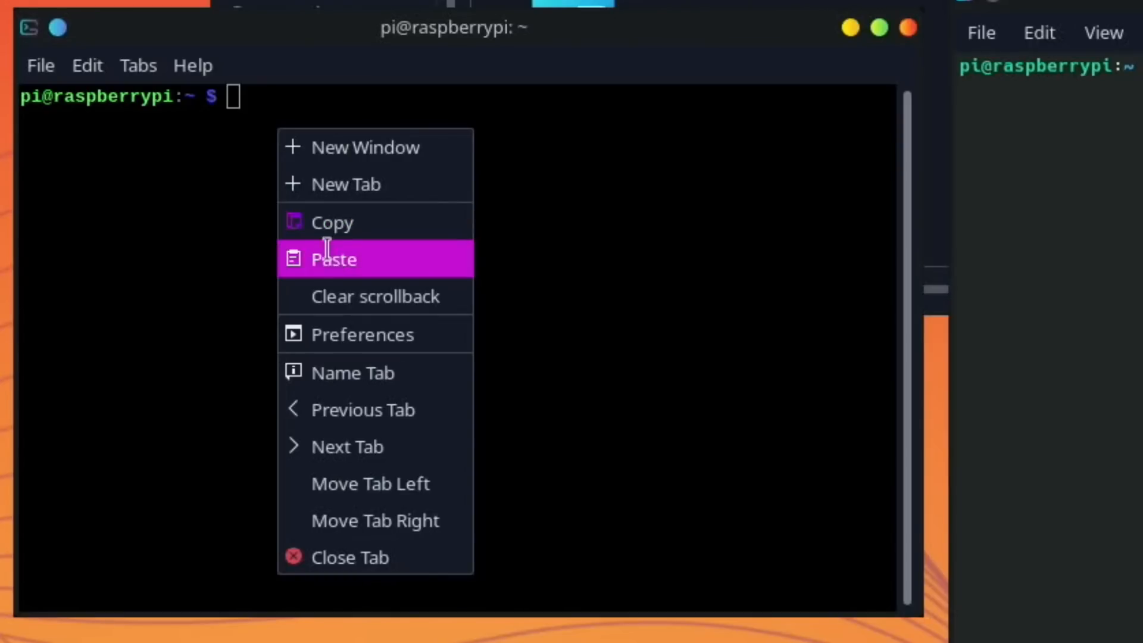
left_click(334, 259)
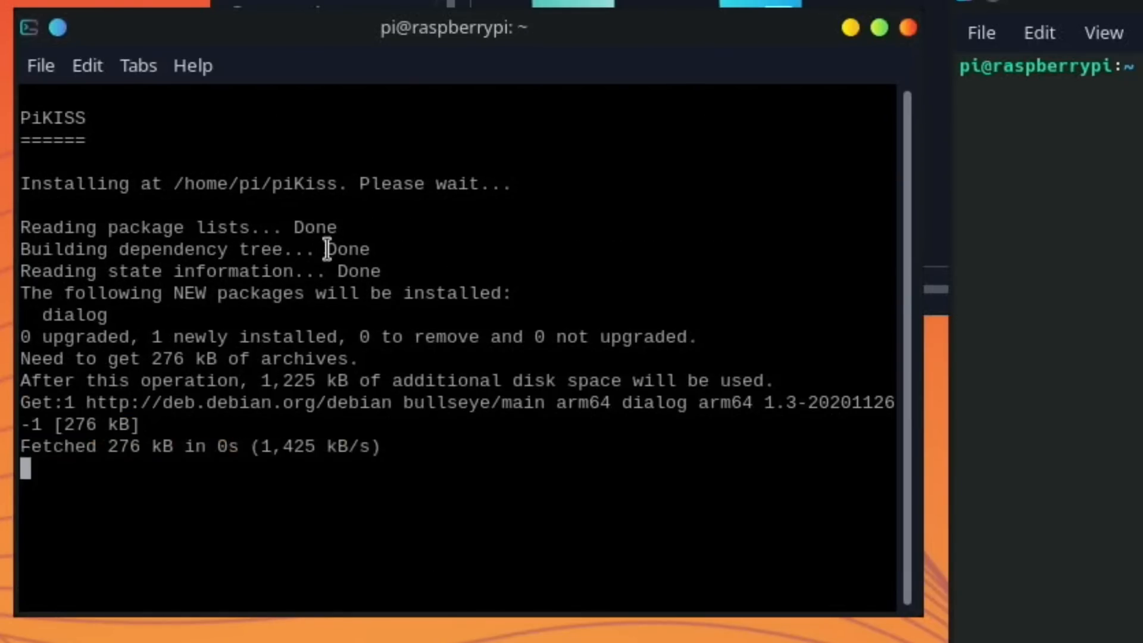
type("reb")
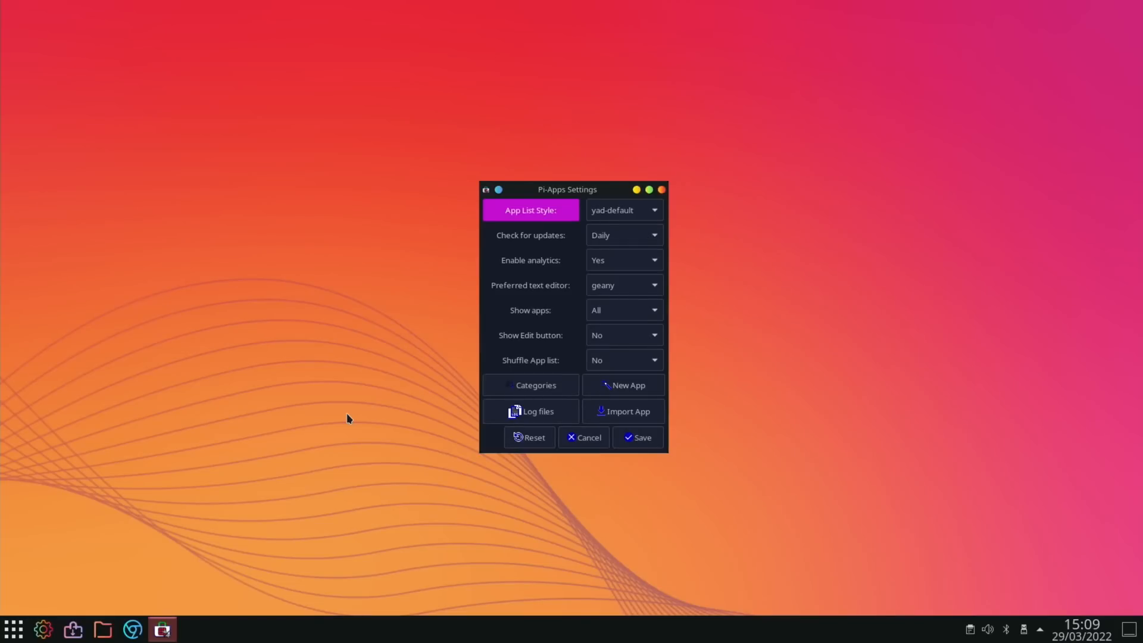
mouse_move(433, 331)
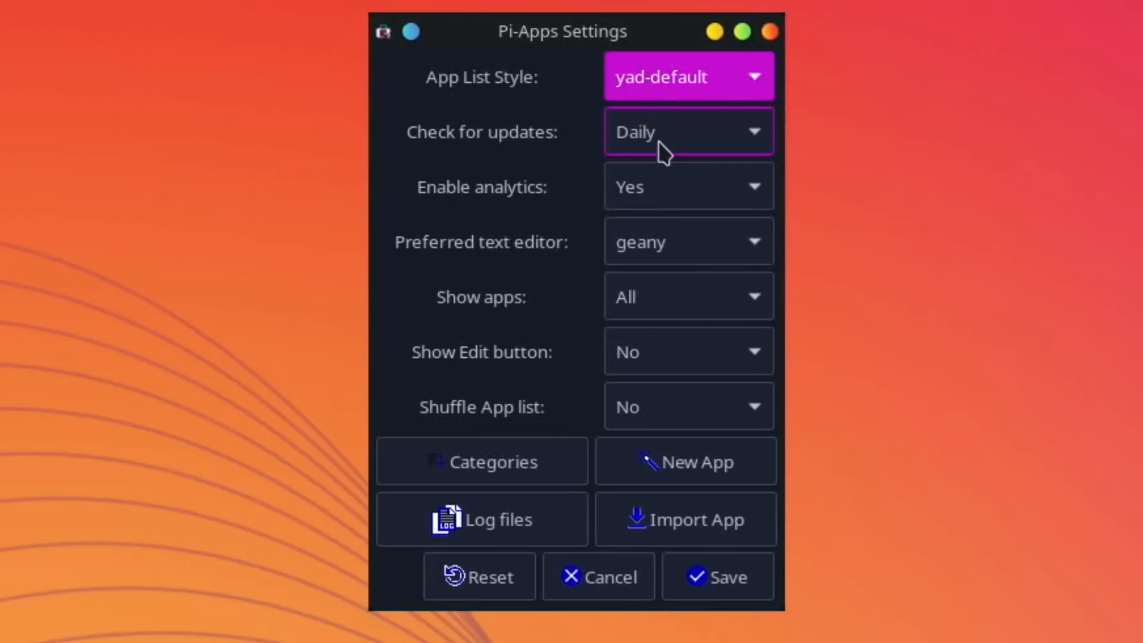
Step: Set Pi-Apps to check for updates weekly with mousepad as preferred editor, and save
left_click(687, 131)
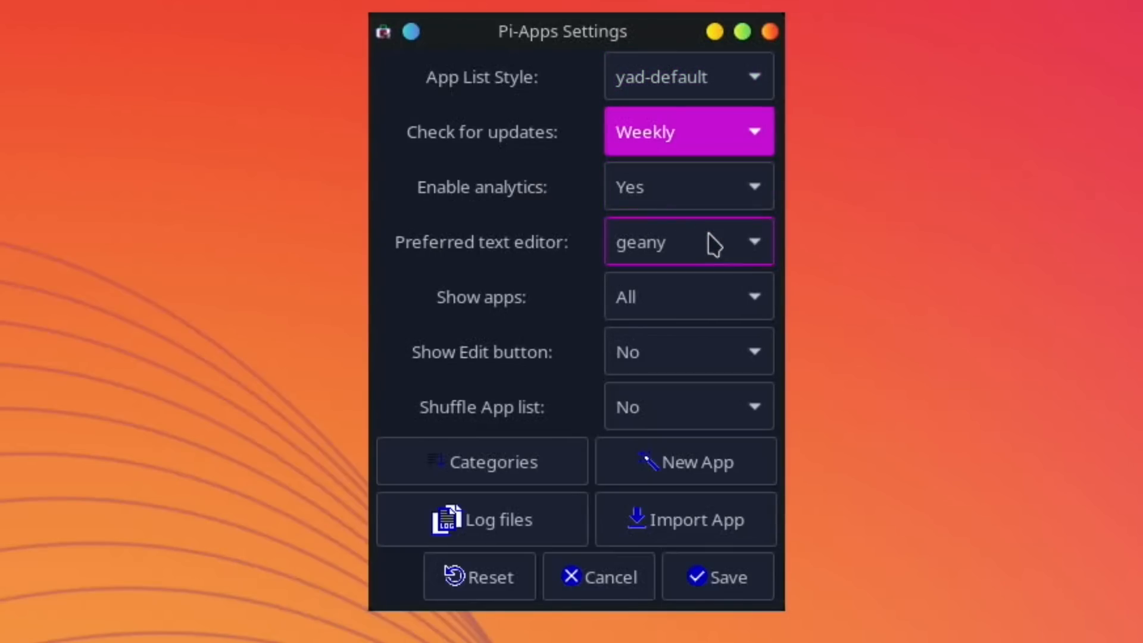
left_click(686, 241)
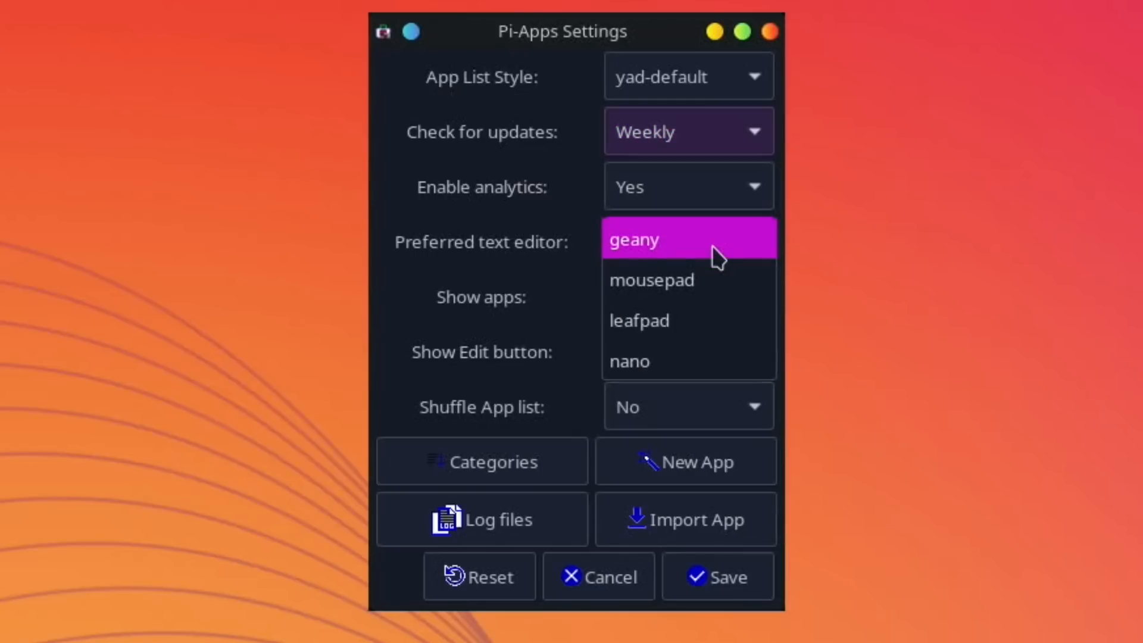
left_click(651, 280)
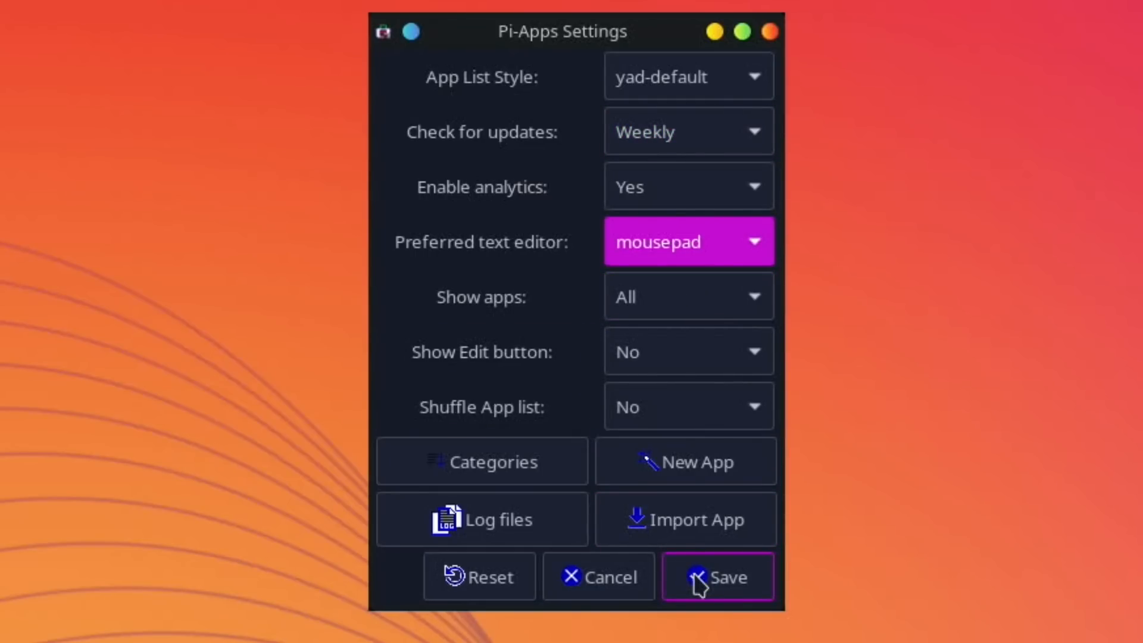
left_click(717, 577)
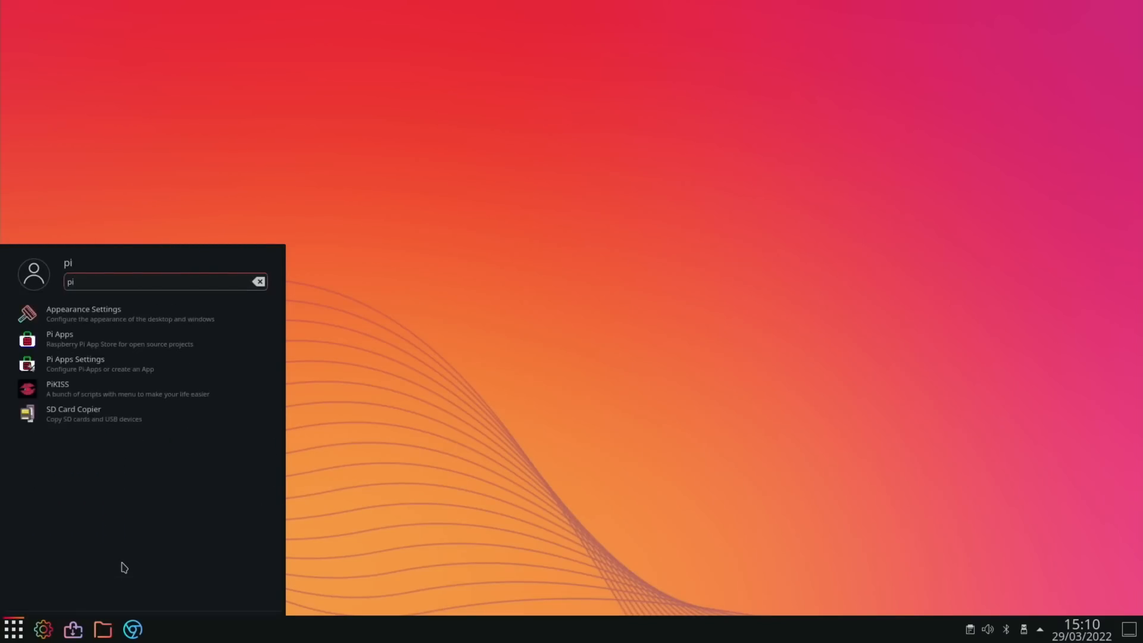
Step: Launch Pi Apps, search for synaptic and install Synaptic
left_click(59, 333)
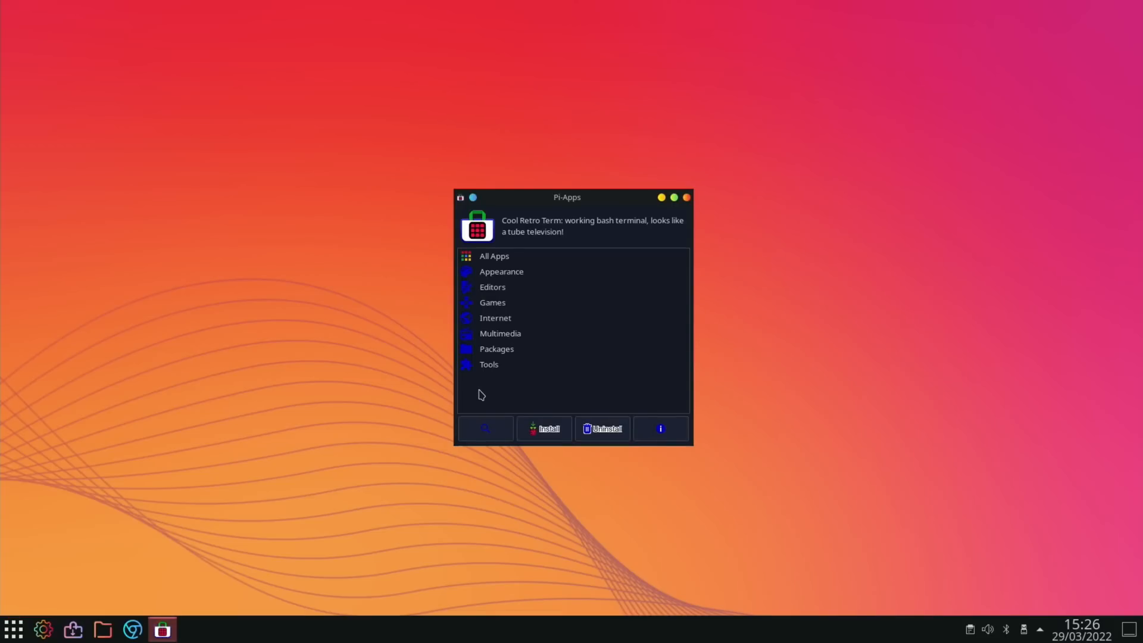
left_click(686, 197)
type("synapt")
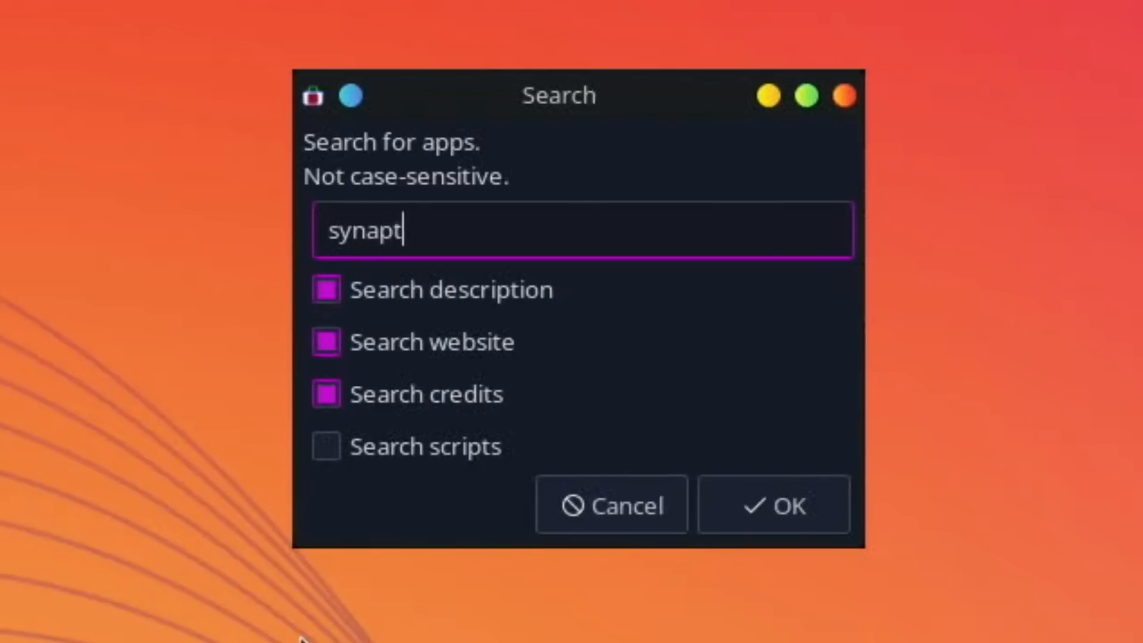
left_click(772, 504)
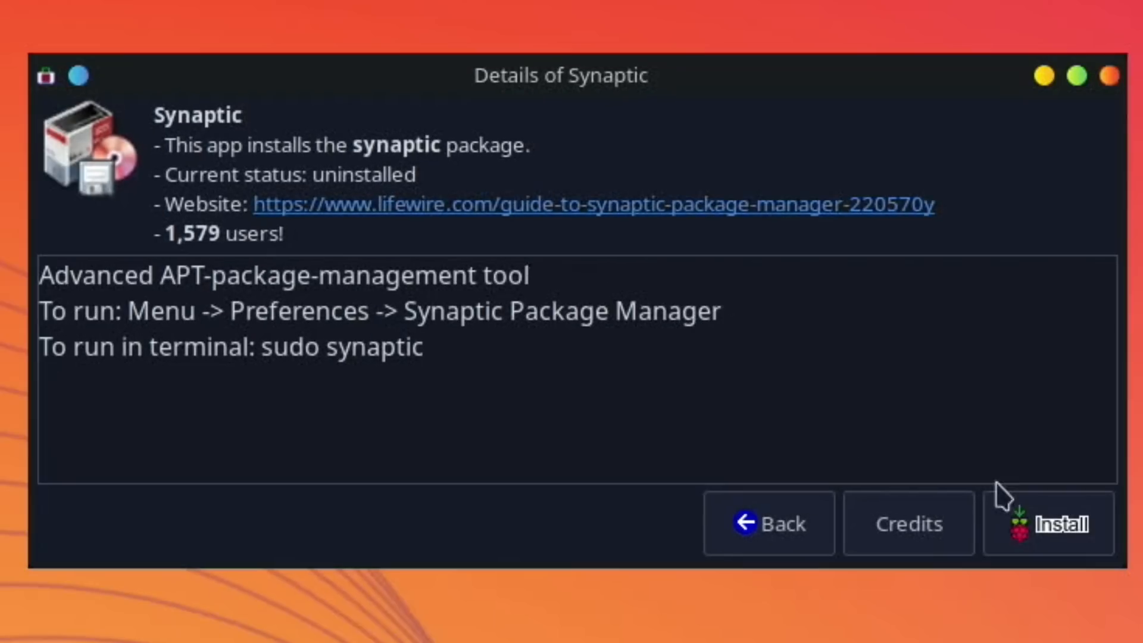
left_click(1062, 523)
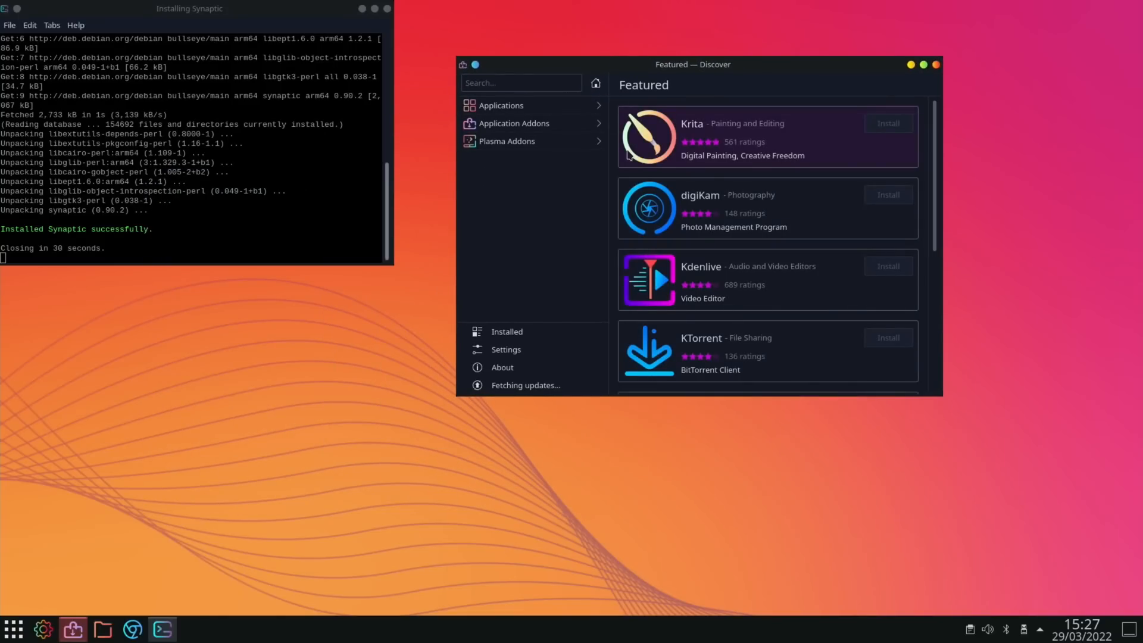
Step: Maximize Discover and let the Featured apps list finish loading
left_click(923, 64)
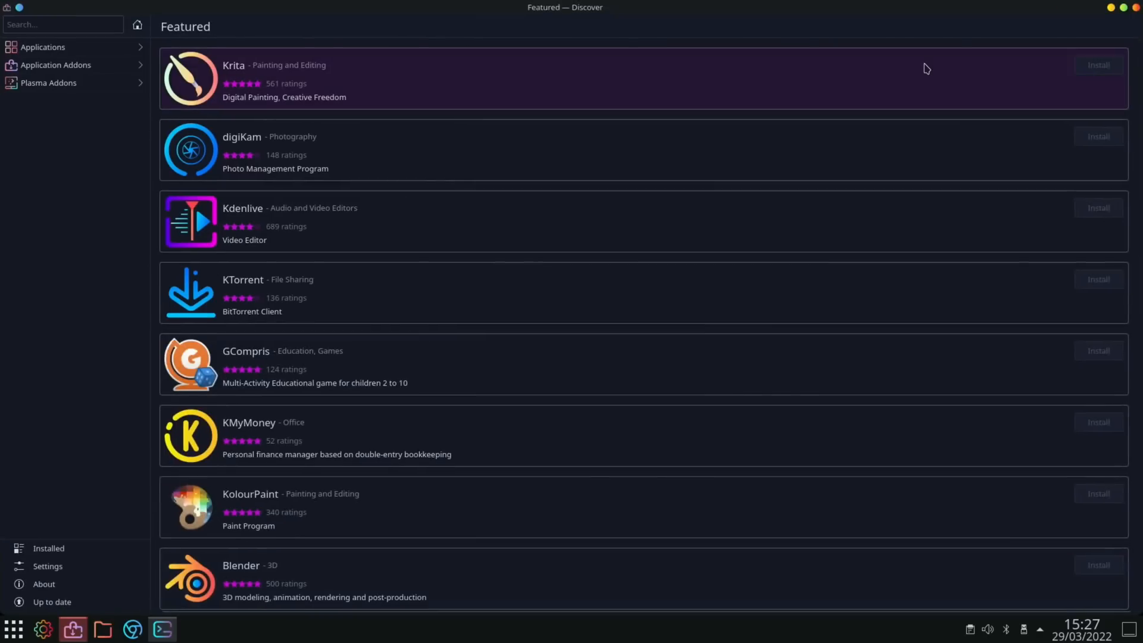
left_click(1098, 65)
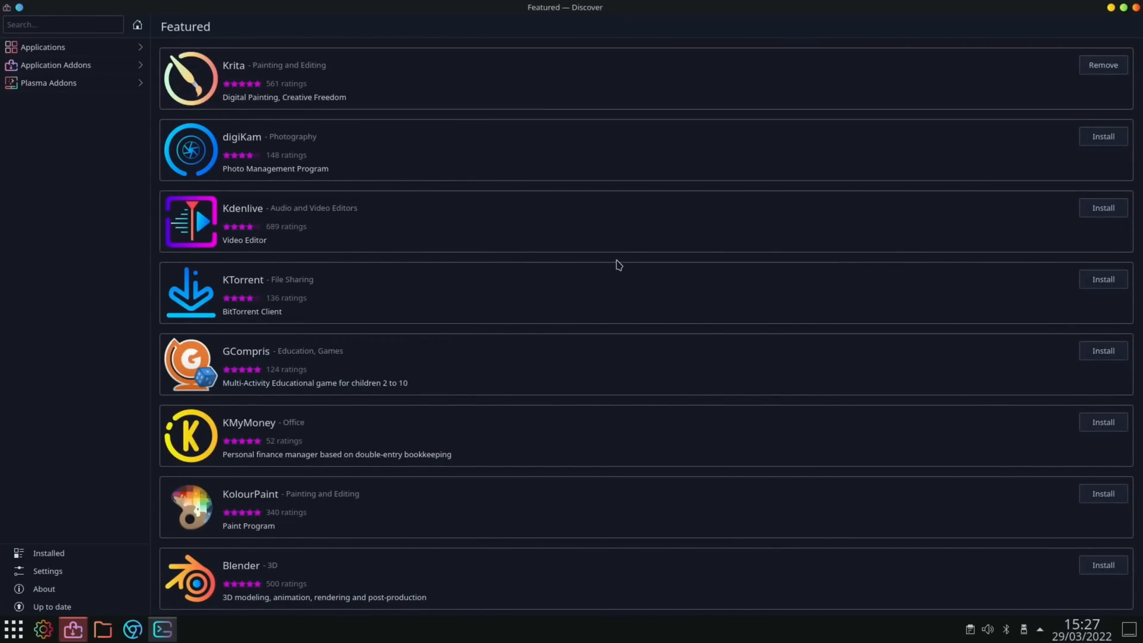
left_click(42, 46)
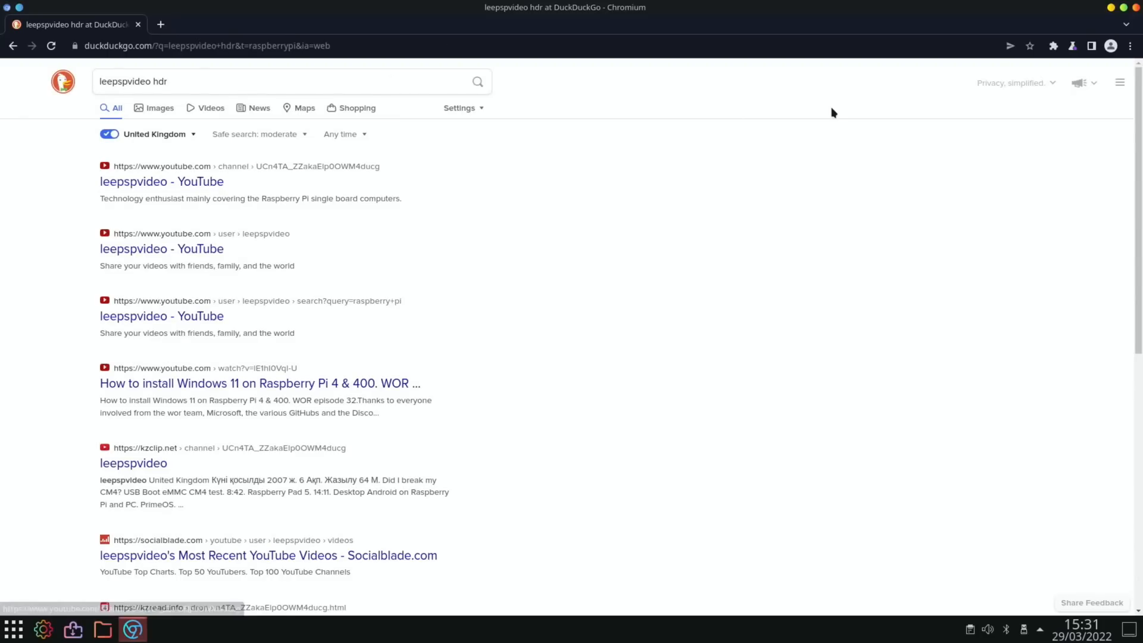
Step: Switch Chromium's search engine to Google in settings and redo the 'leepspvideo hdr' search
left_click(1132, 45)
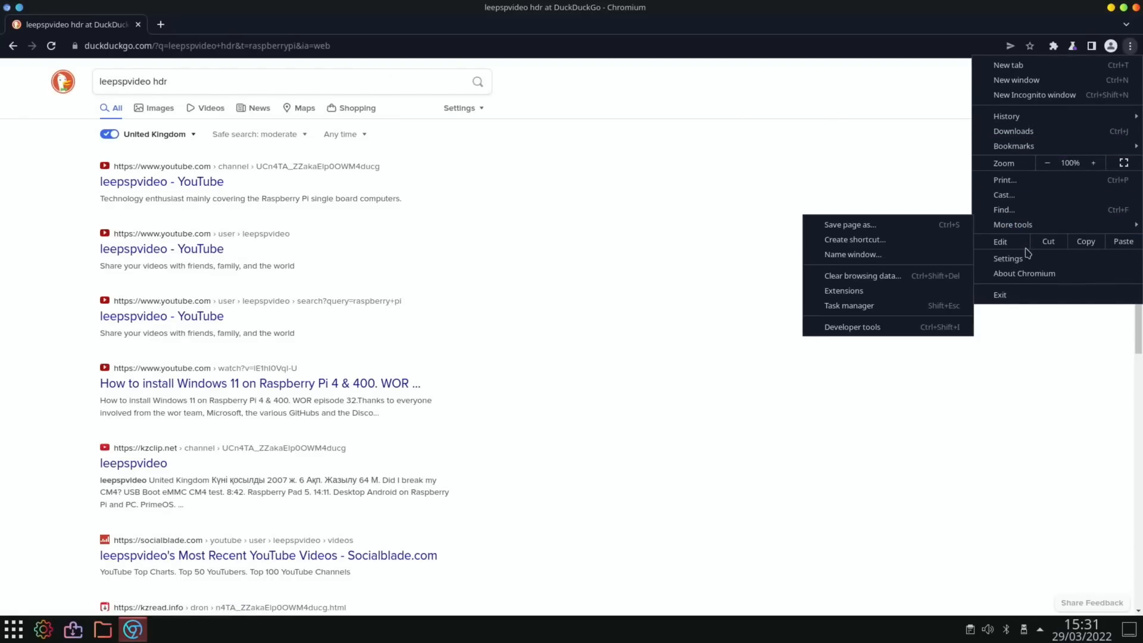
left_click(1007, 257)
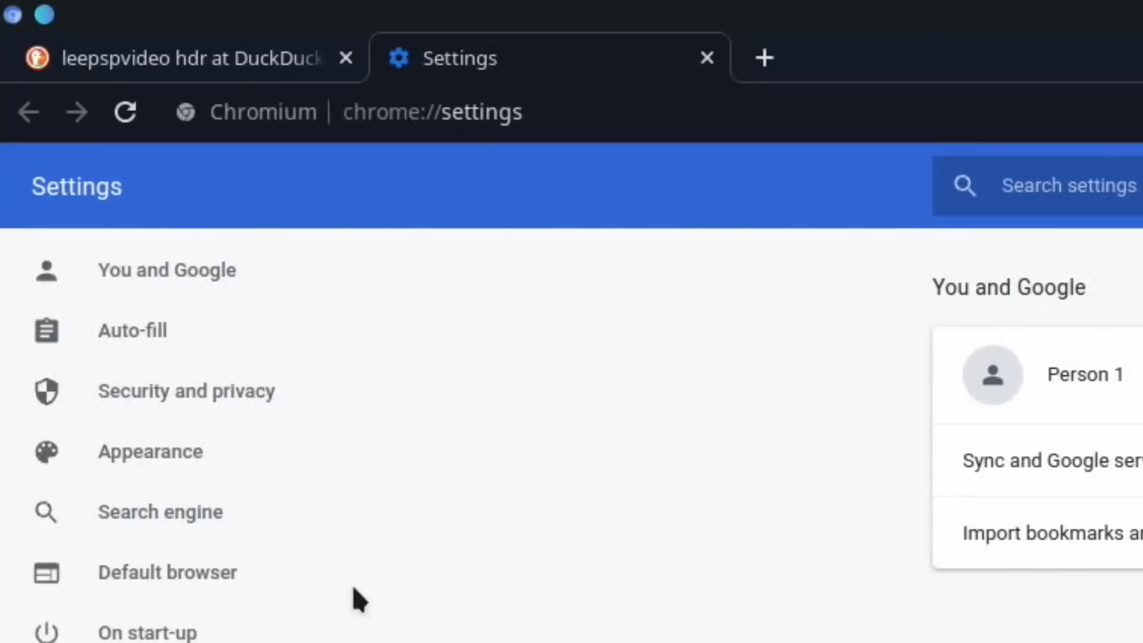
left_click(160, 511)
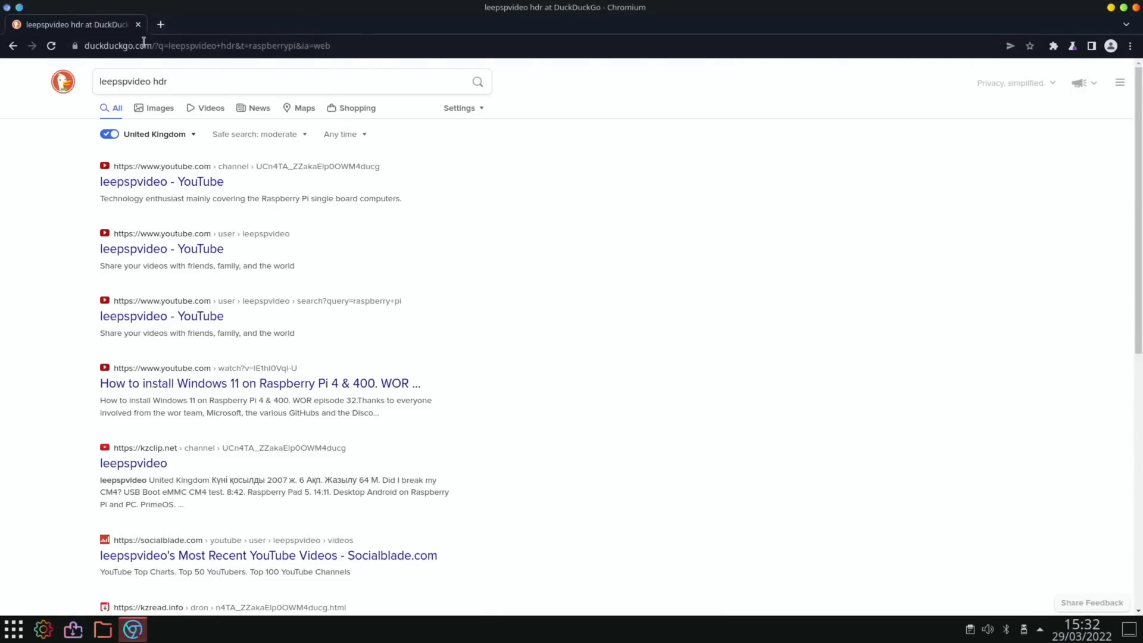
left_click(277, 81)
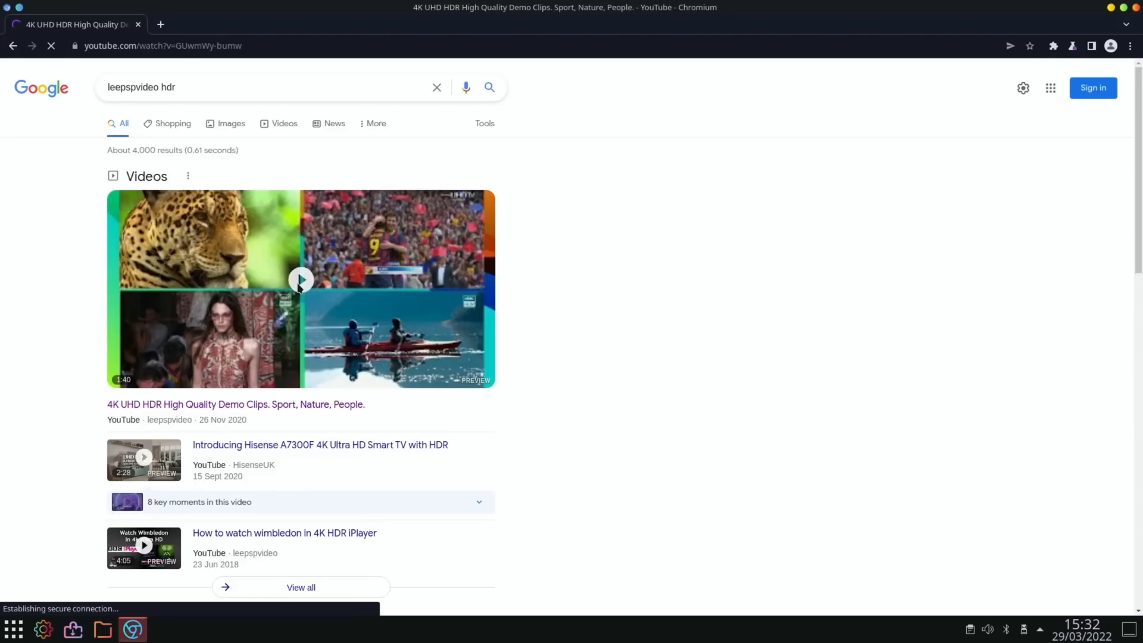
Step: Play the 4K UHD HDR demo clip at higher quality fullscreen with Stats for nerds shown
left_click(300, 288)
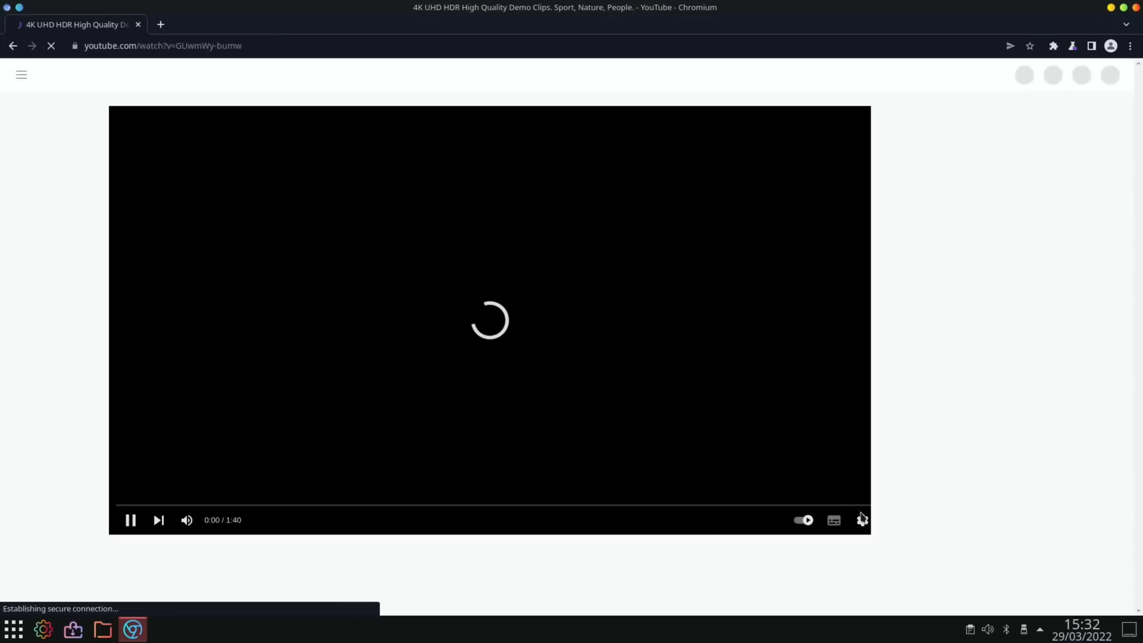
left_click(861, 520)
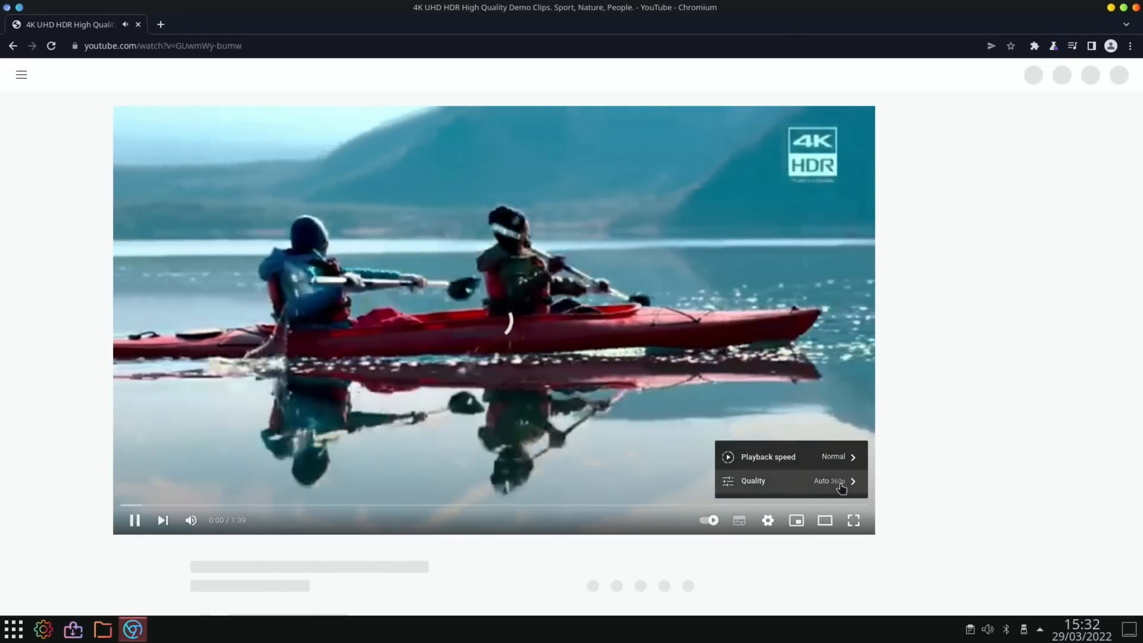
left_click(753, 481)
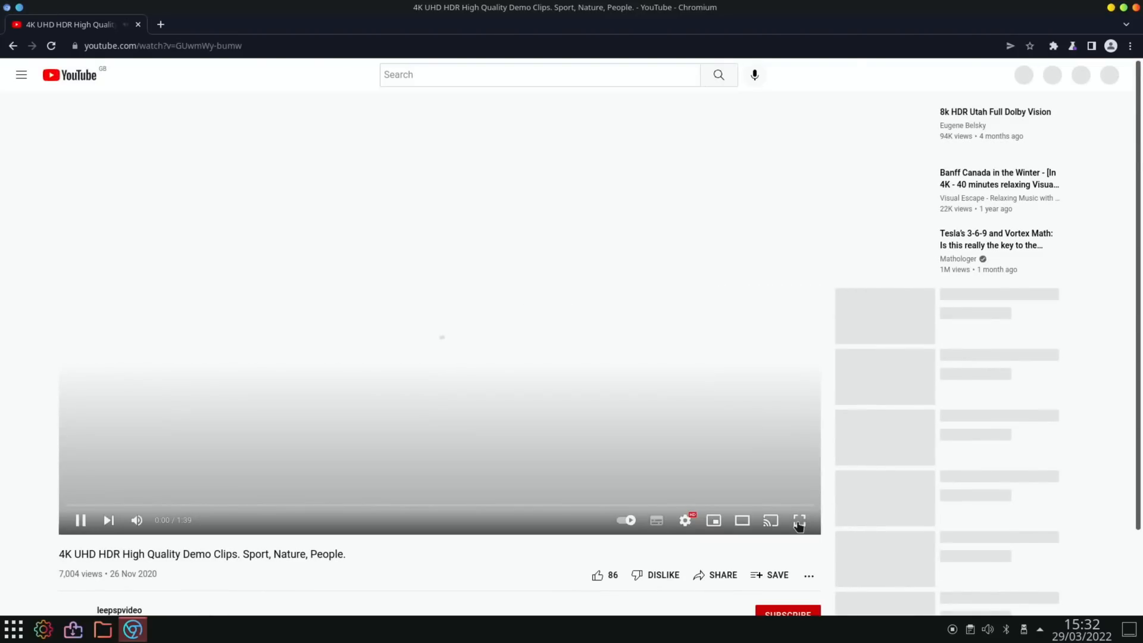
left_click(799, 520)
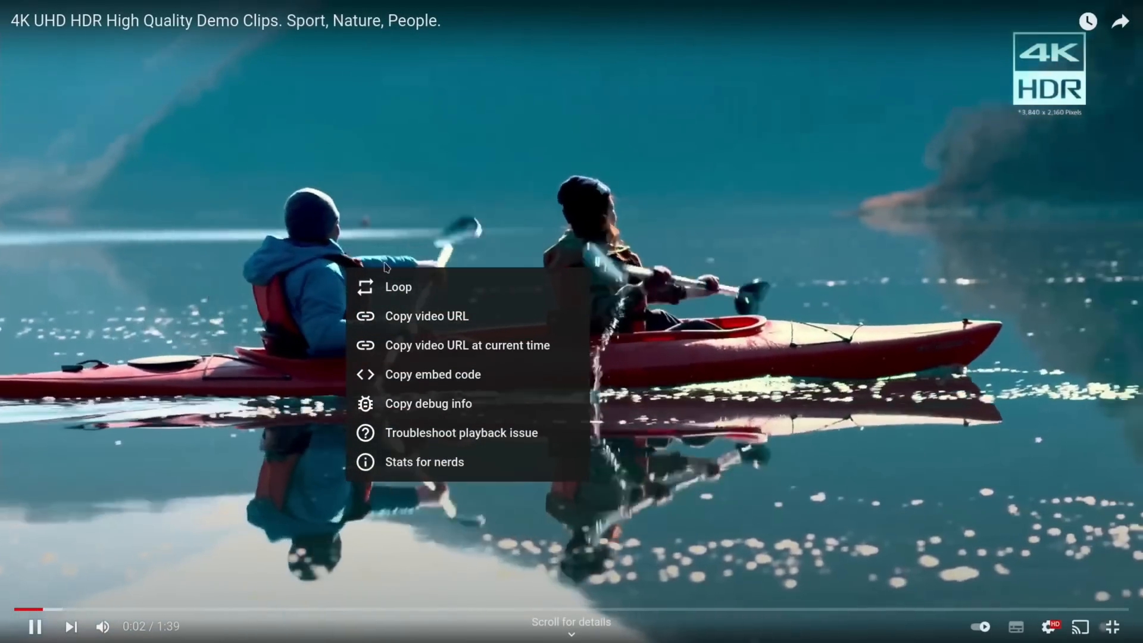
left_click(424, 461)
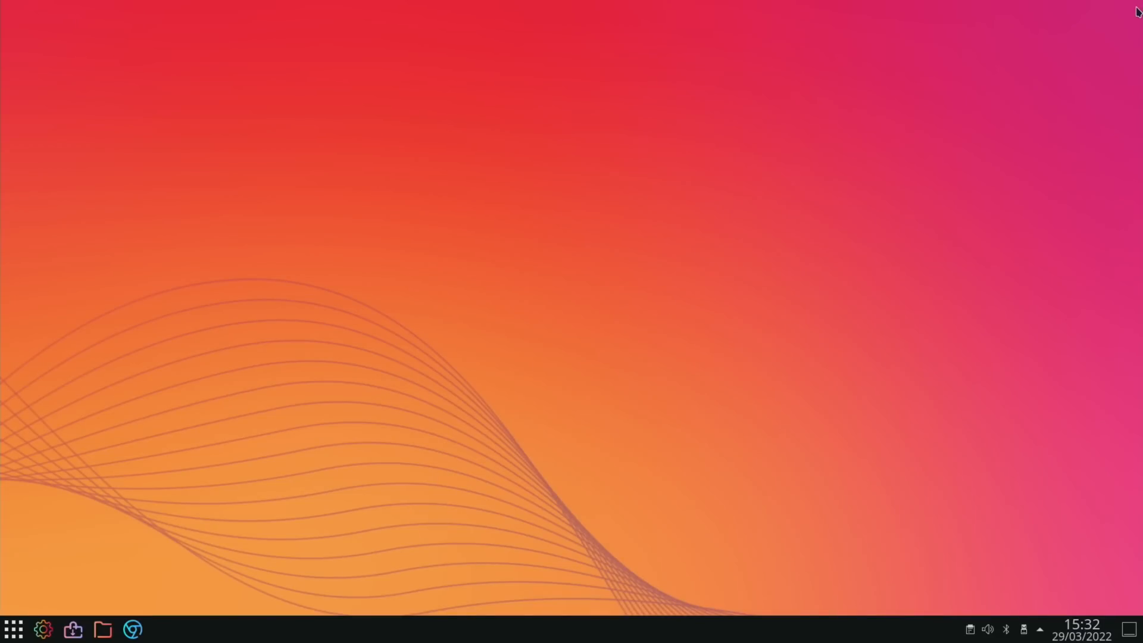
mouse_move(408, 467)
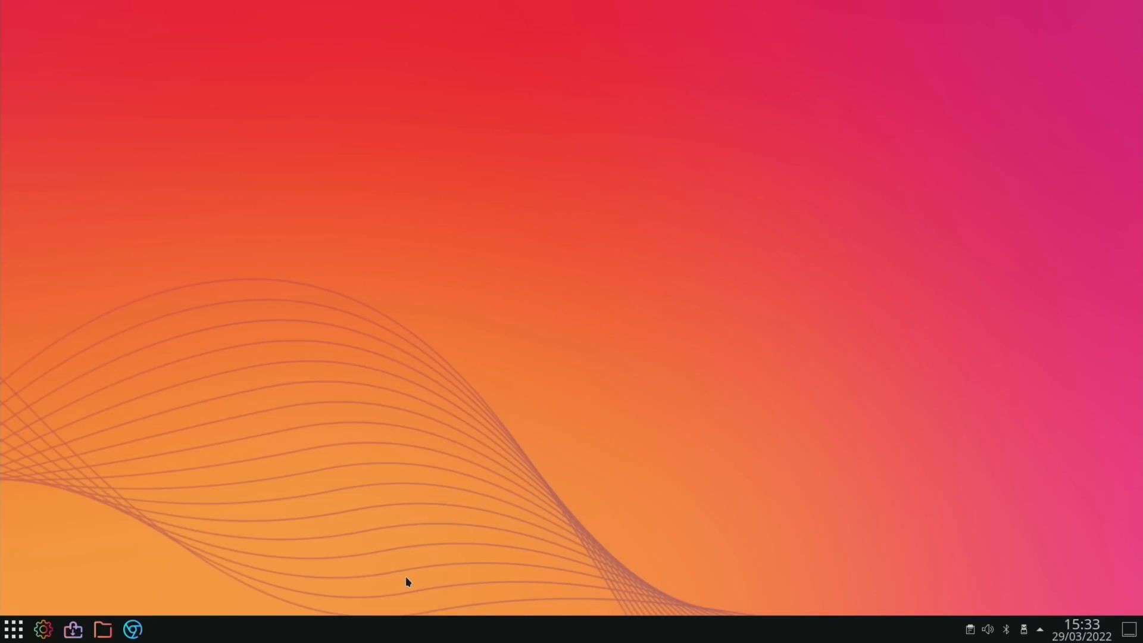
mouse_move(221, 520)
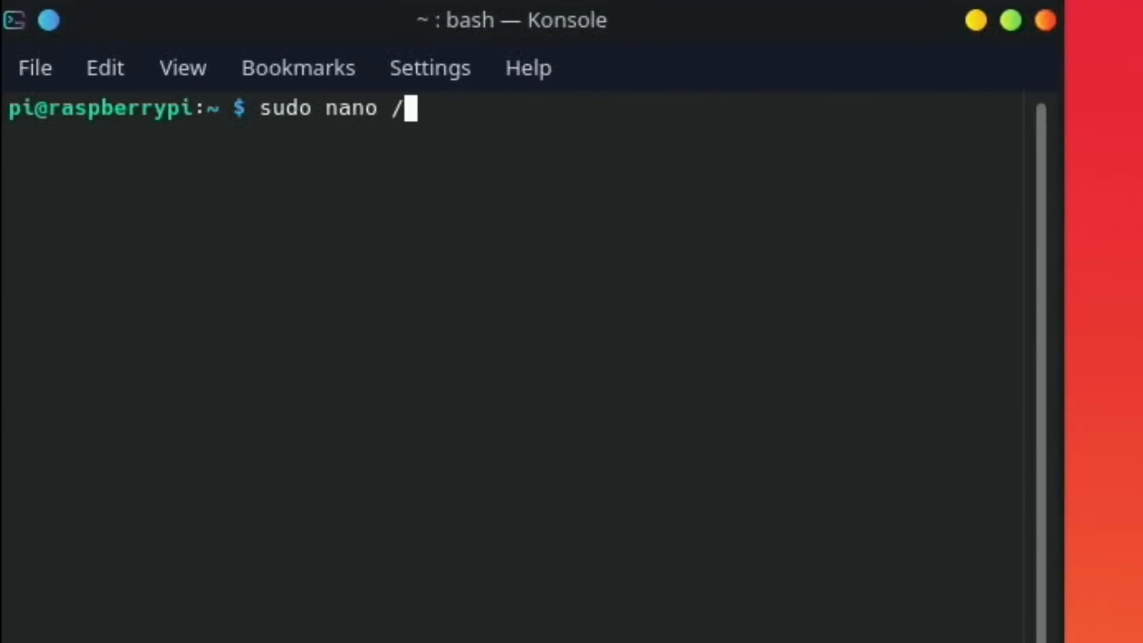
Step: Open /boot/config.txt for editing with sudo nano
type("boot/")
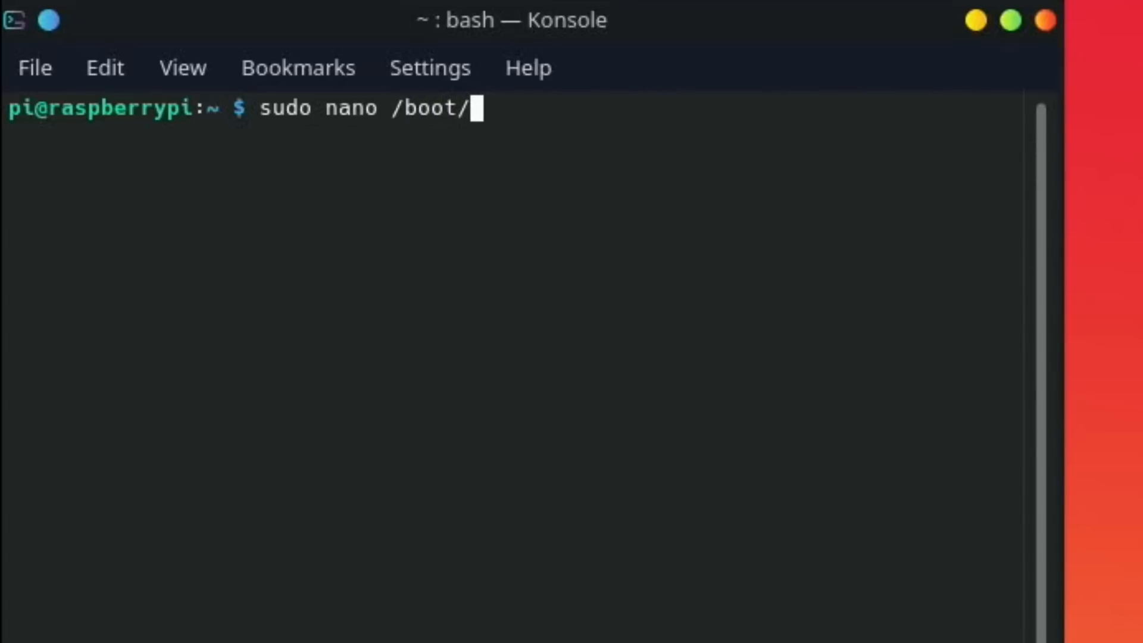
type("config")
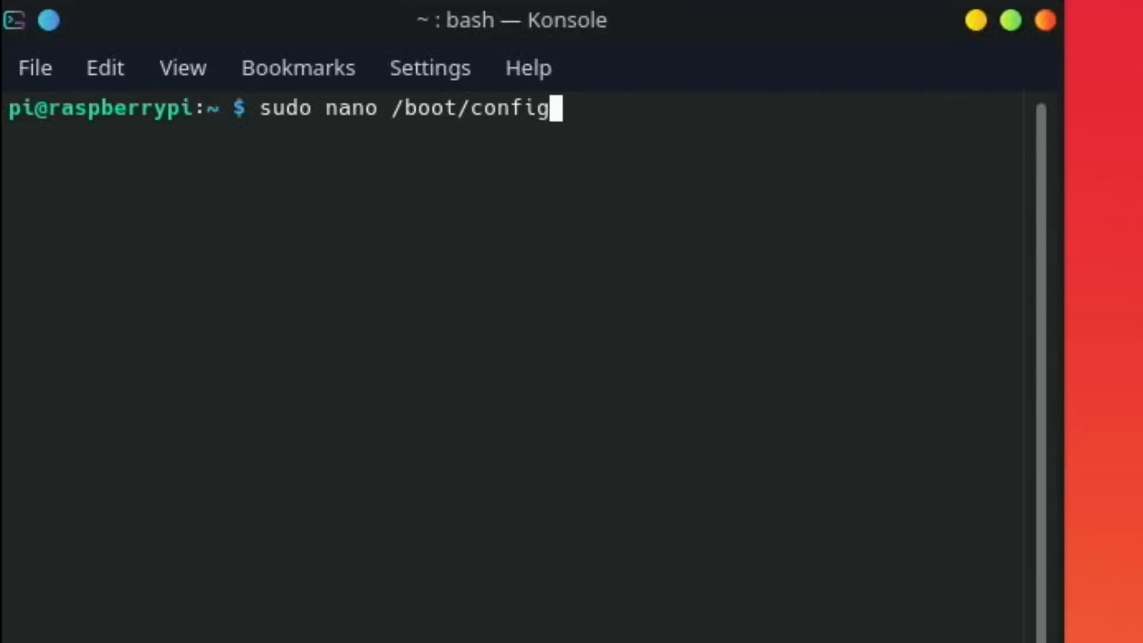
key("Enter")
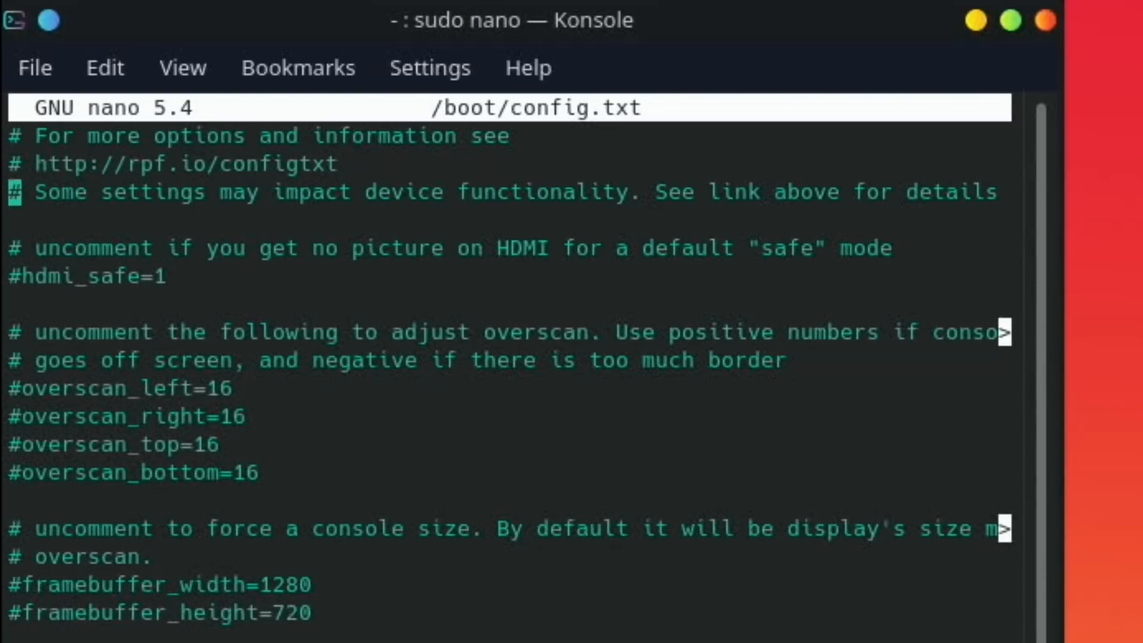
Step: Set arm_freq=2147, add over_voltage=8, save the file and enter reboot
scroll("down", 3)
type("arm_freq=21")
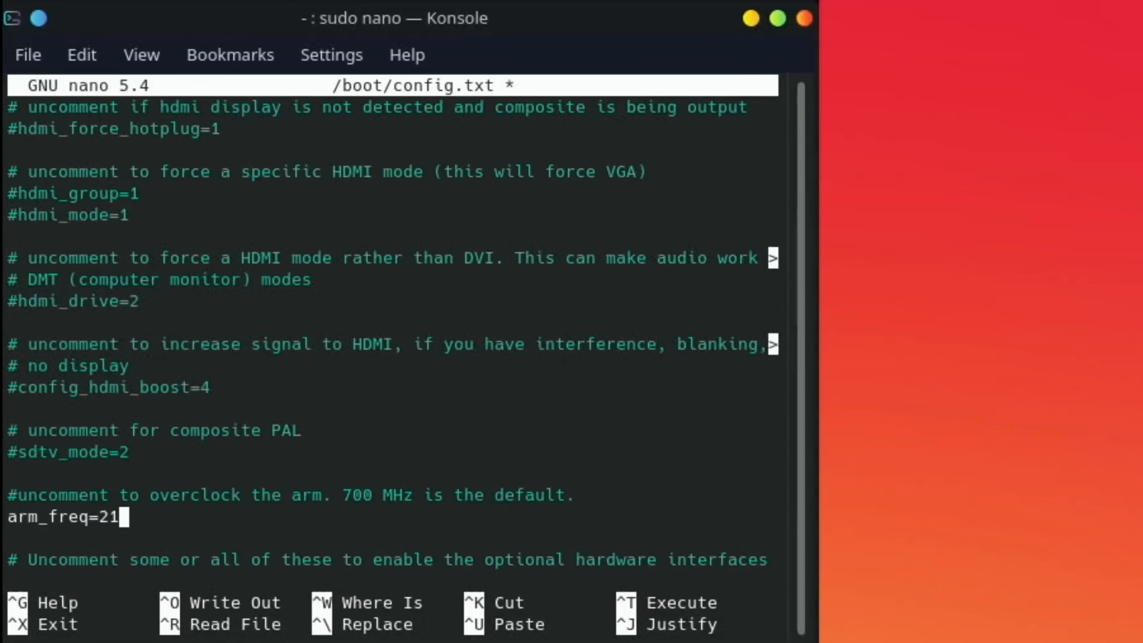
type("47")
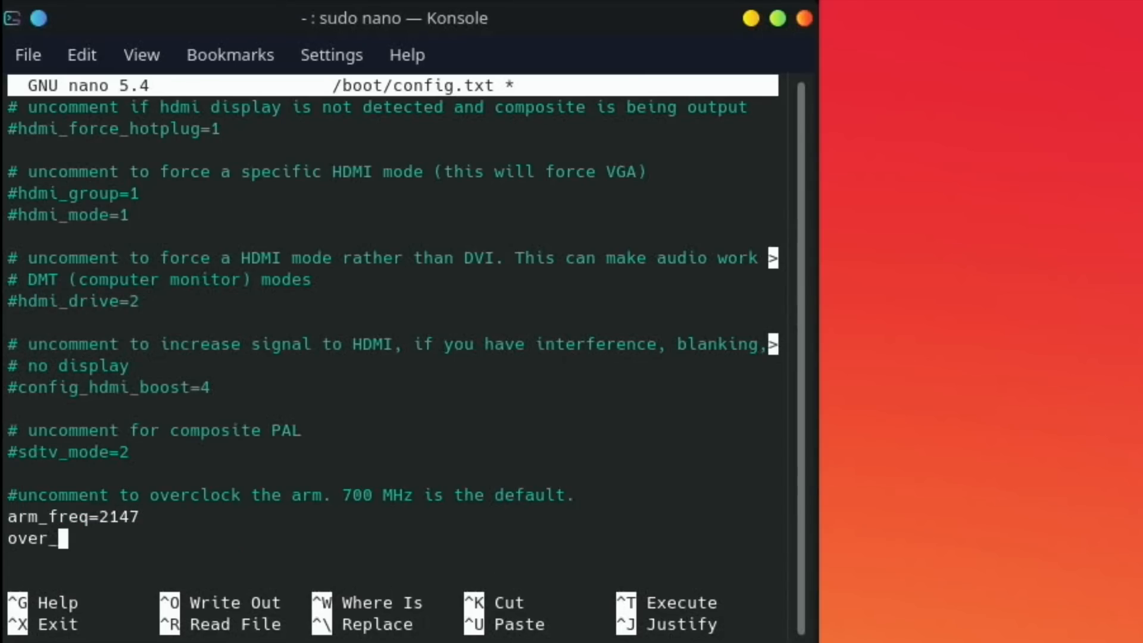
type("volt")
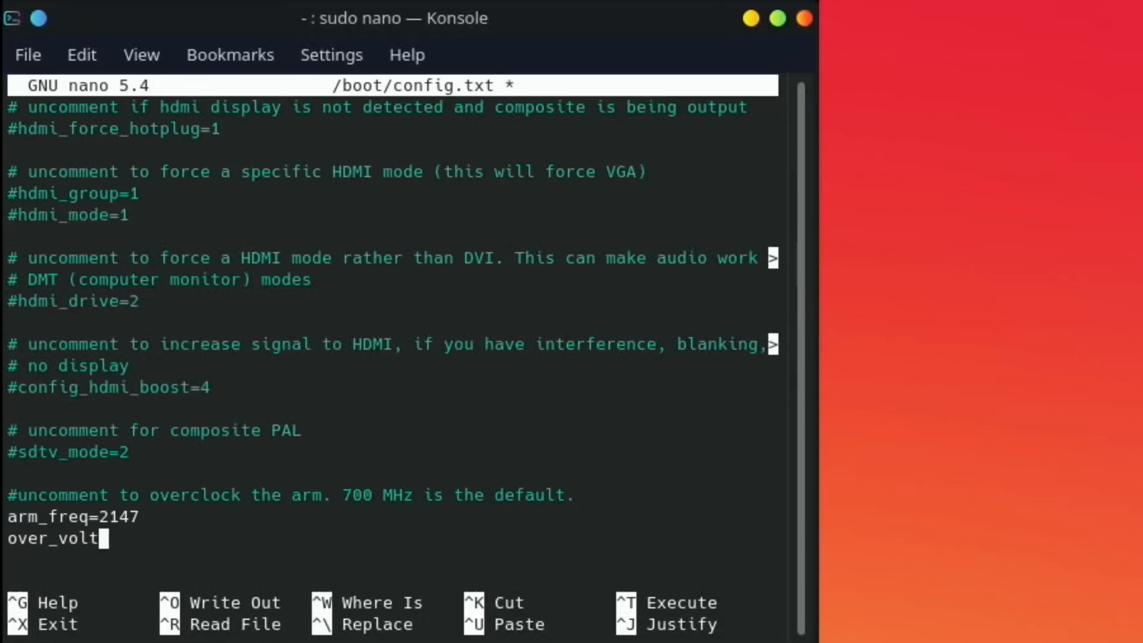
type("age=")
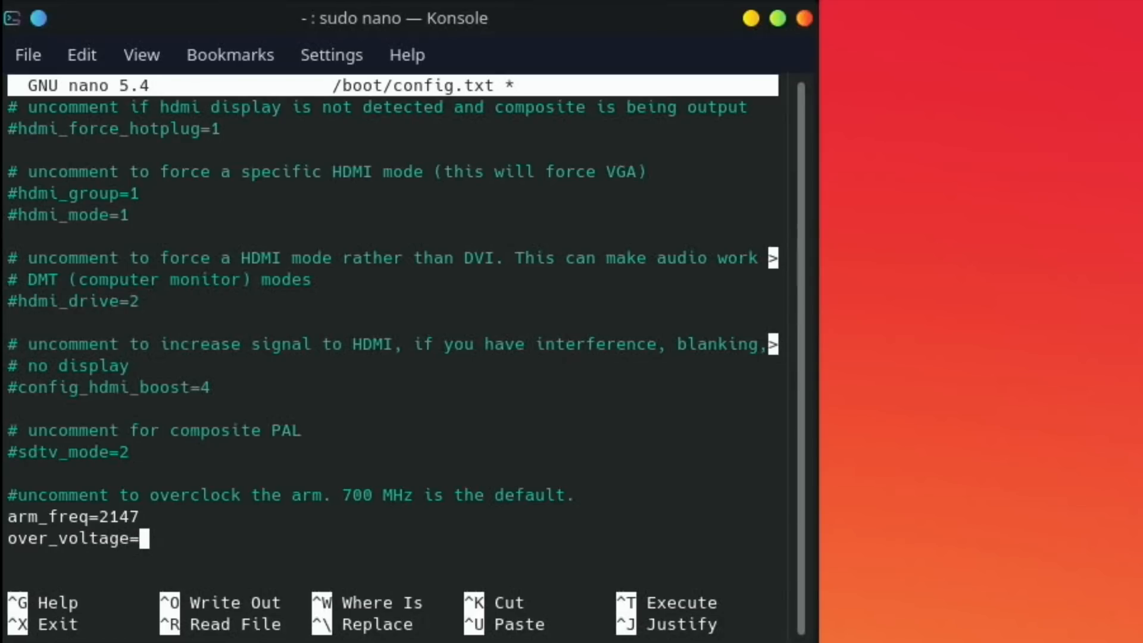
type("8")
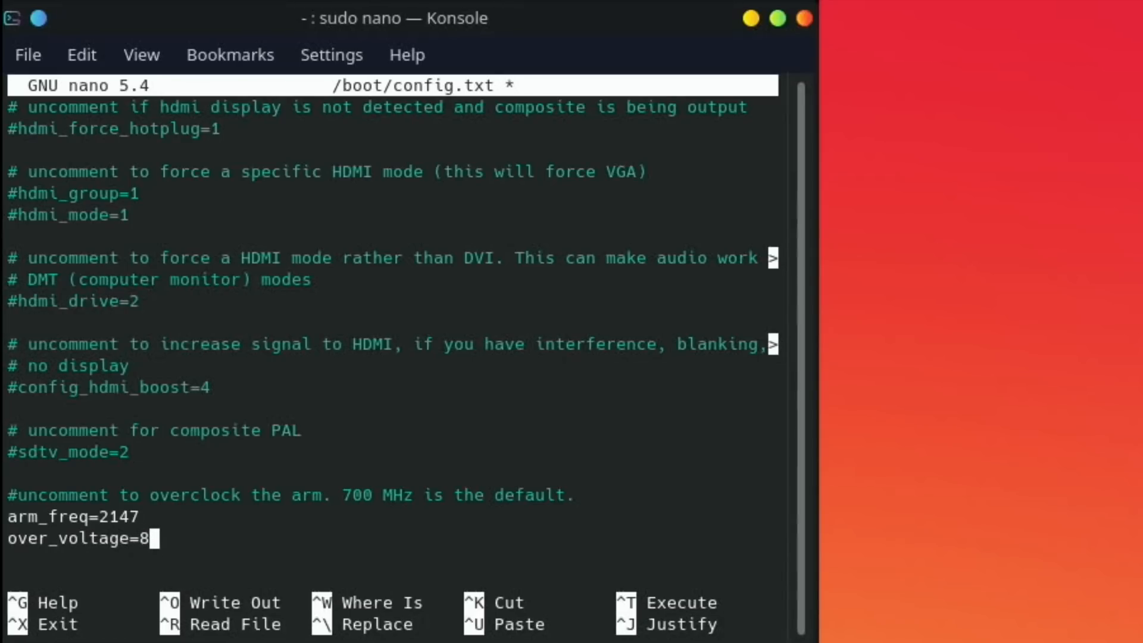
key("ctrl+x")
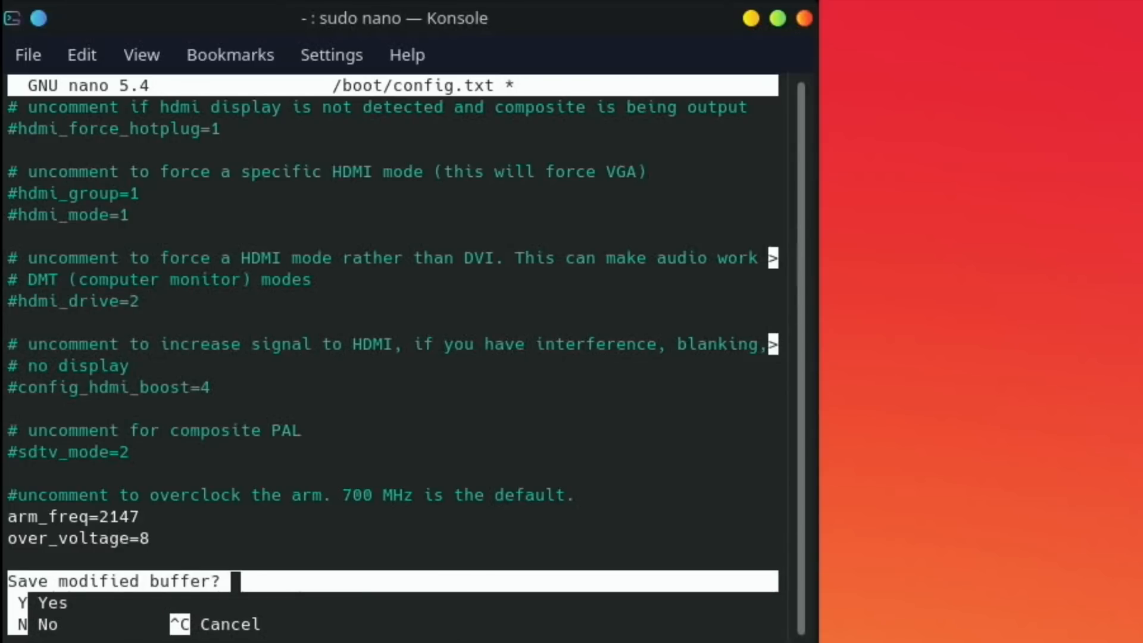
key("y")
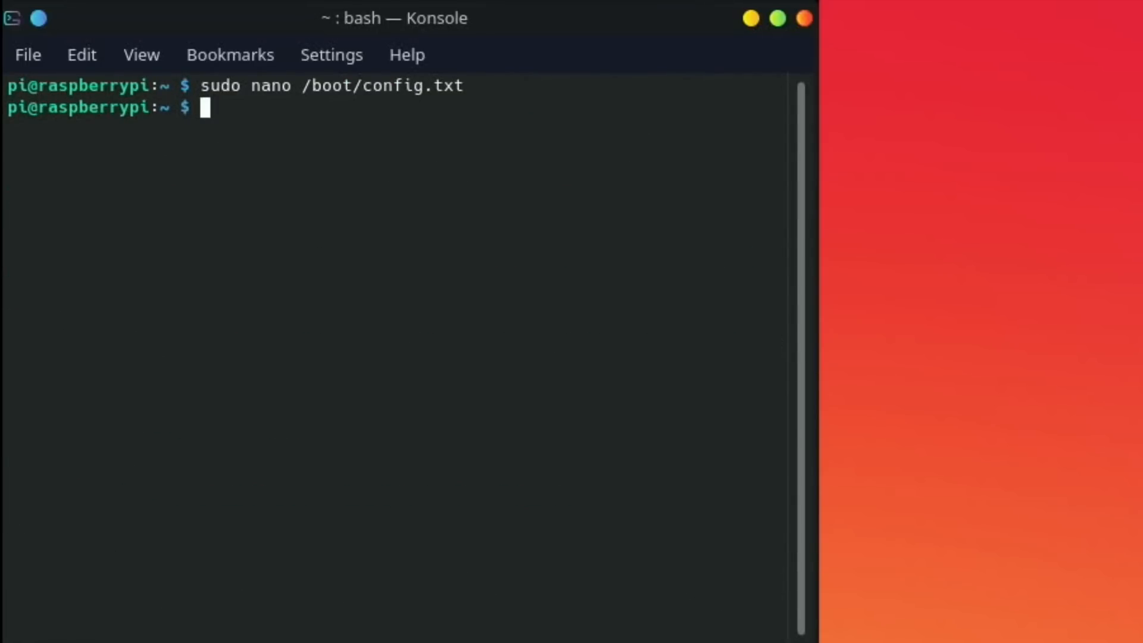
type("reboot")
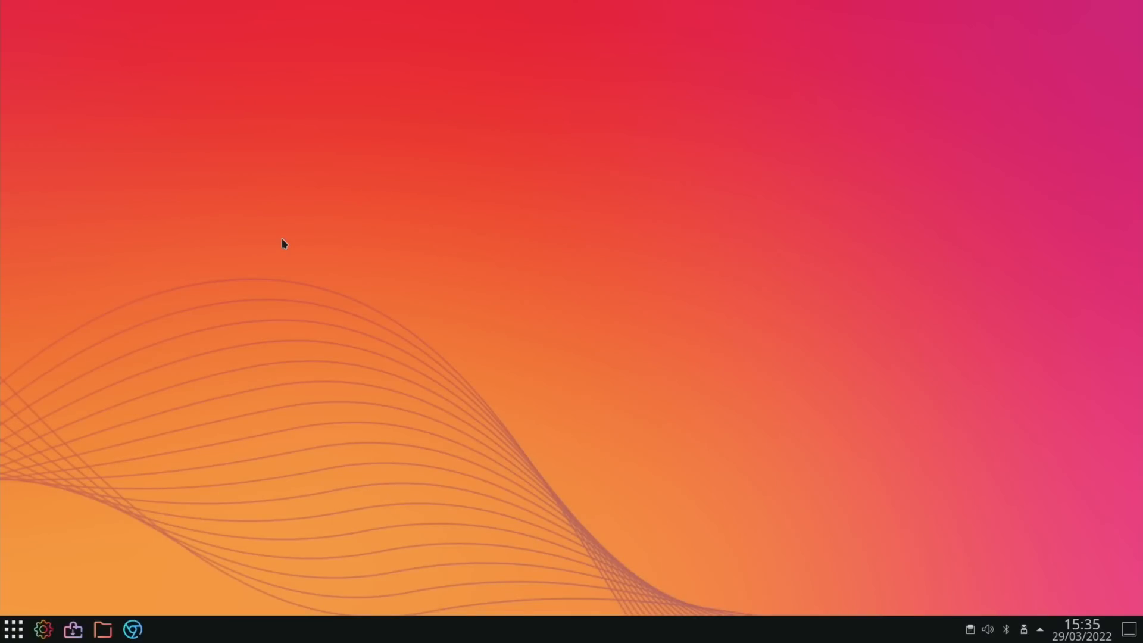
Step: Run neofetch in Konsole confirming the 2.200GHz CPU, close it and open the launcher
left_click(162, 629)
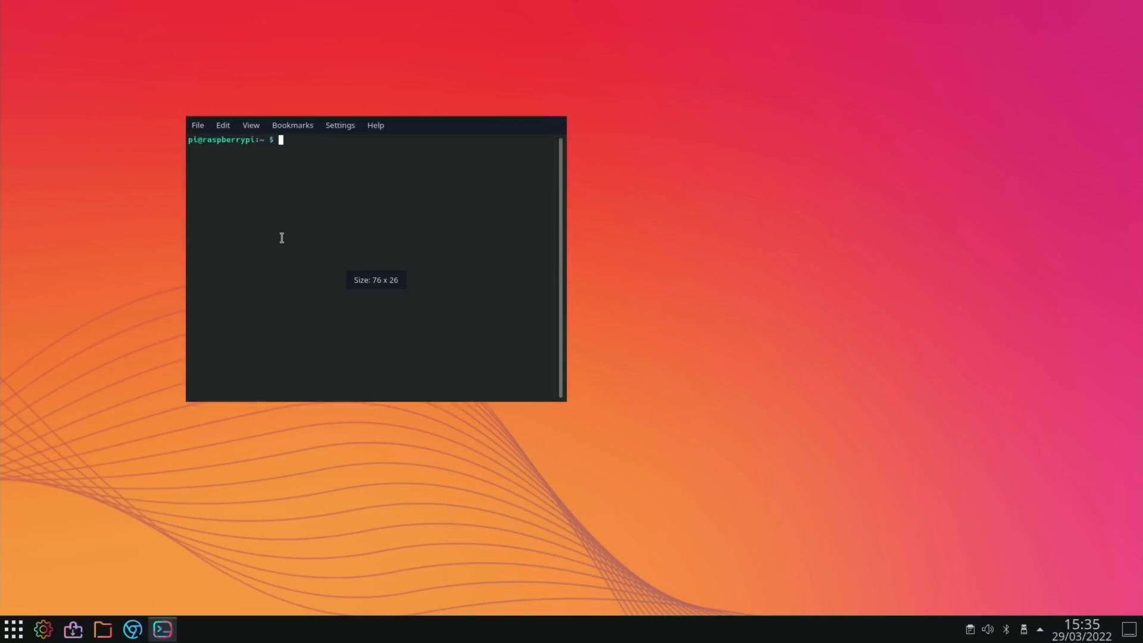
type("neofetch")
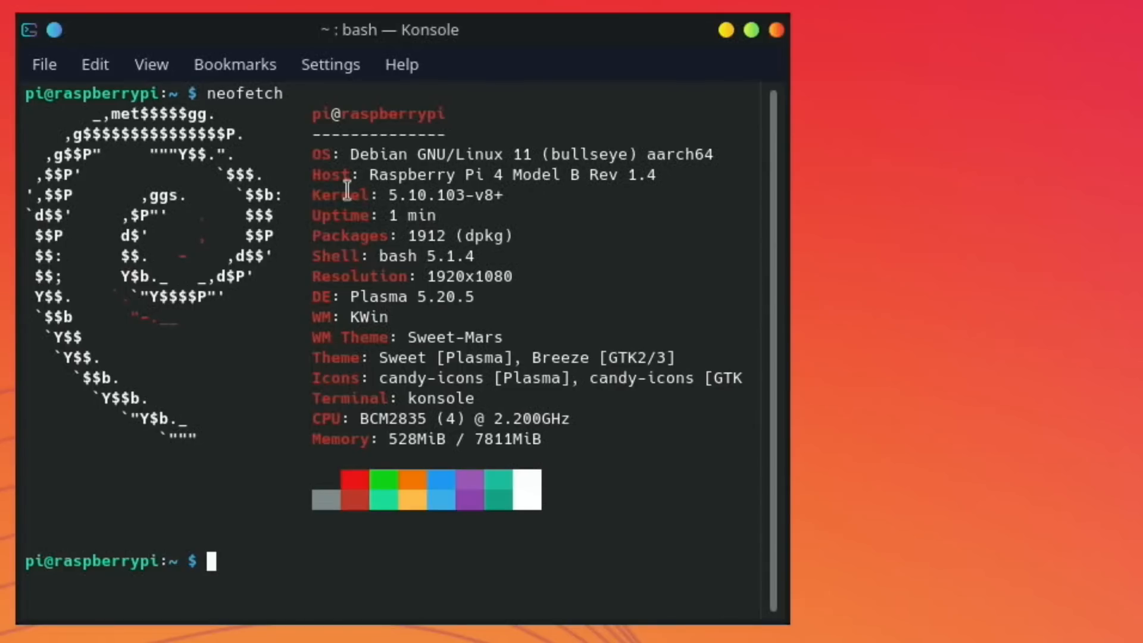
mouse_move(693, 142)
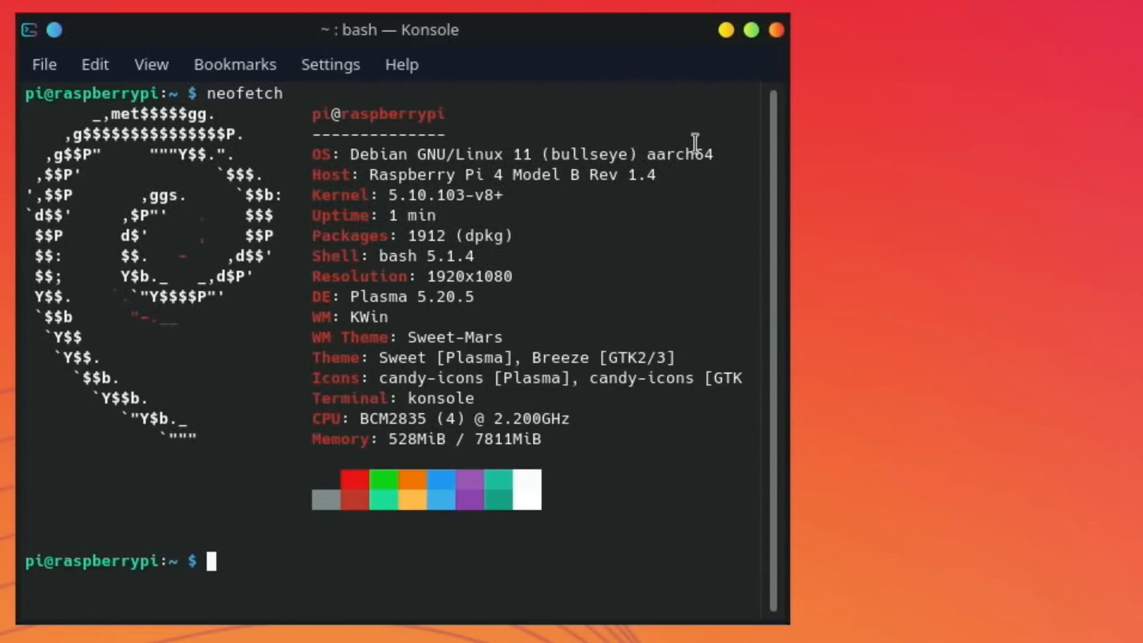
mouse_move(559, 427)
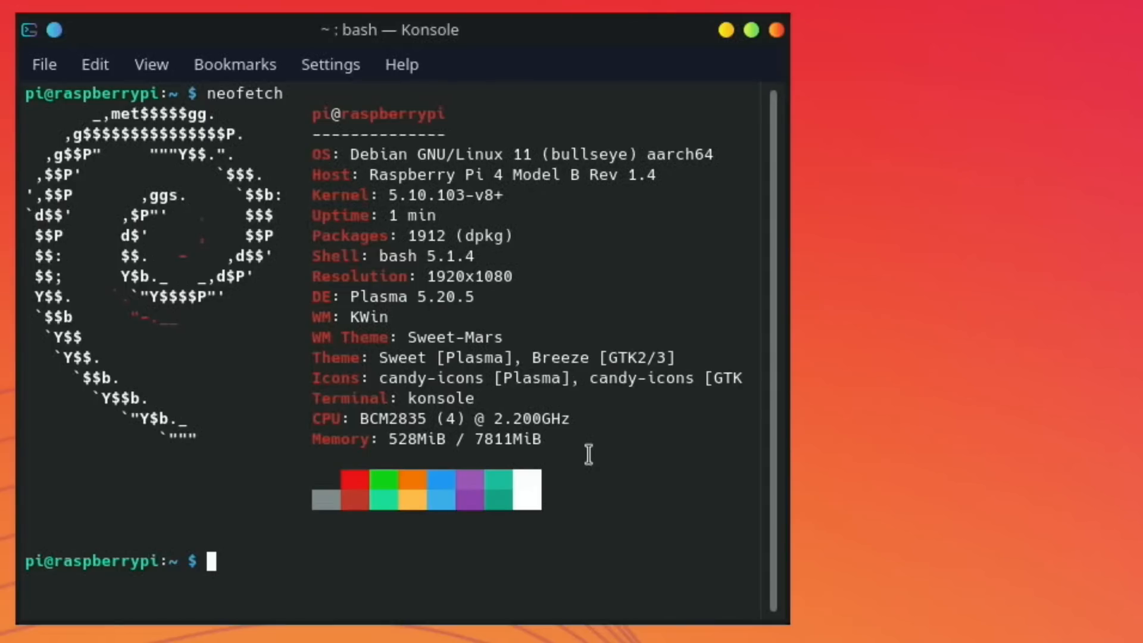
mouse_move(776, 30)
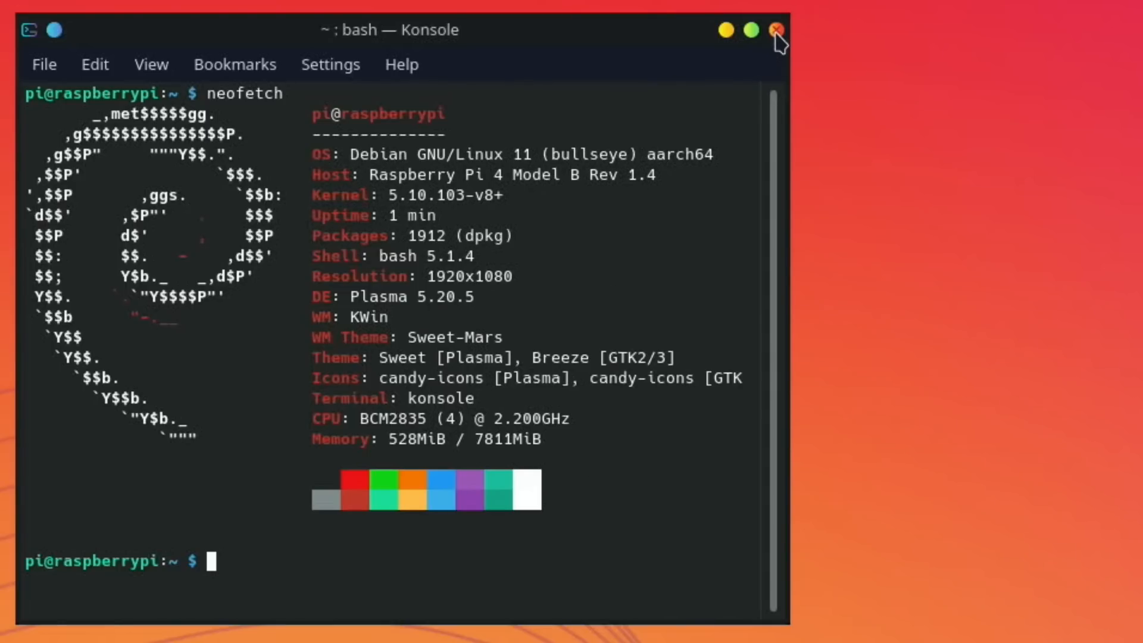
left_click(776, 30)
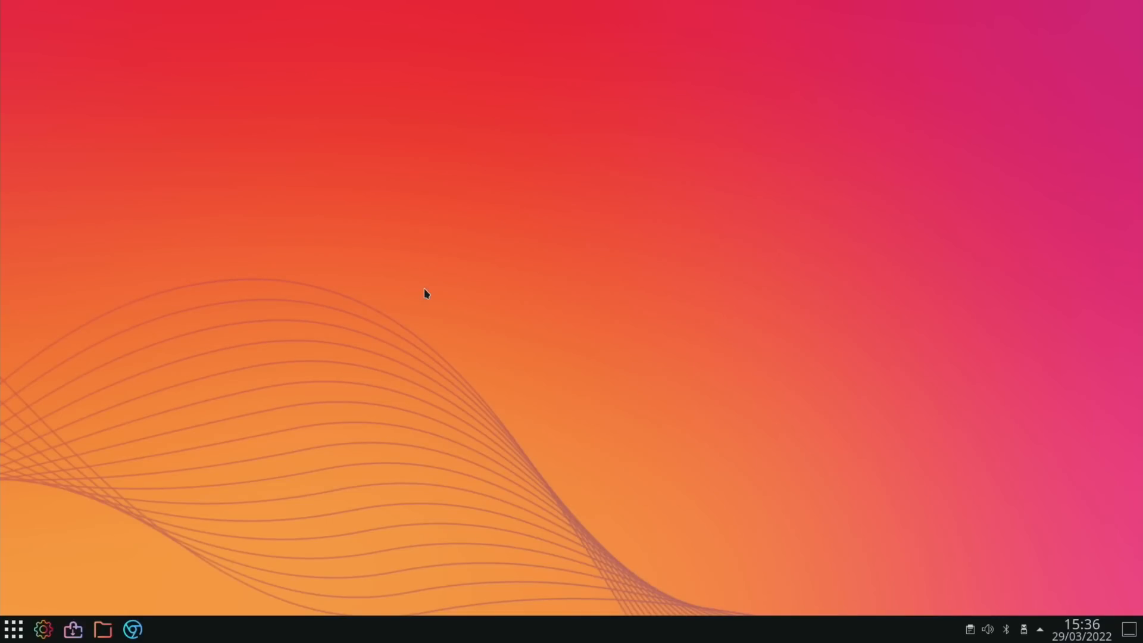
left_click(13, 630)
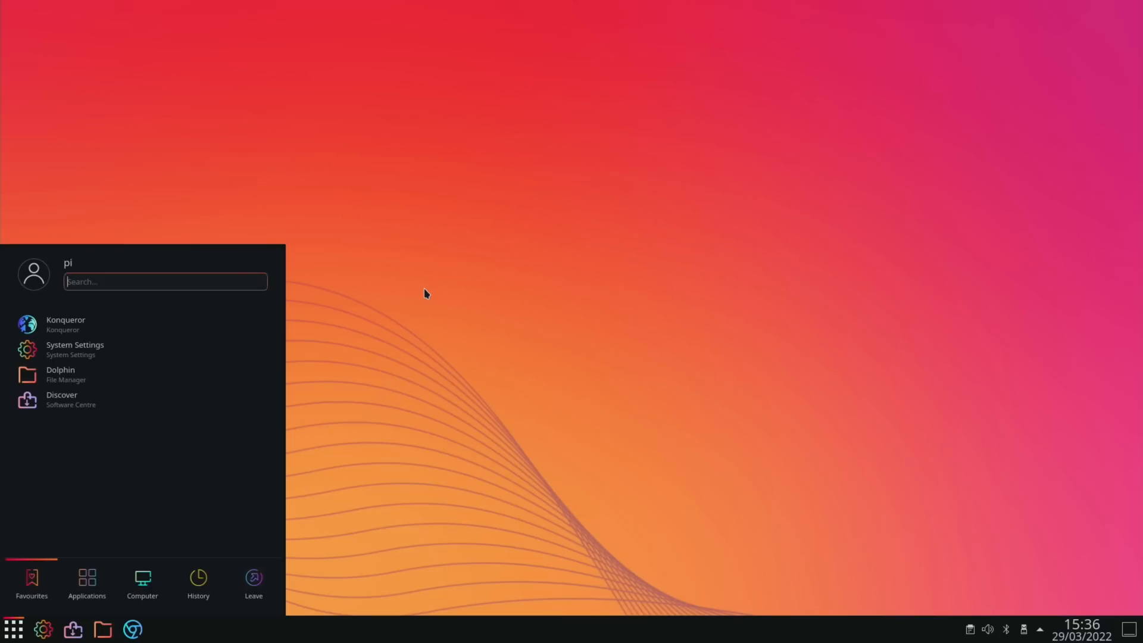